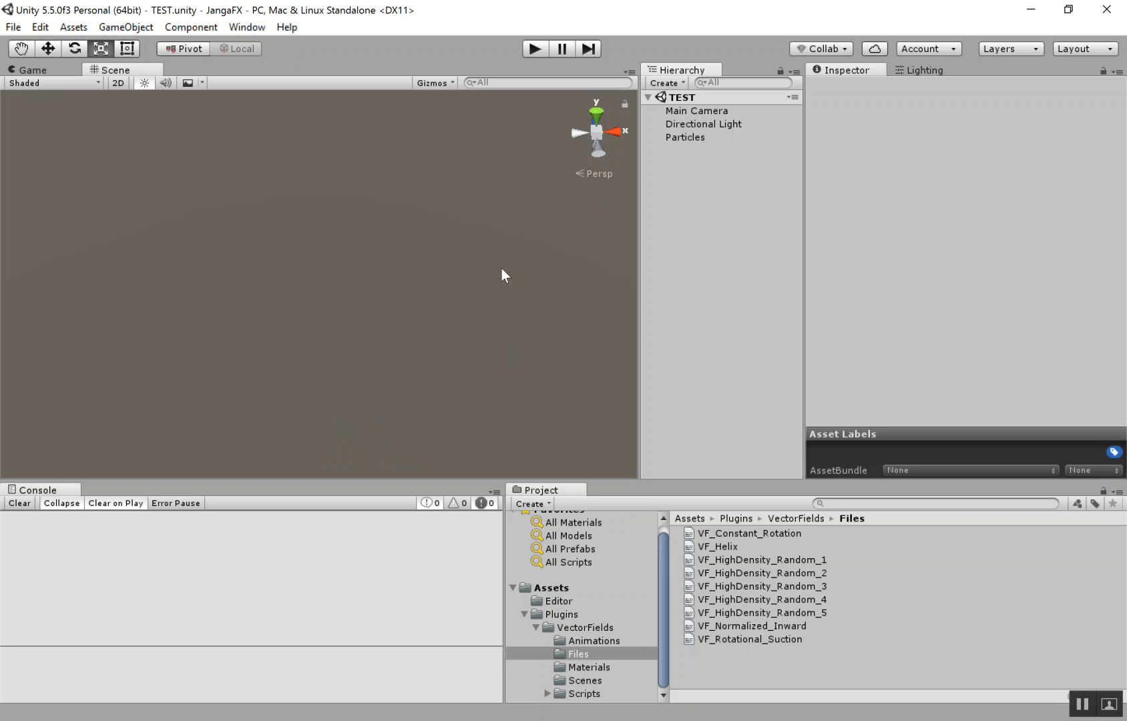
mouse_move(586, 648)
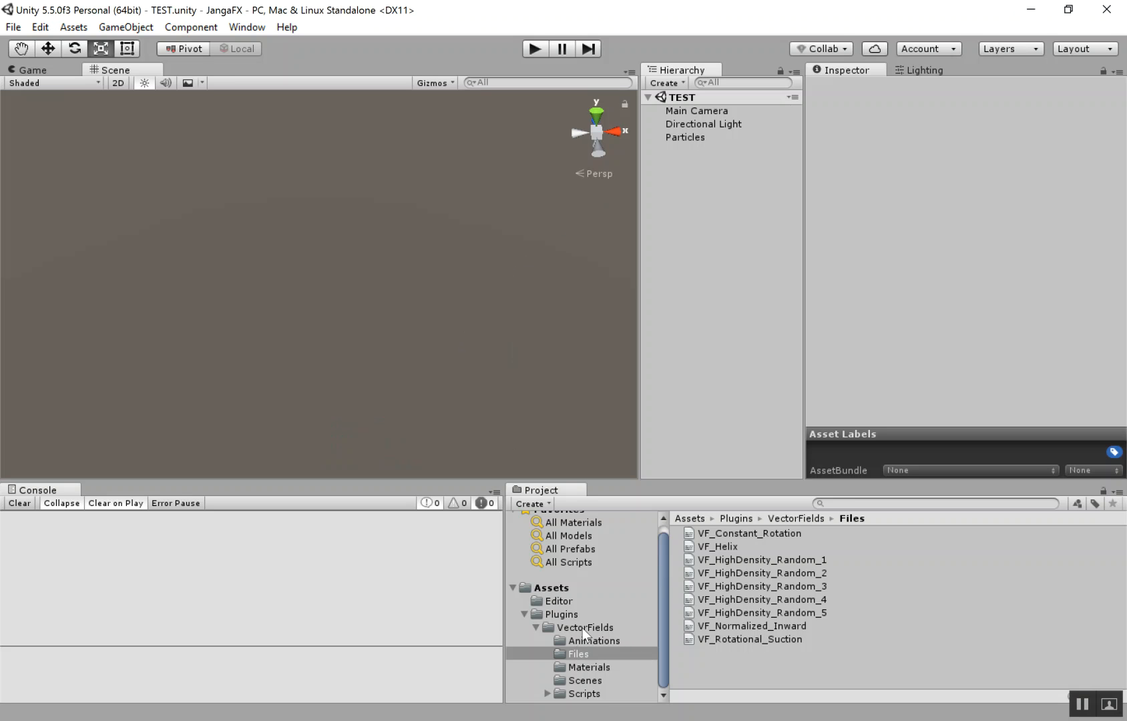
Browse into the VectorFields plugin folder to list its demo scenes and assets
click(586, 628)
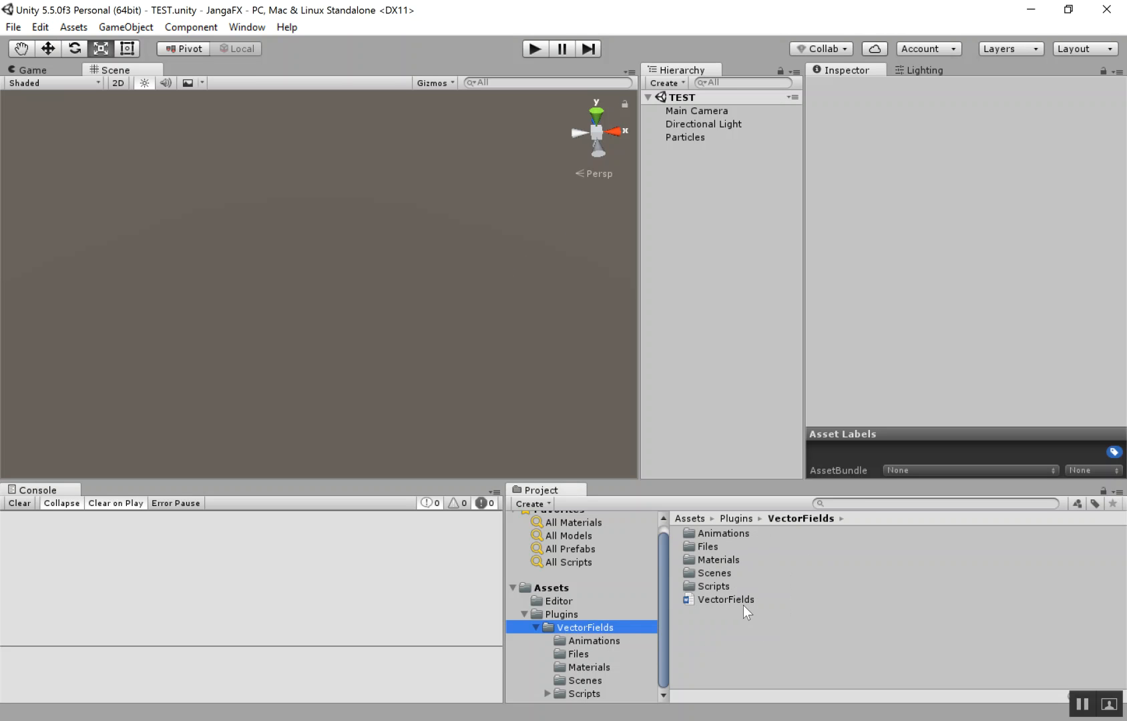
mouse_move(723, 578)
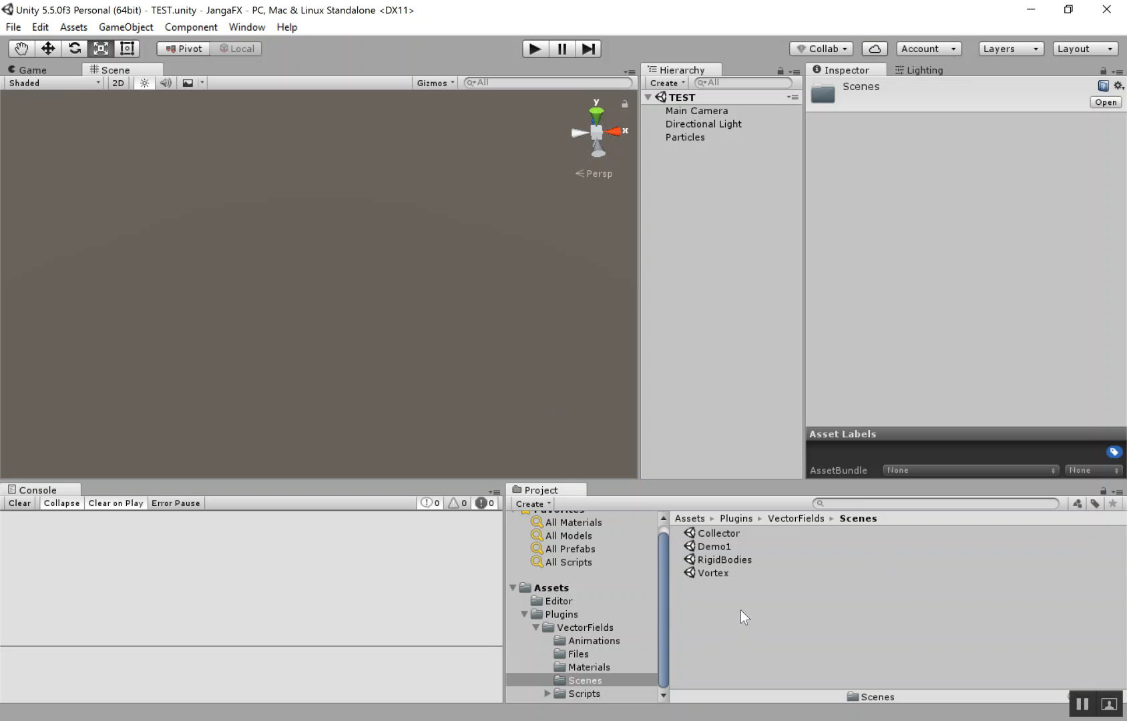
mouse_move(468, 239)
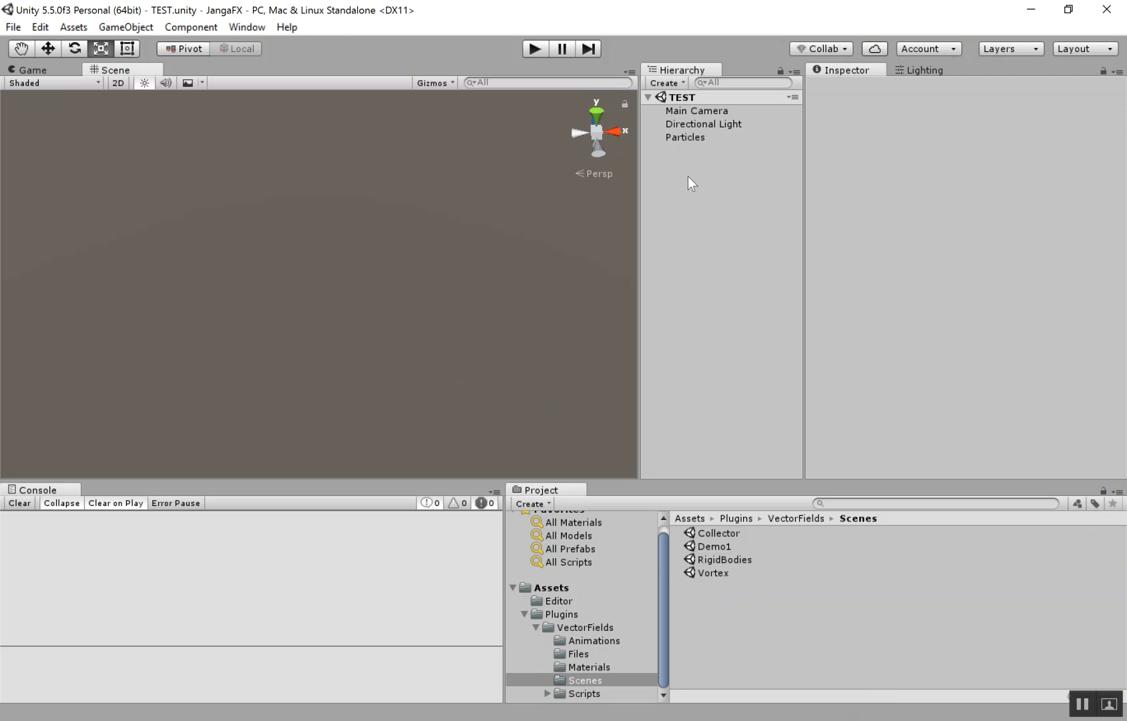
mouse_move(753, 220)
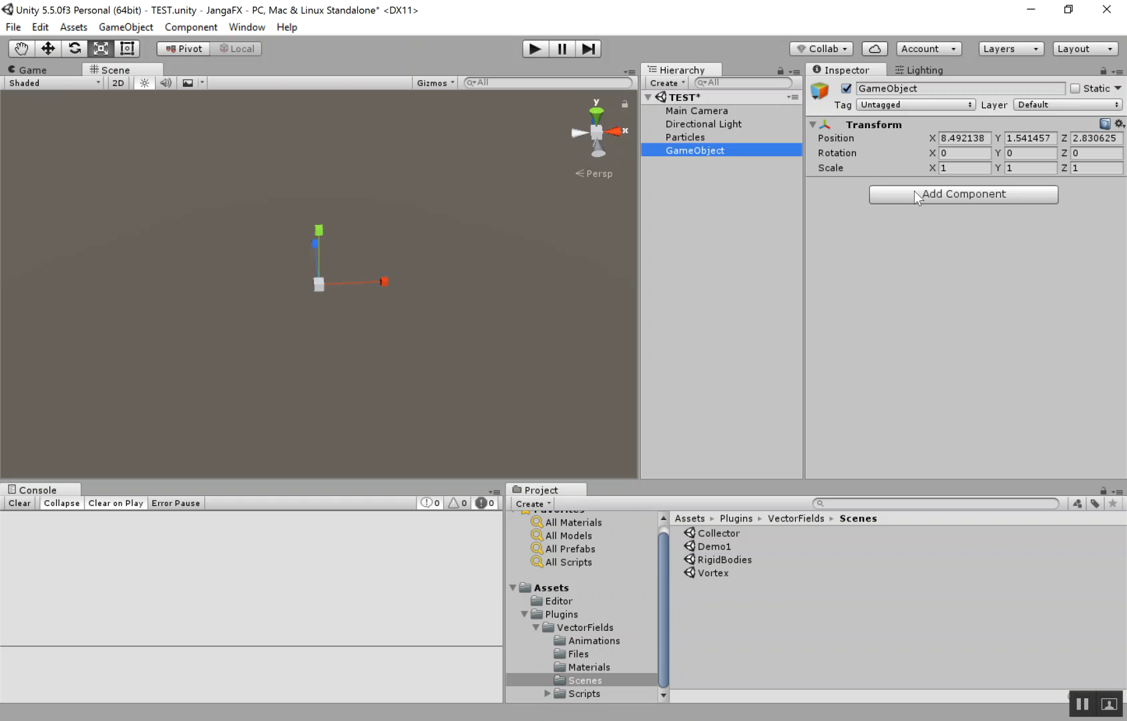
Attach the Vector Field script to the new empty object and rename it VectorField
click(964, 195)
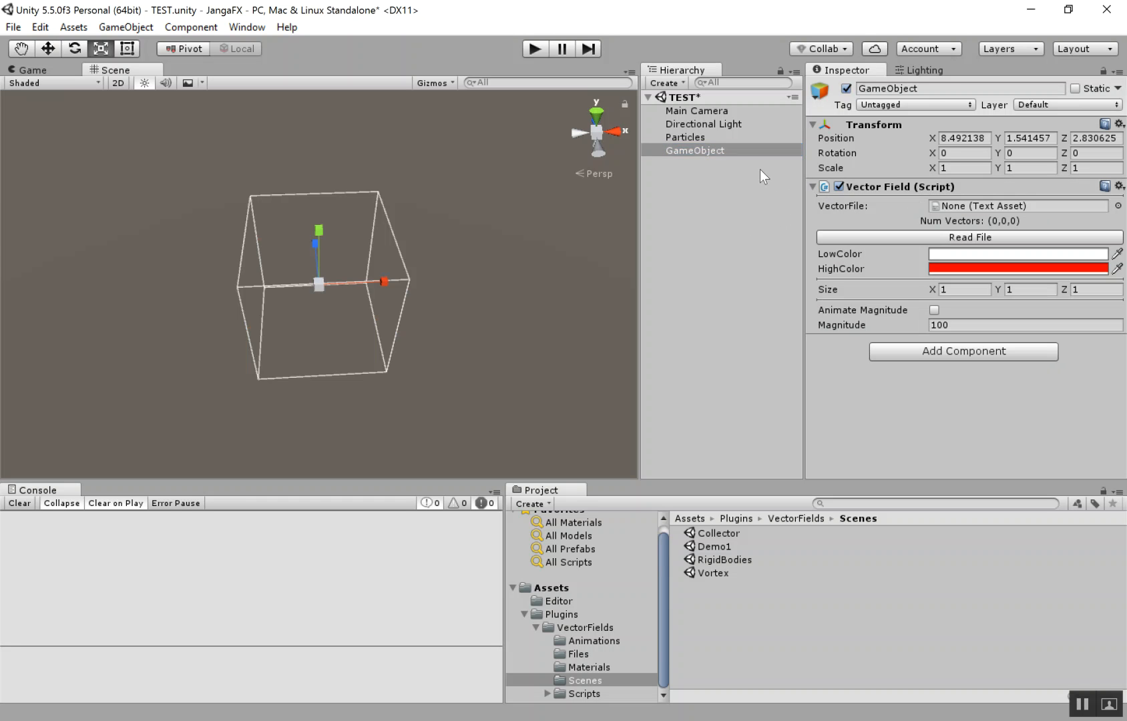
click(694, 151)
text(VectorField)
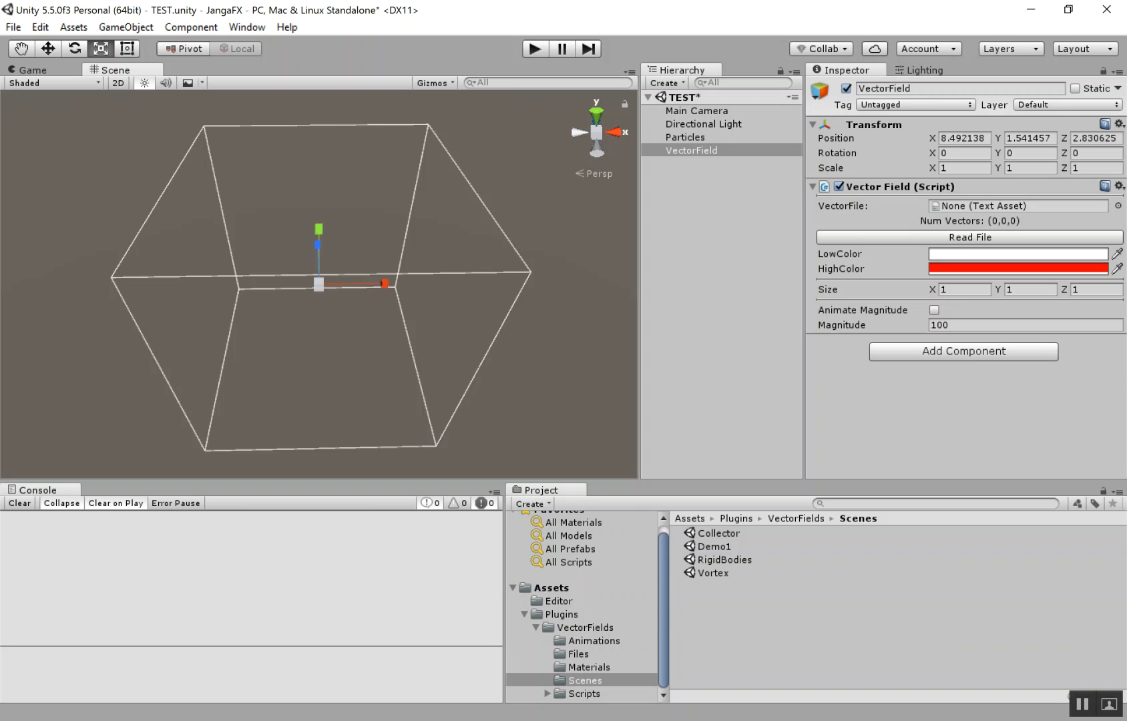
mouse_move(463, 677)
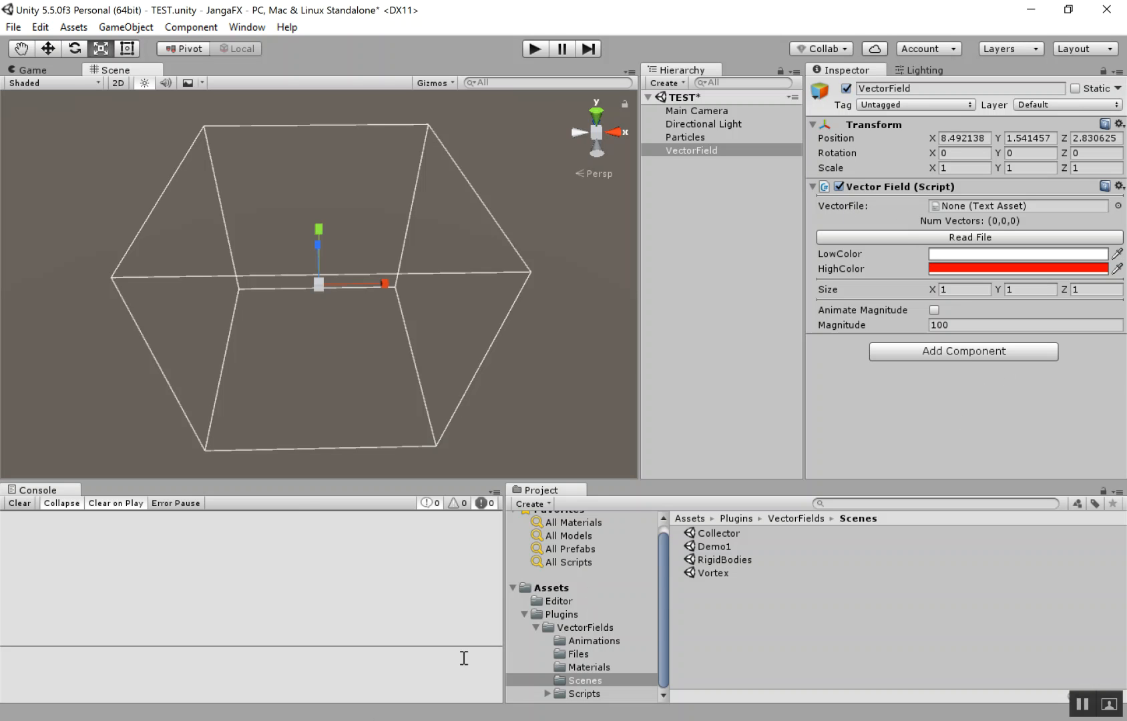
Assign VF_Helix from the Files folder and read it into the field, showing its 6×6×6 arrow grid
click(574, 655)
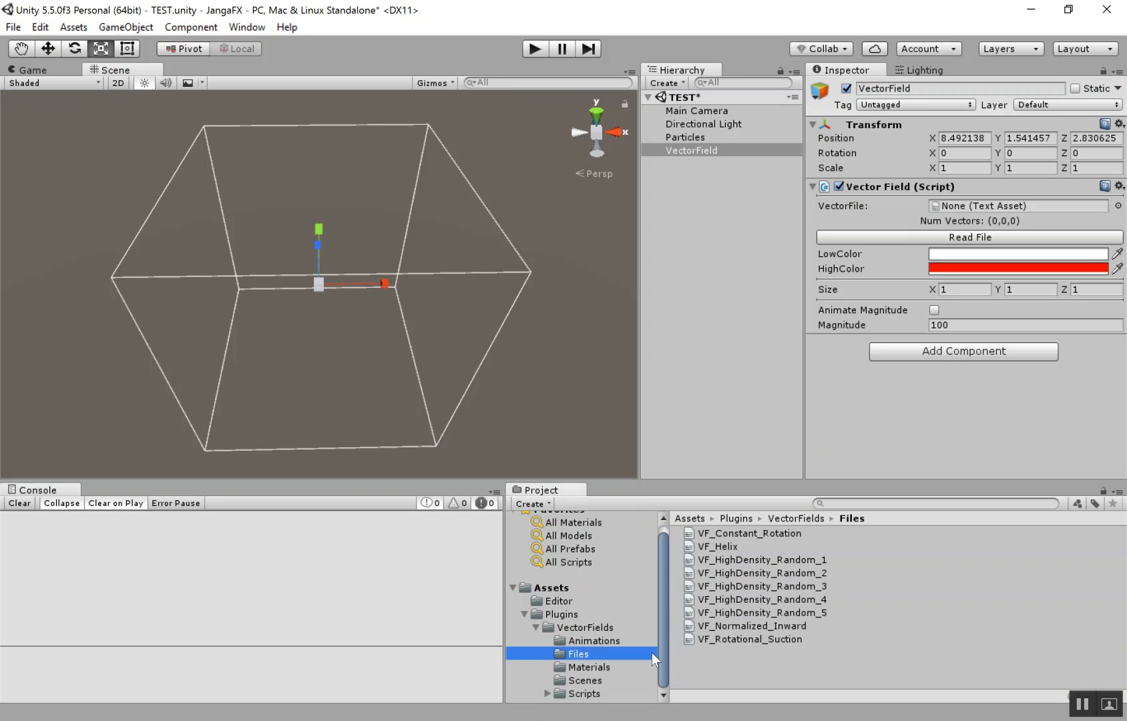
mouse_move(835, 648)
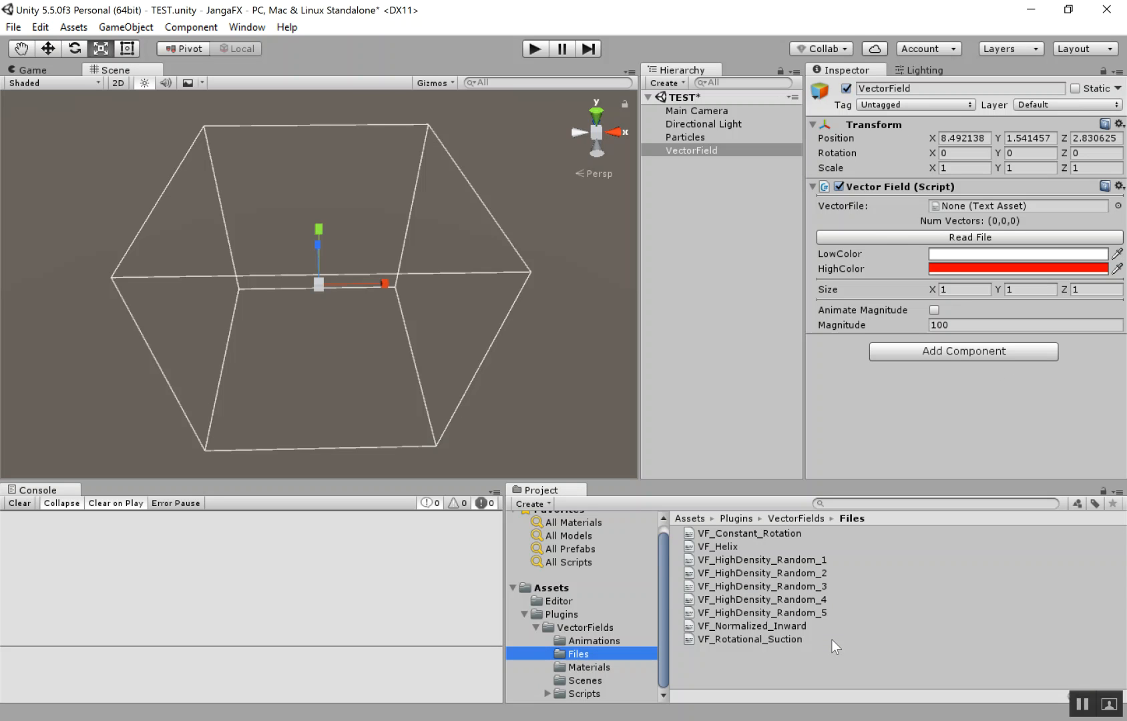
mouse_move(561, 642)
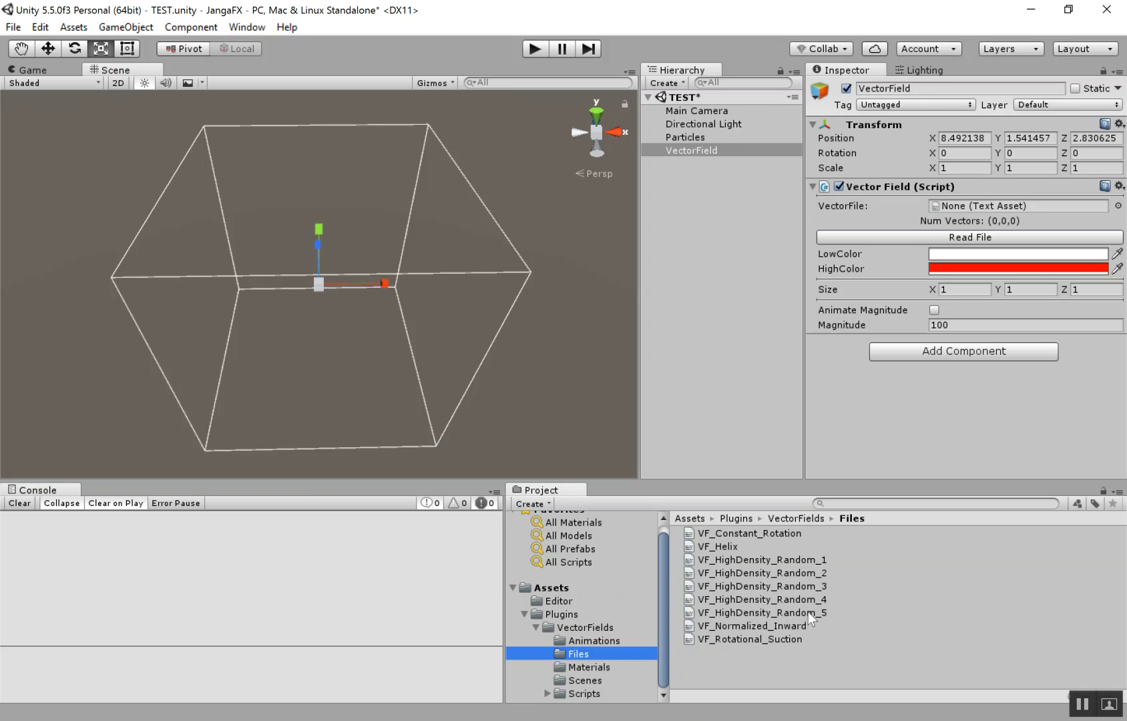
mouse_move(640, 685)
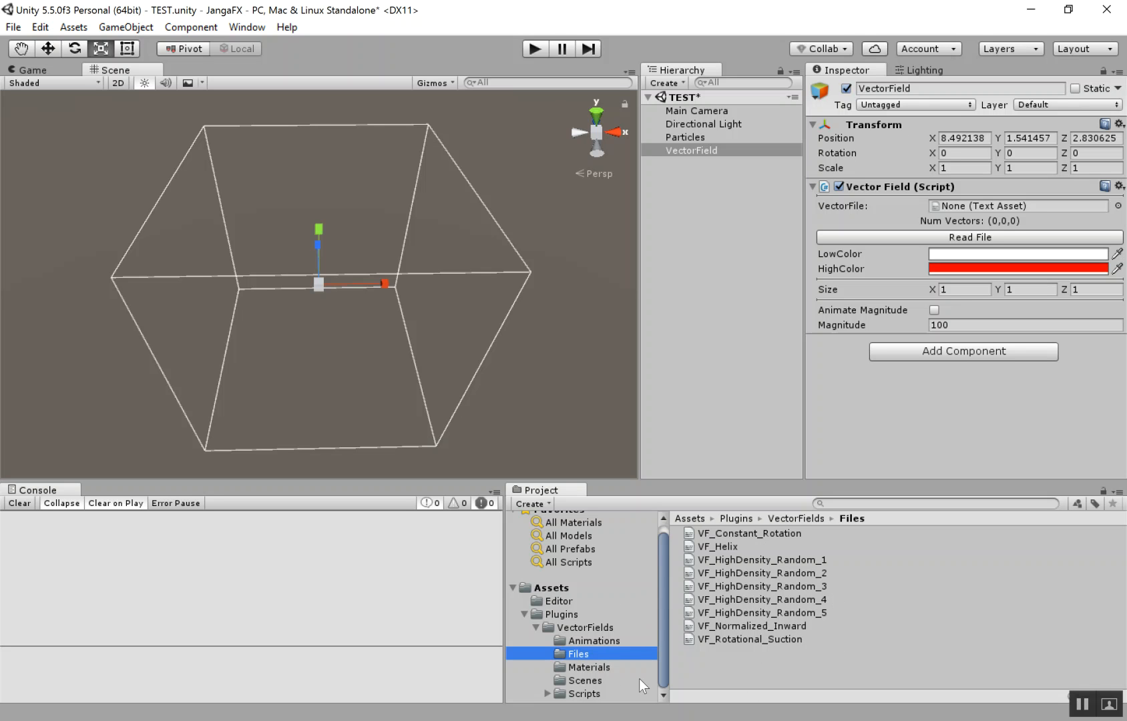
mouse_move(769, 630)
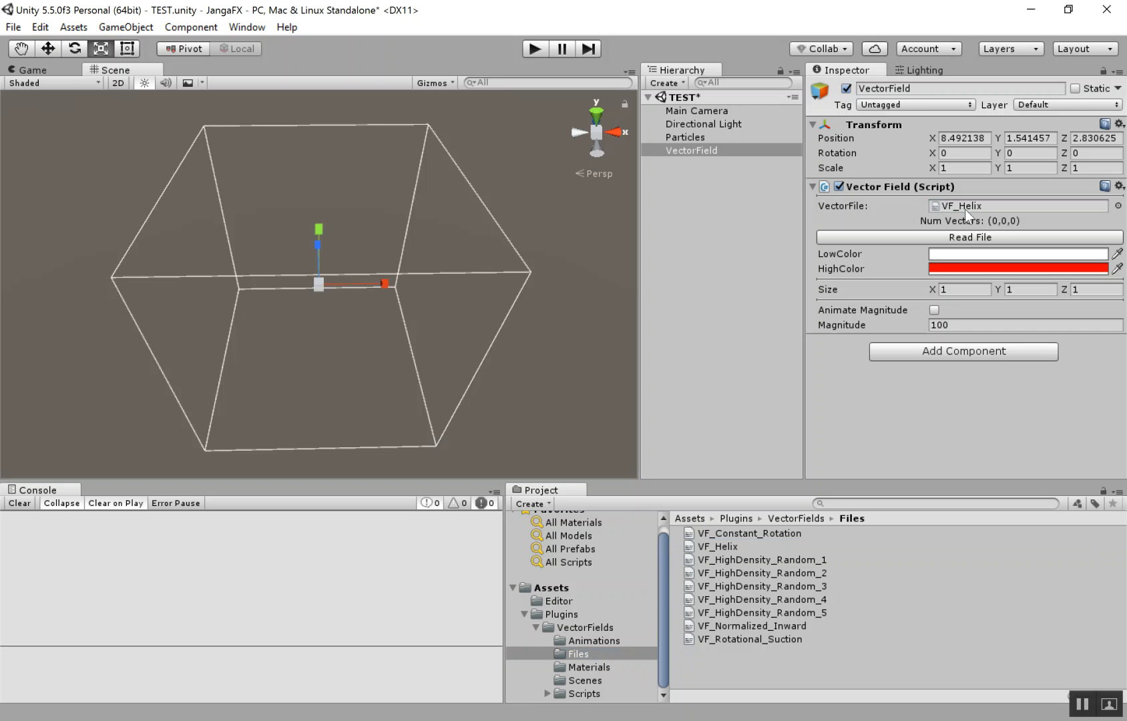
click(965, 238)
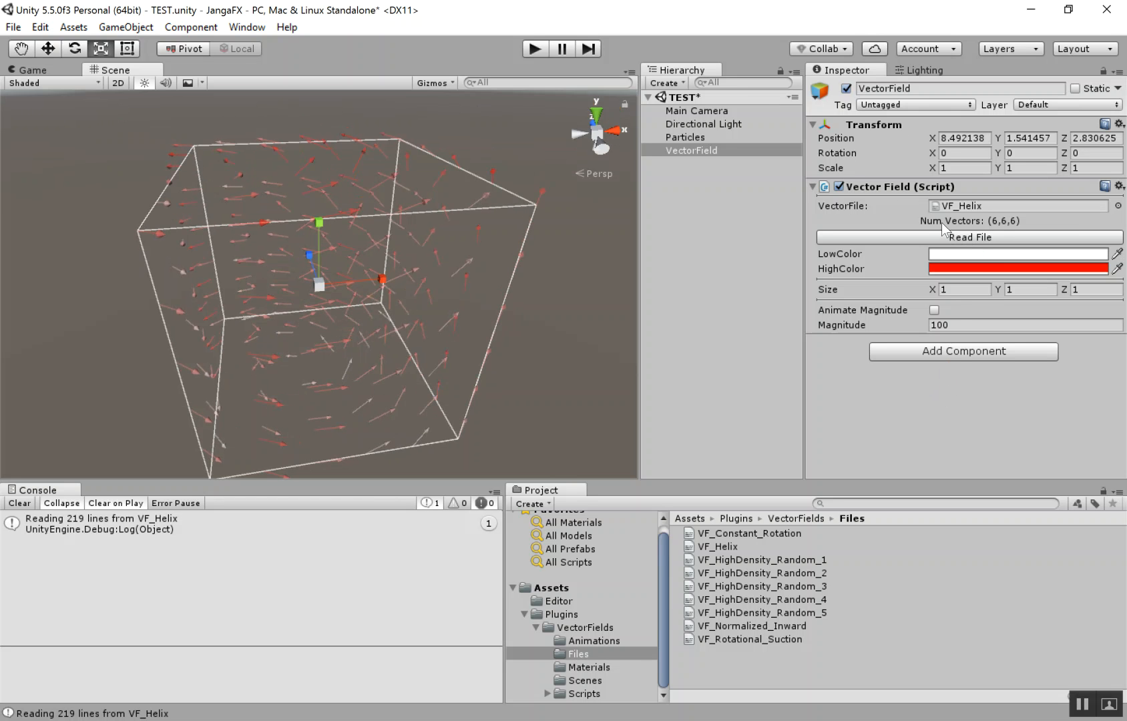
mouse_move(978, 241)
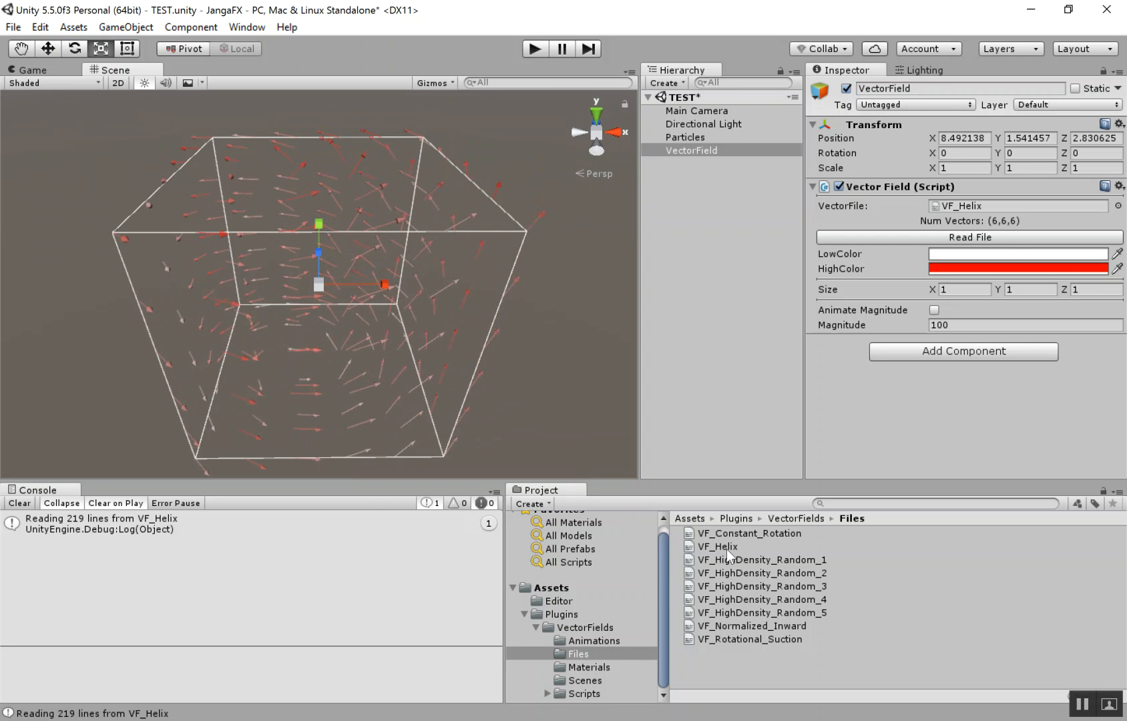
click(1020, 206)
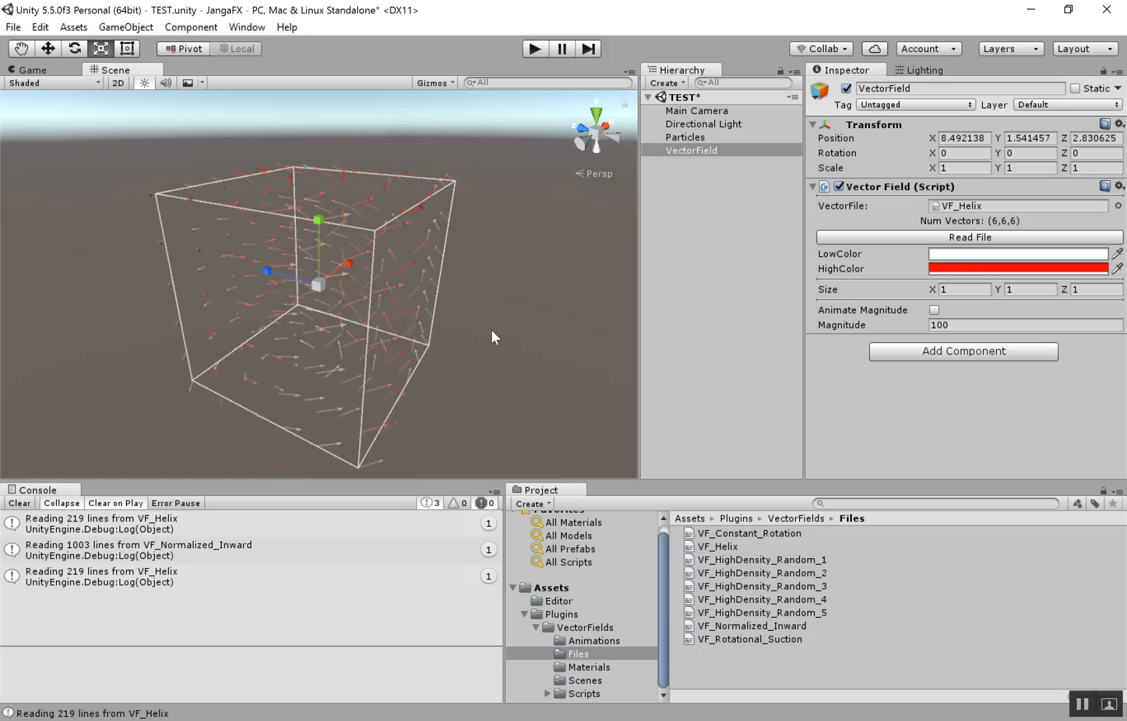
drag(493, 337, 345, 181)
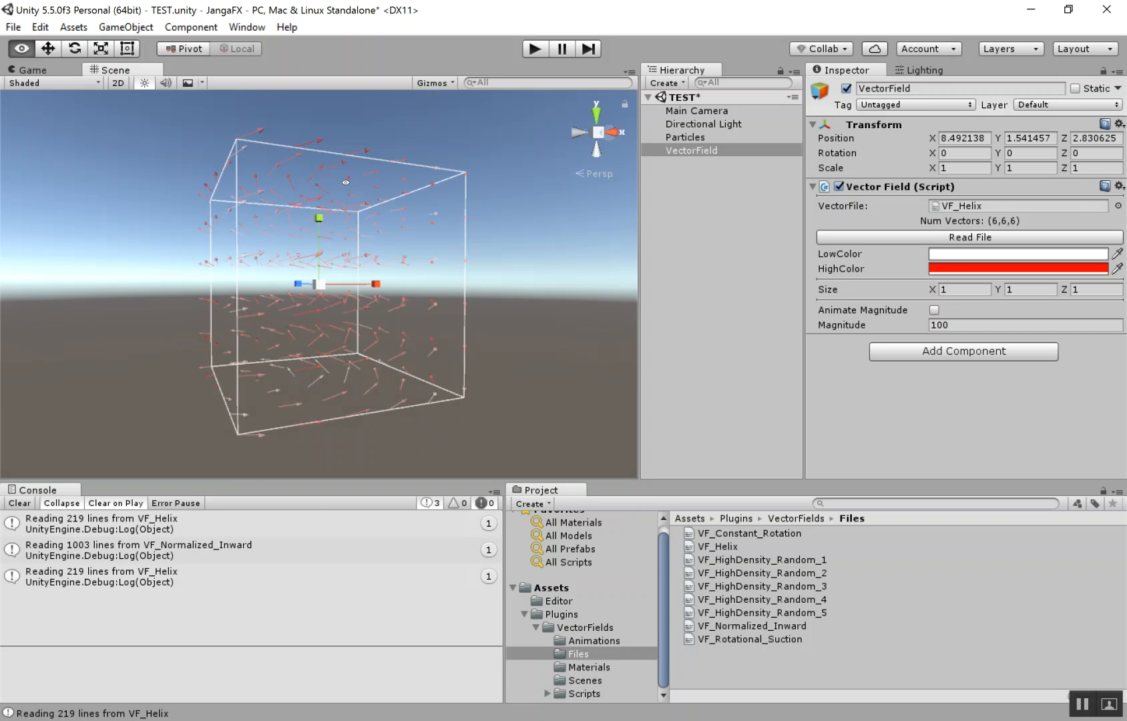
drag(345, 182, 534, 397)
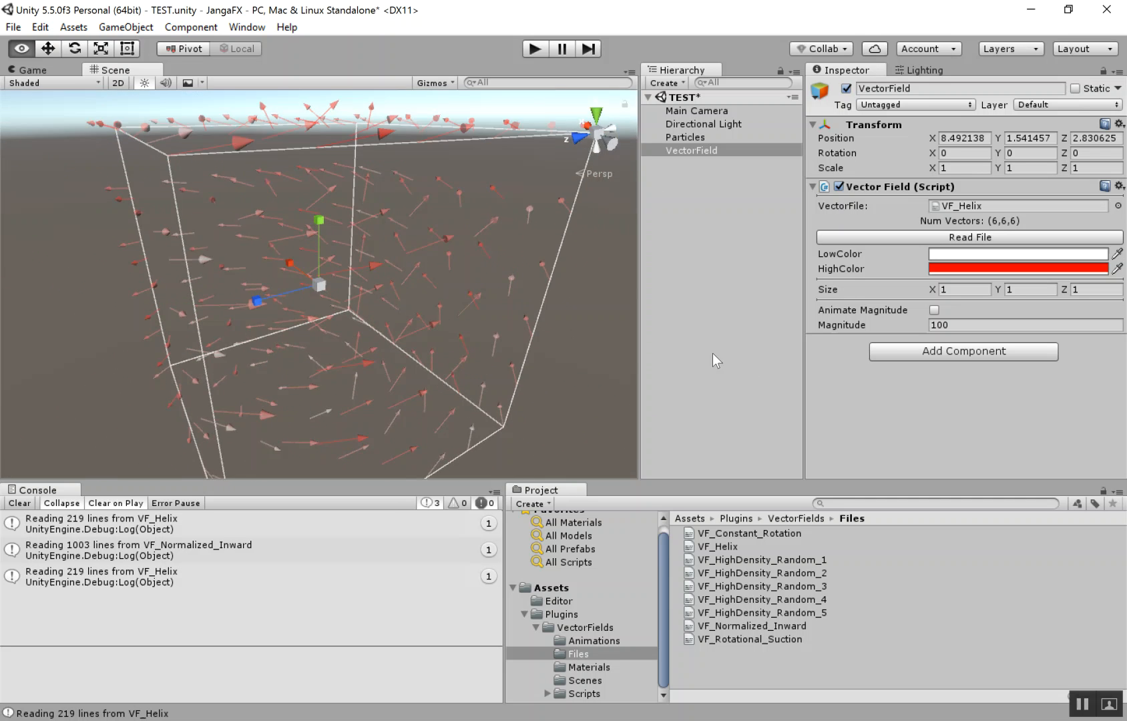
drag(716, 359, 660, 377)
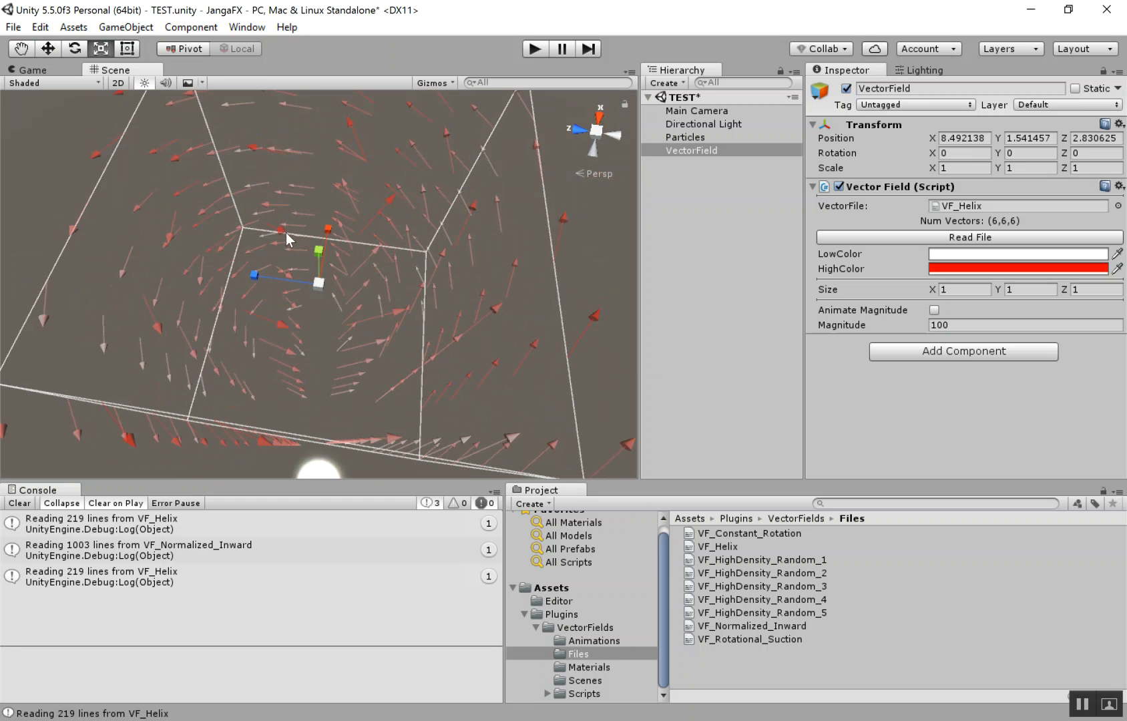
mouse_move(283, 273)
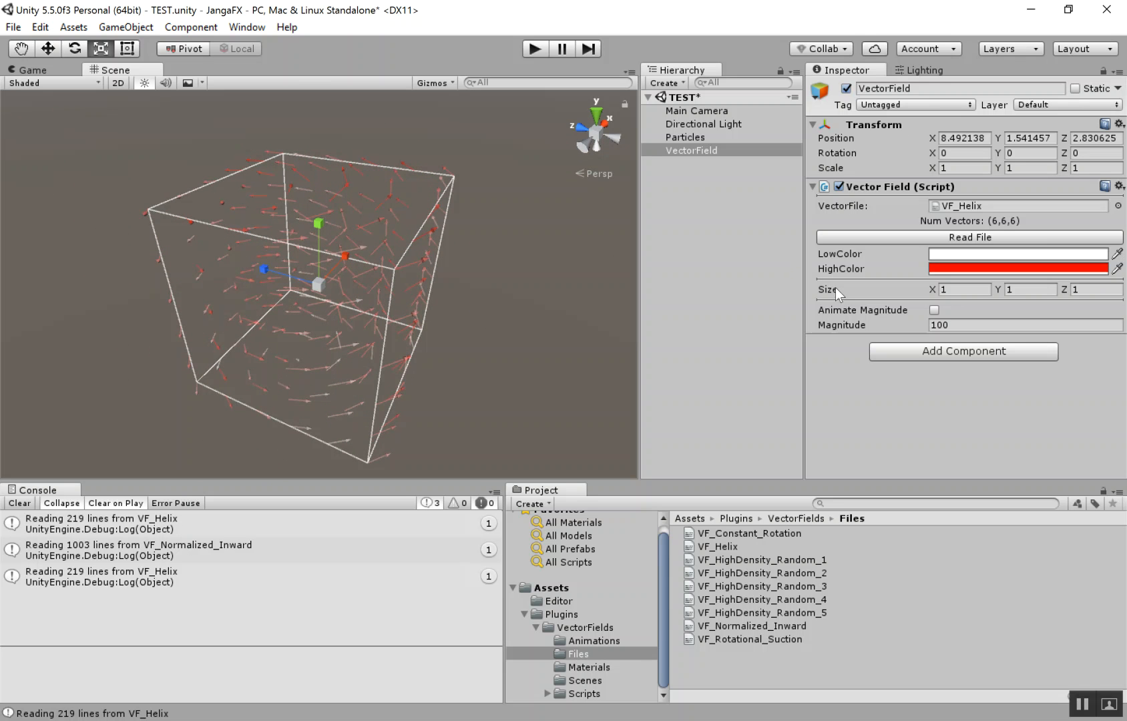
Set the field's Size to 10 on X, Y and Z, enlarging the helix bounding cube
click(962, 290)
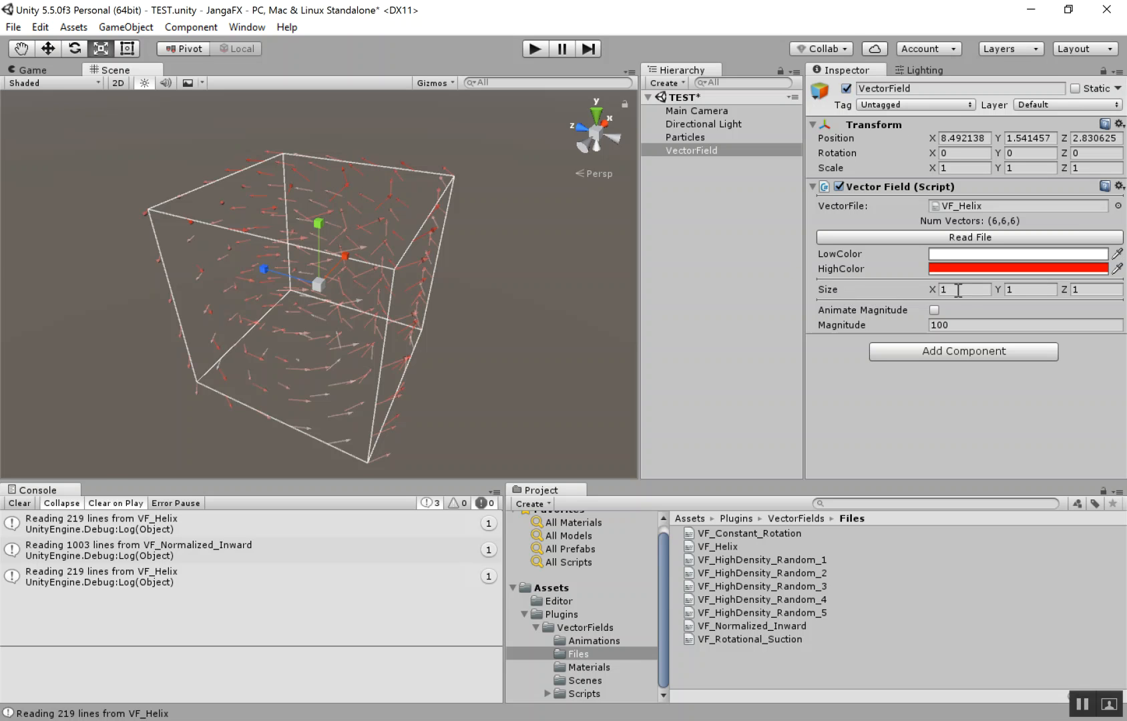
text(10)
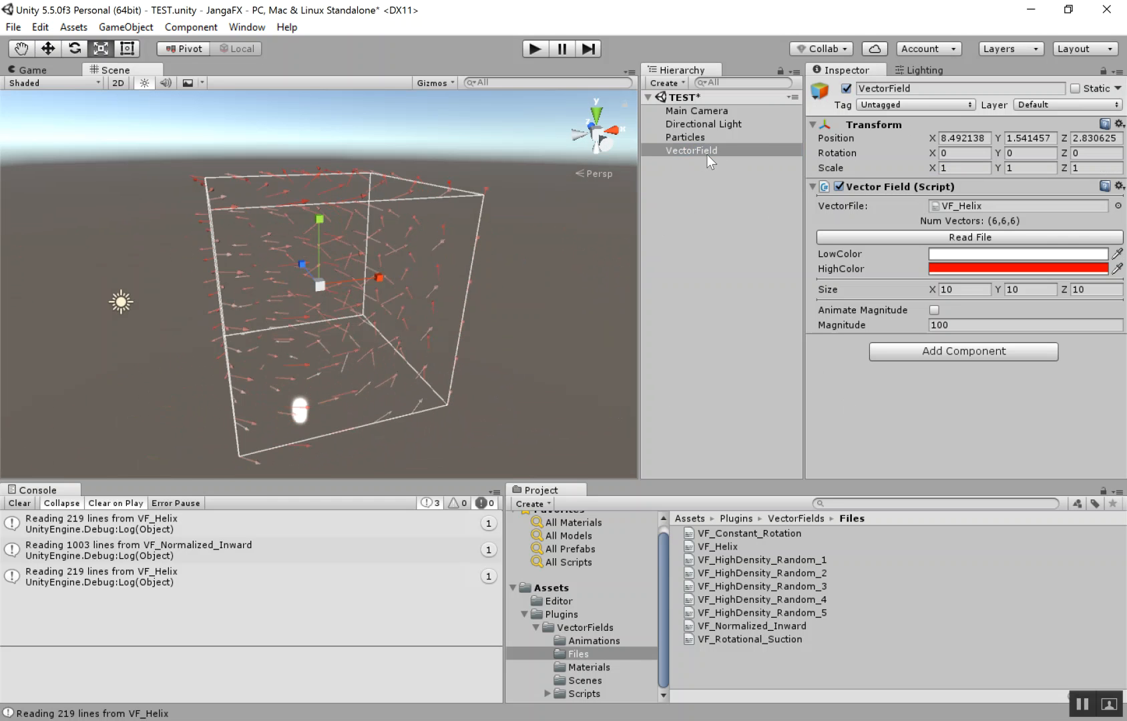
mouse_move(916, 332)
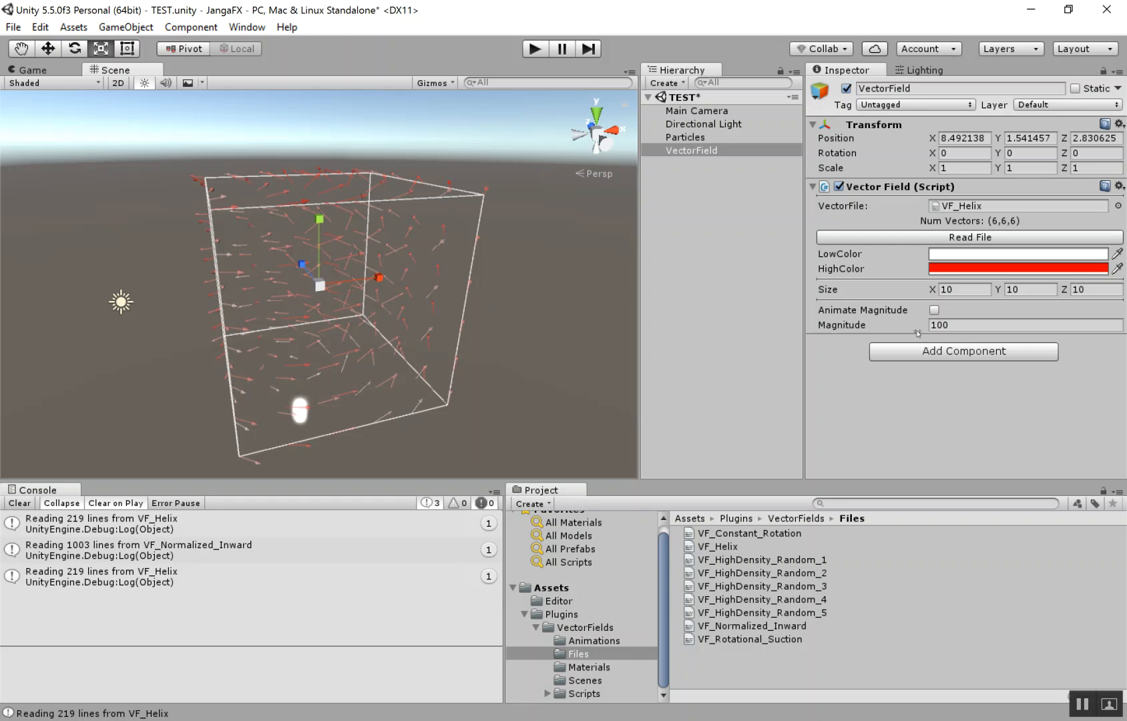
mouse_move(864, 324)
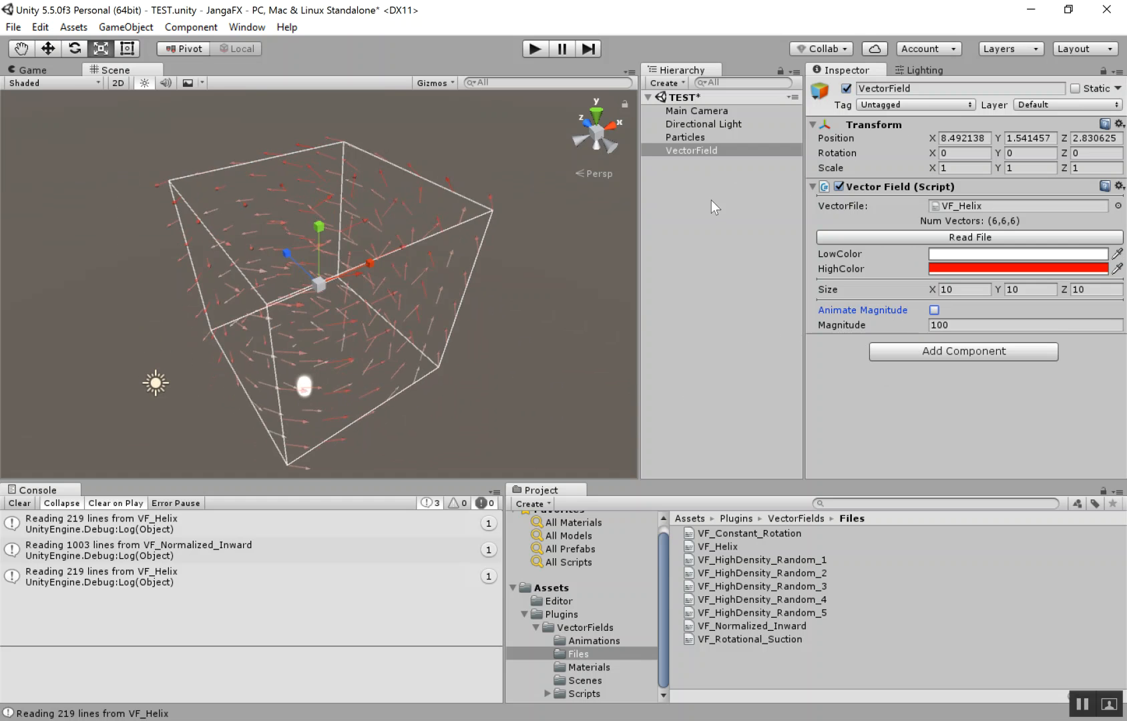
Inspect the Particles emitter and leave its controller's All Fields? option enabled
click(684, 138)
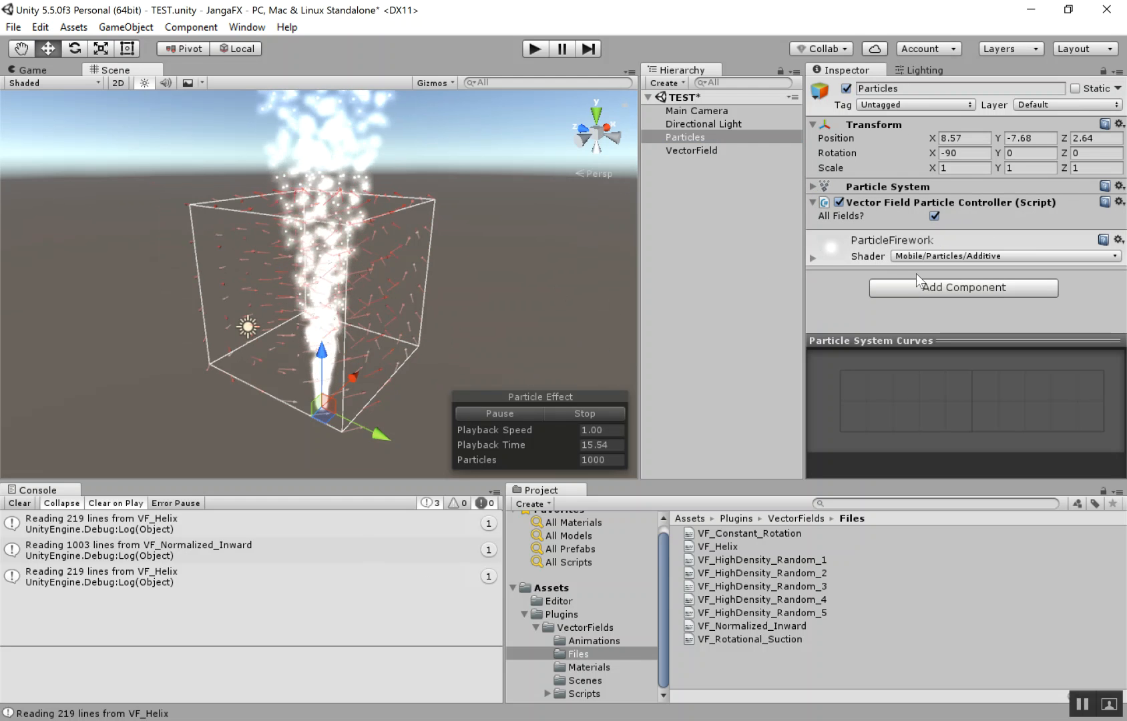
click(930, 214)
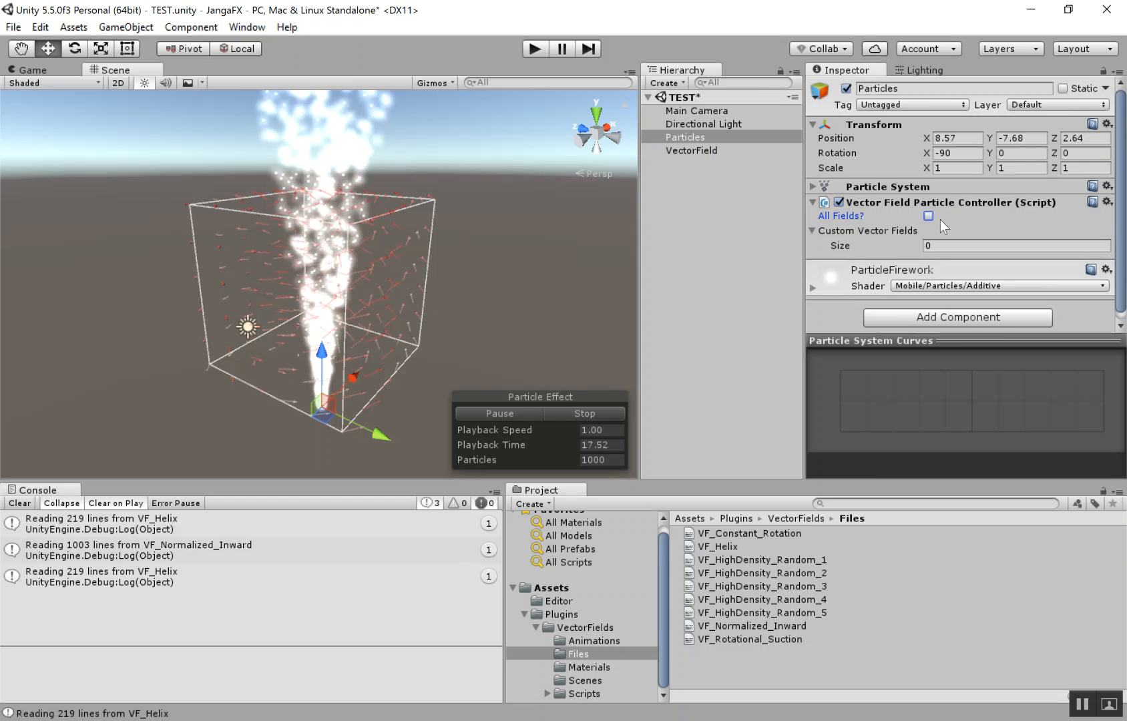
click(927, 217)
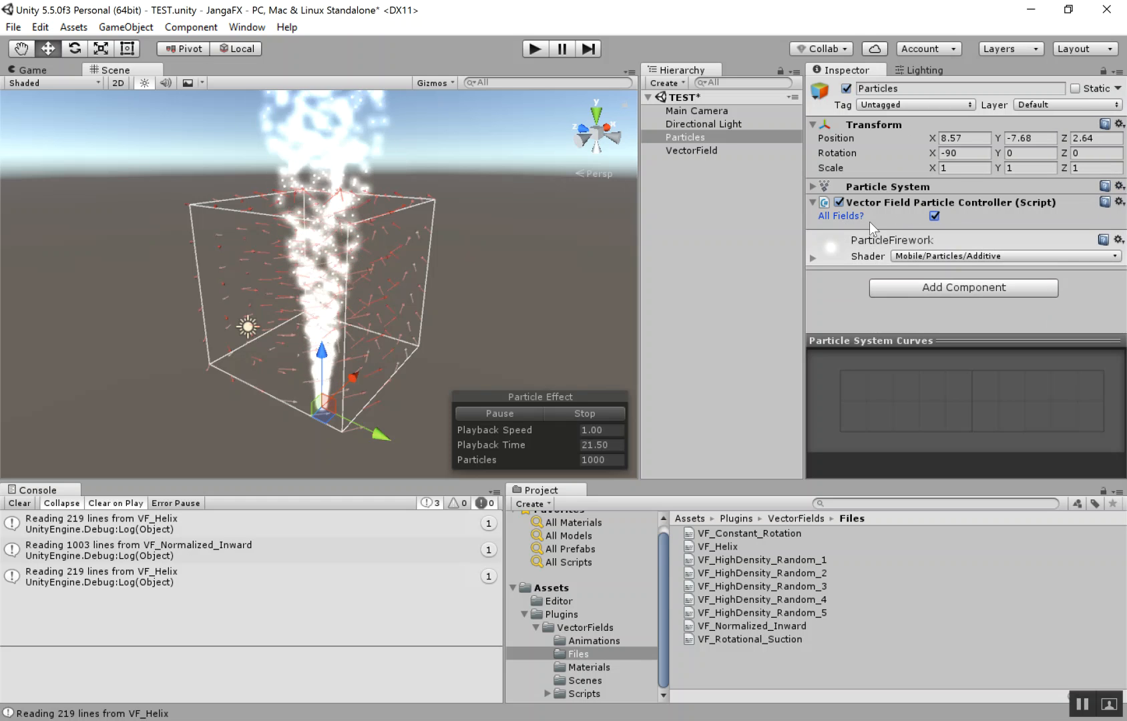
click(930, 216)
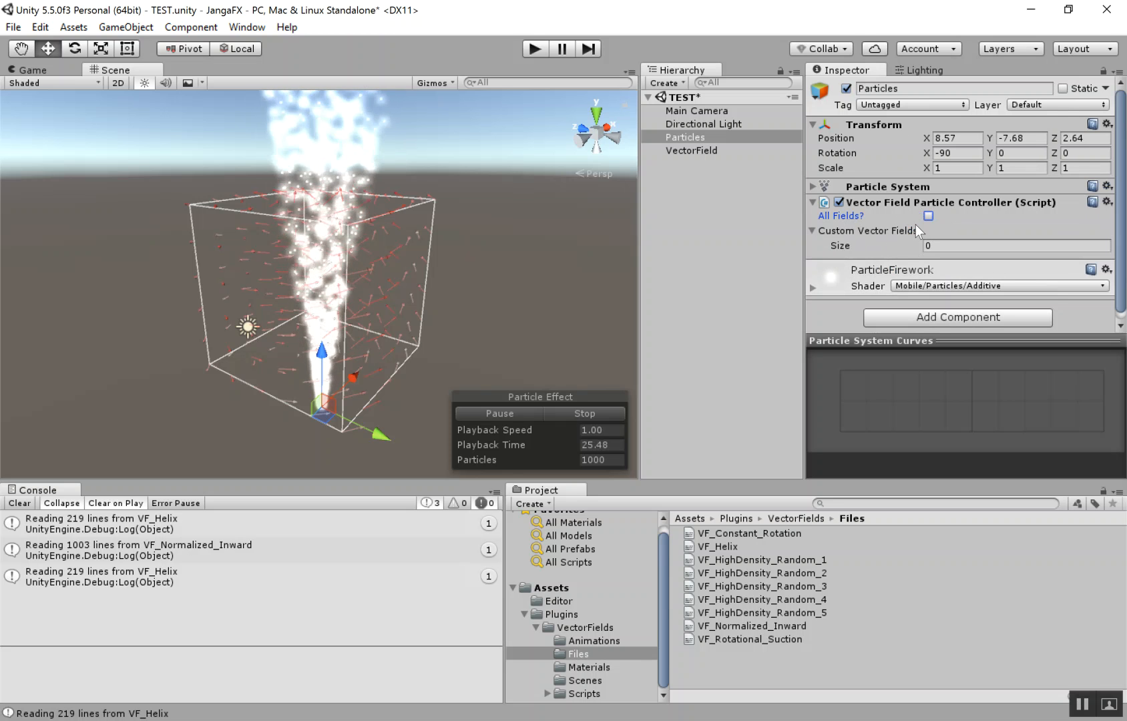
click(929, 215)
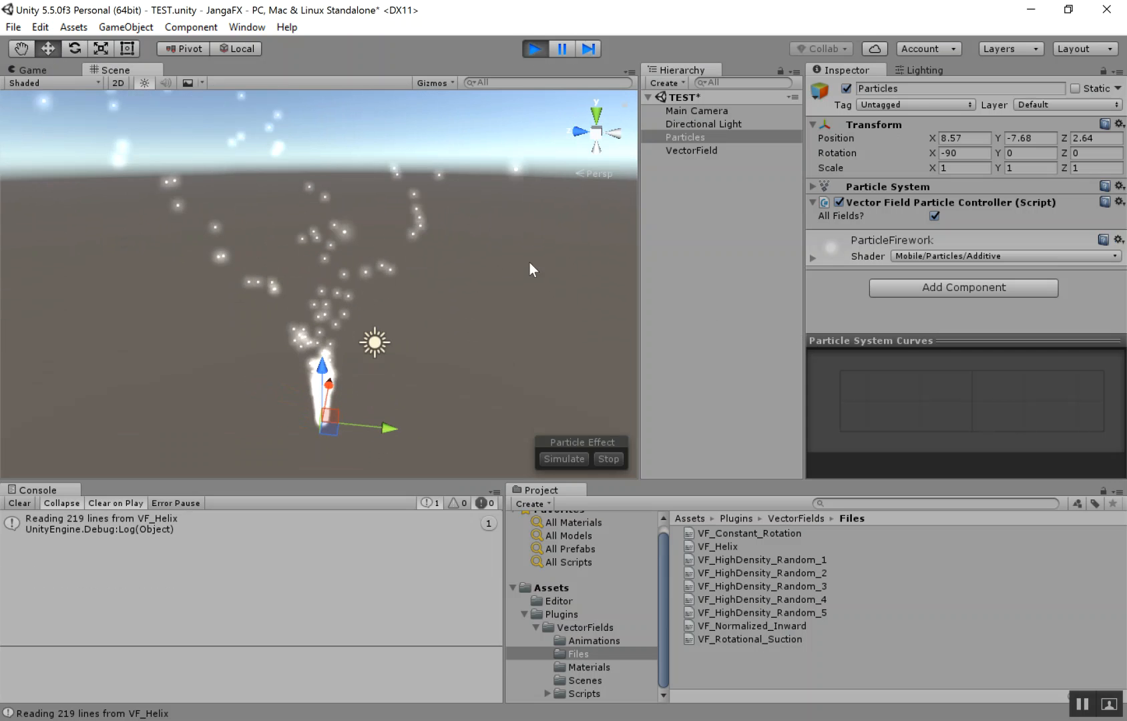
Try magnitude values 1 and 41.23, then settle on -10 to push particles the opposite way
click(692, 151)
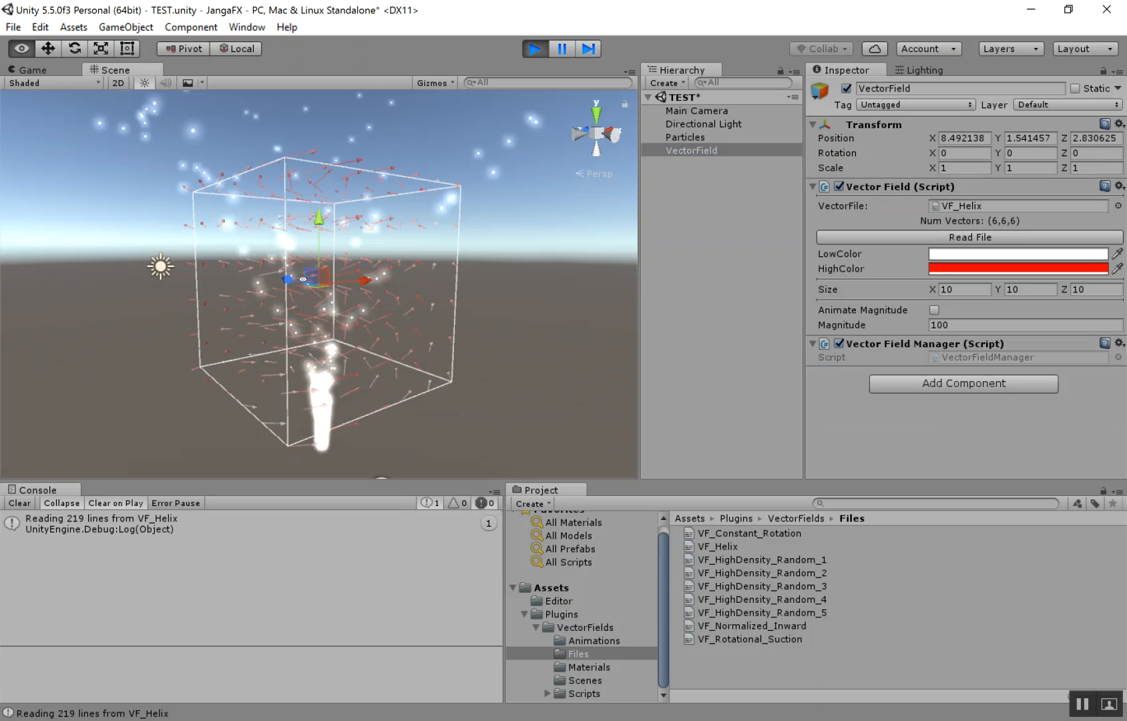
click(984, 325)
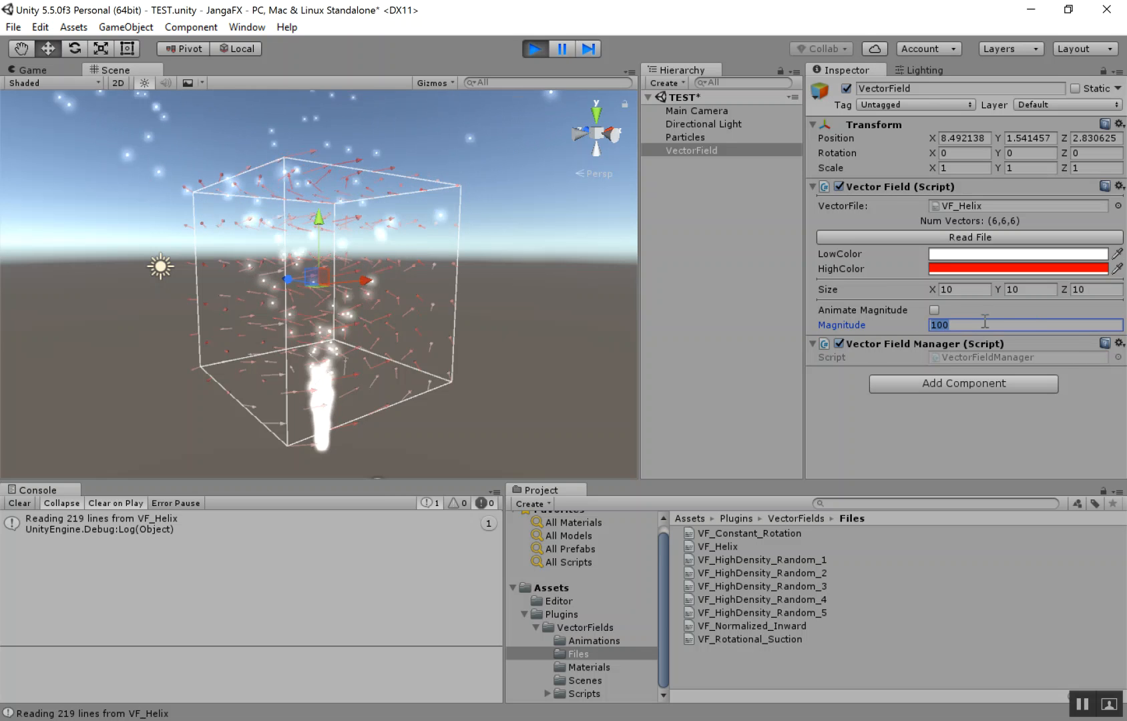
text(1)
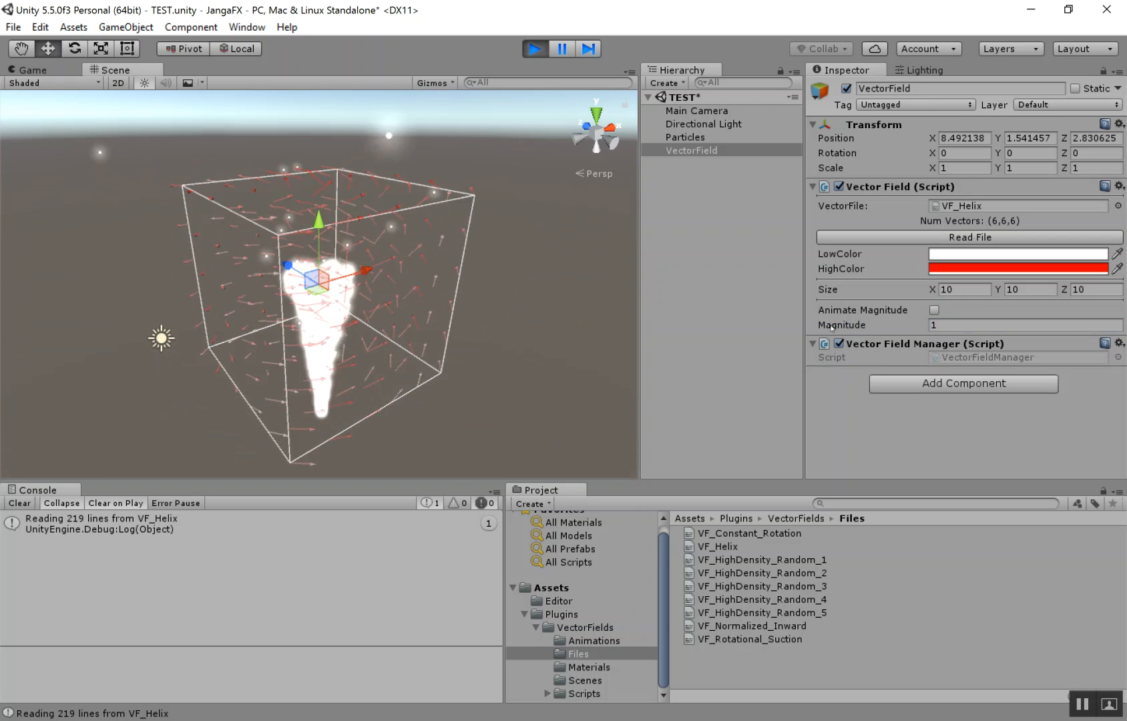
text(41.23)
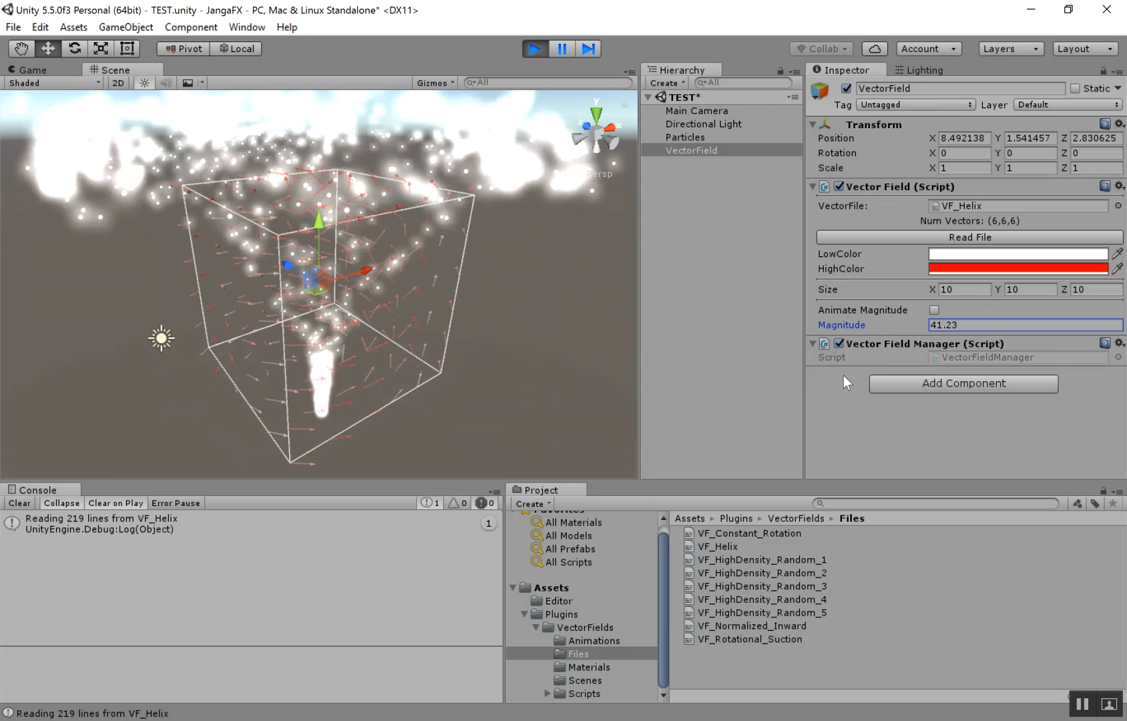
click(1022, 326)
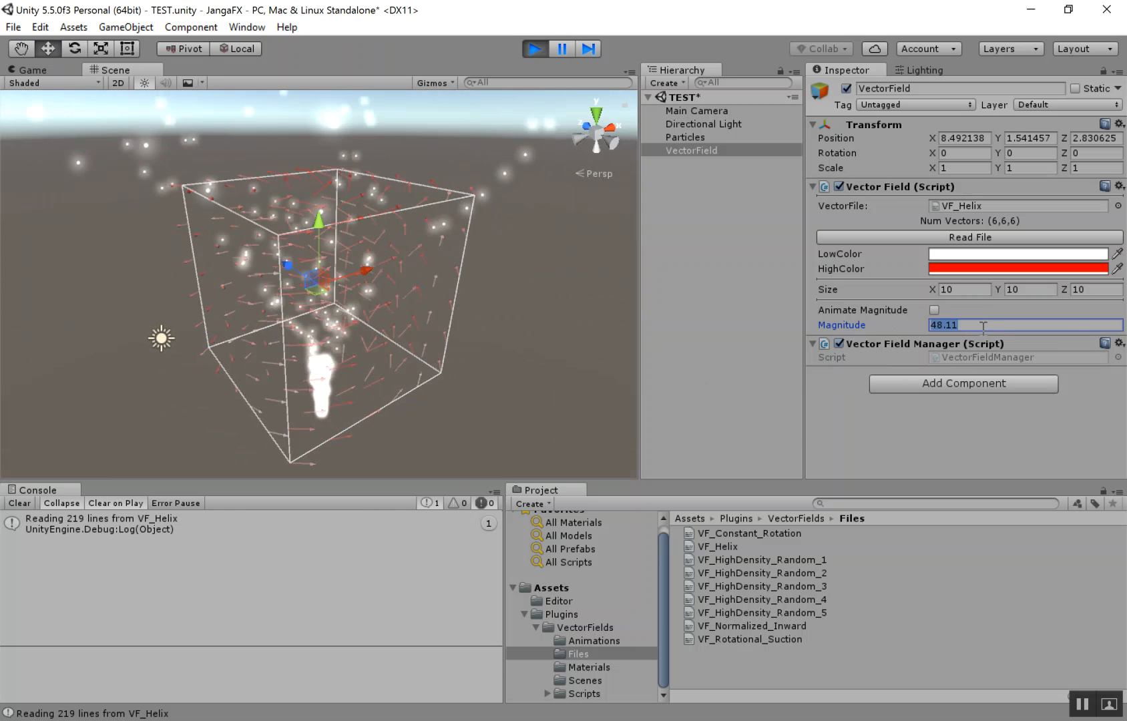
text(-10)
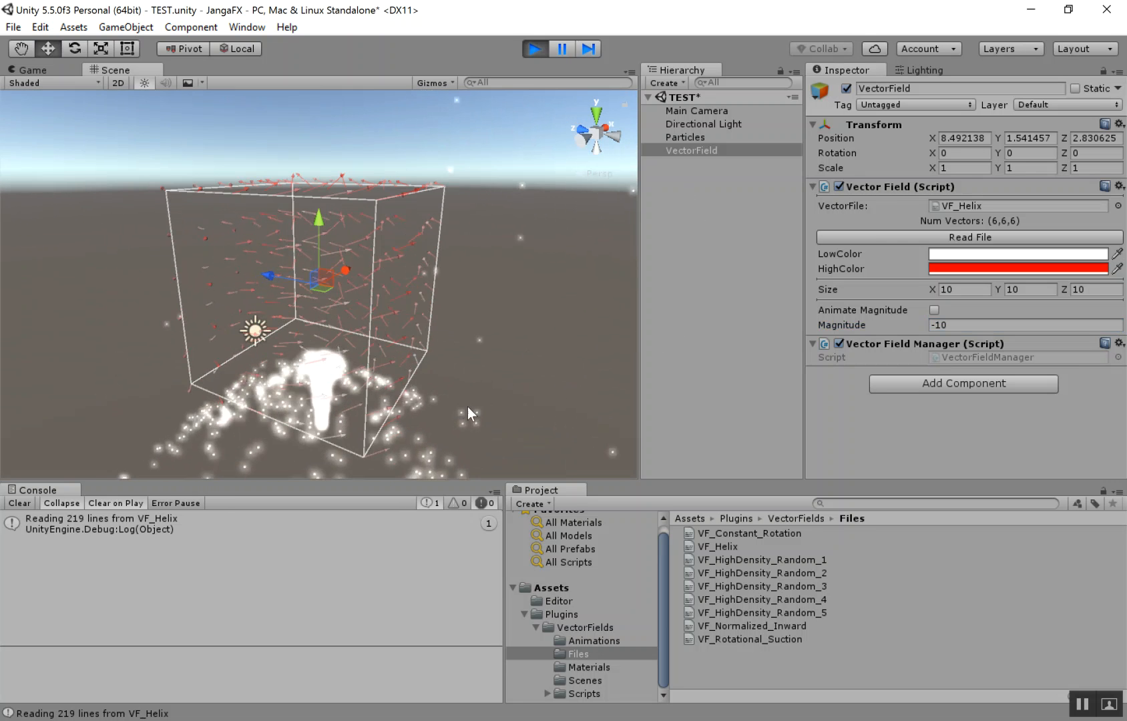
Enable Animate Magnitude on the field and browse to the plugin's Animations folder
click(933, 310)
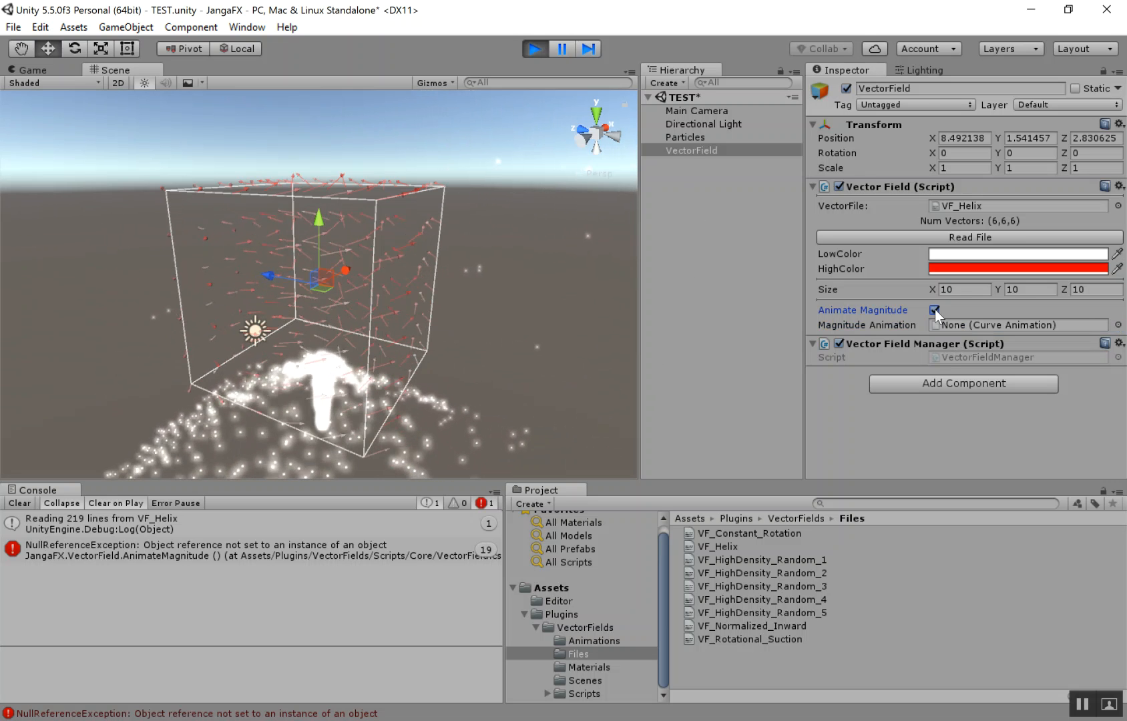
click(934, 310)
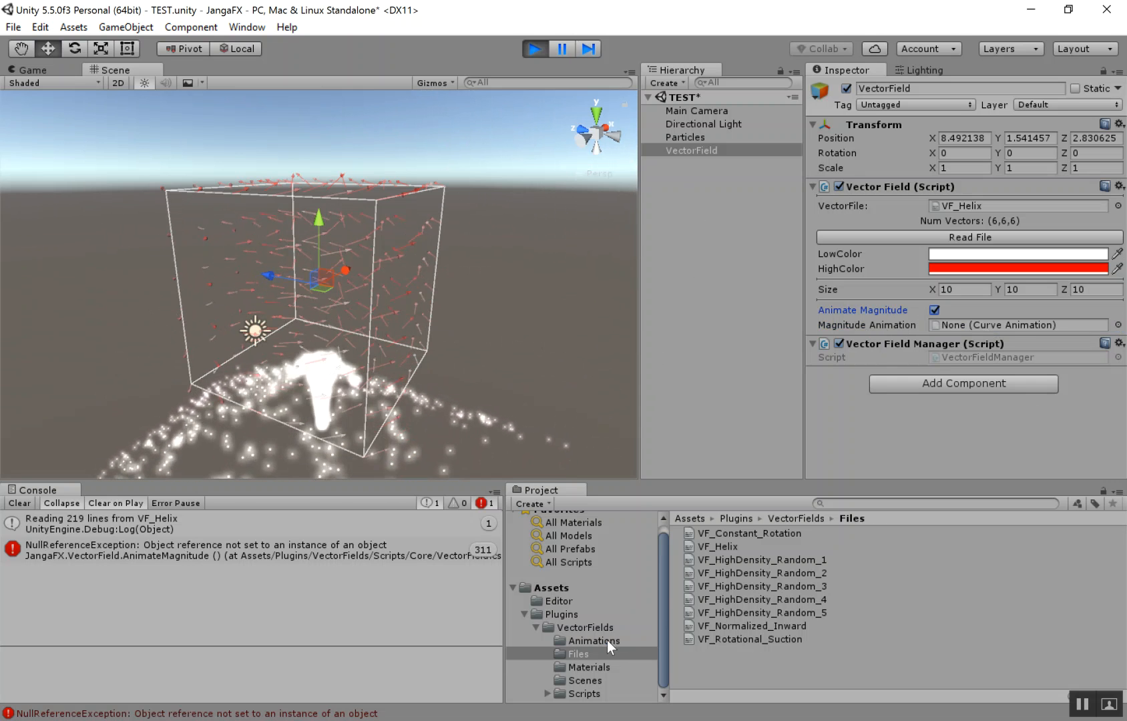
click(593, 641)
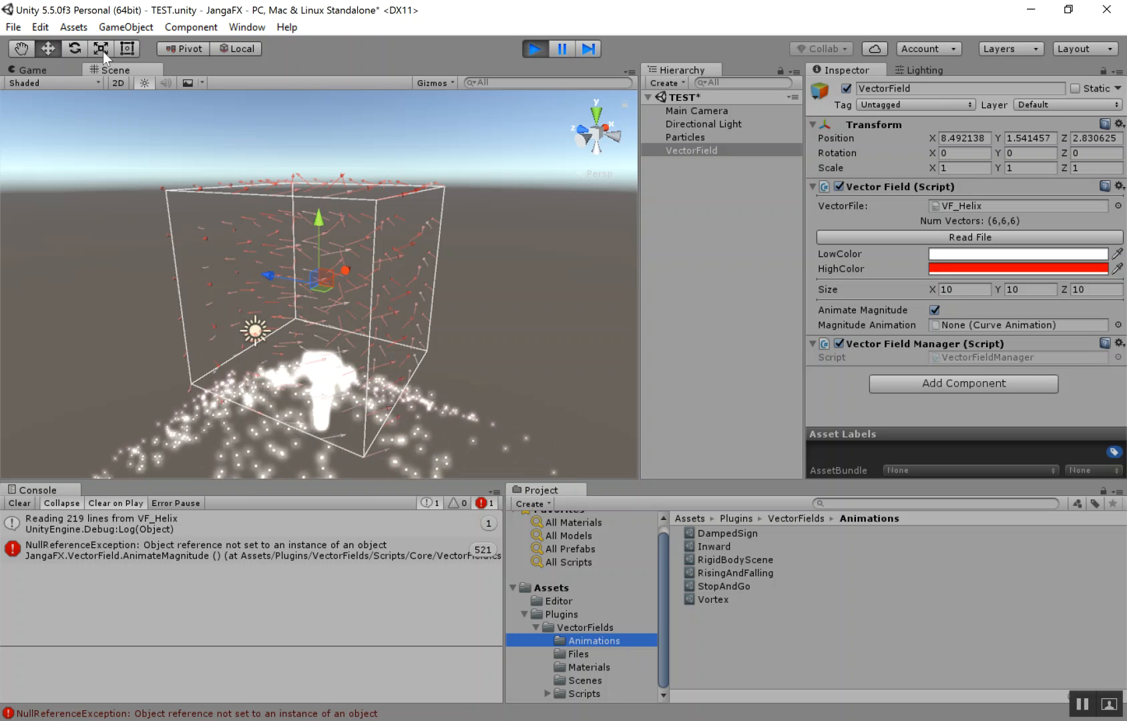
click(126, 27)
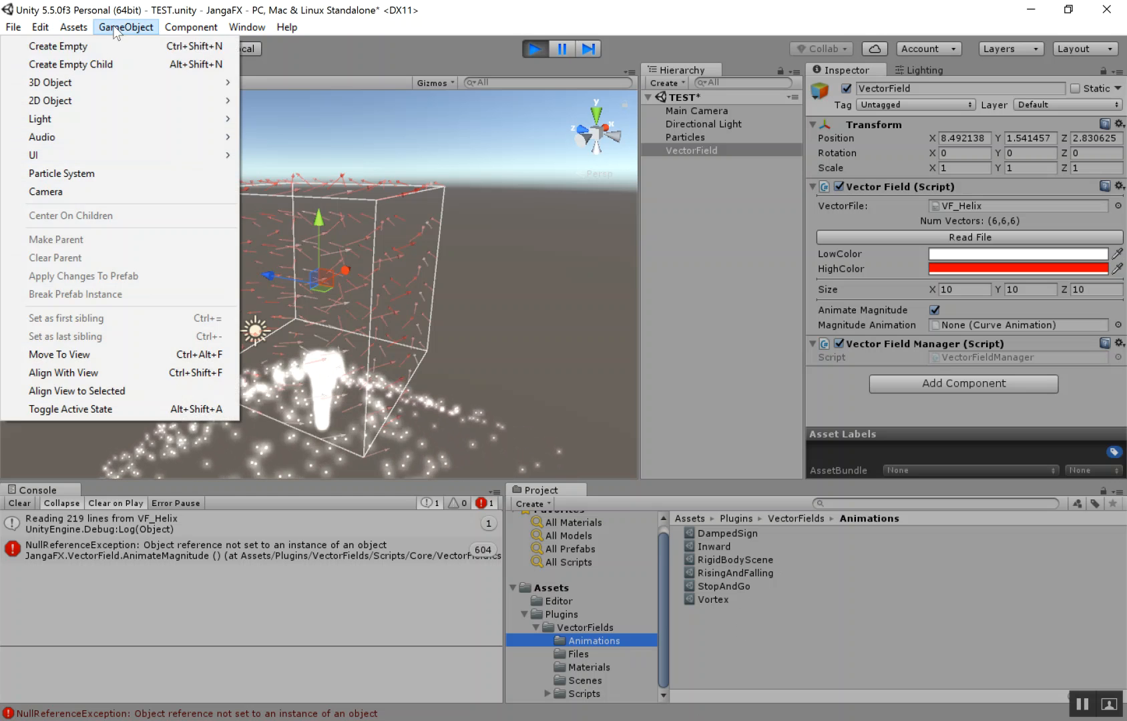
click(68, 26)
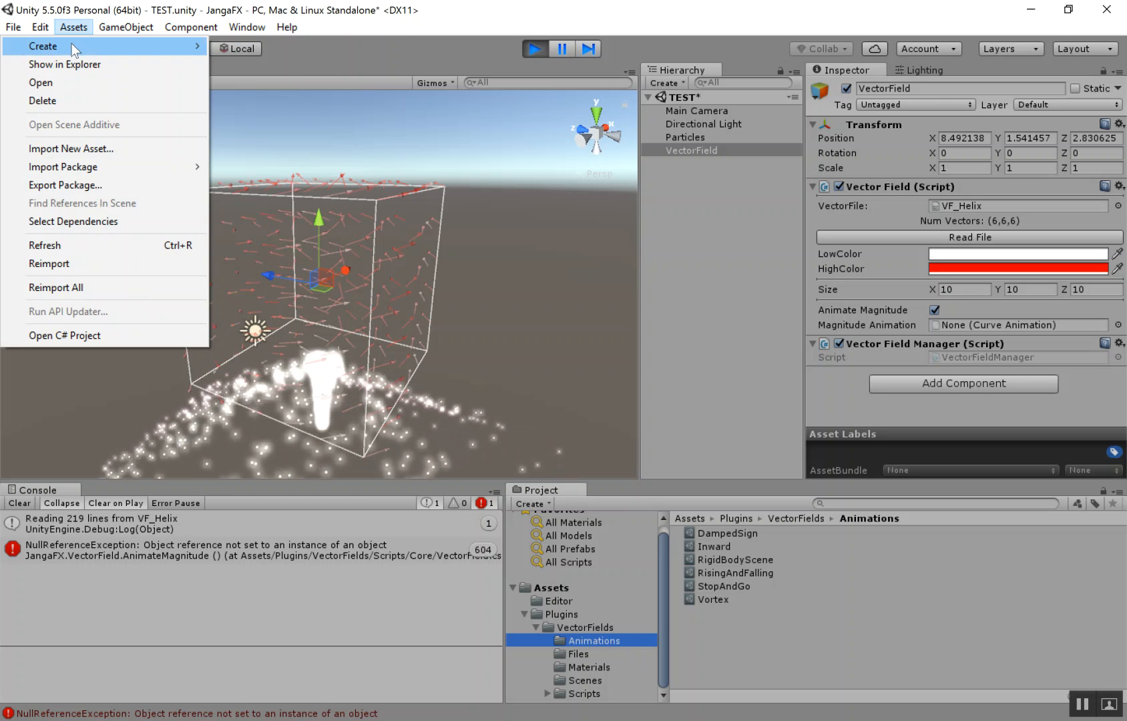
Create curve animation DEMO with Time 10, Amplitude 100 and a wave-shaped curve
click(40, 47)
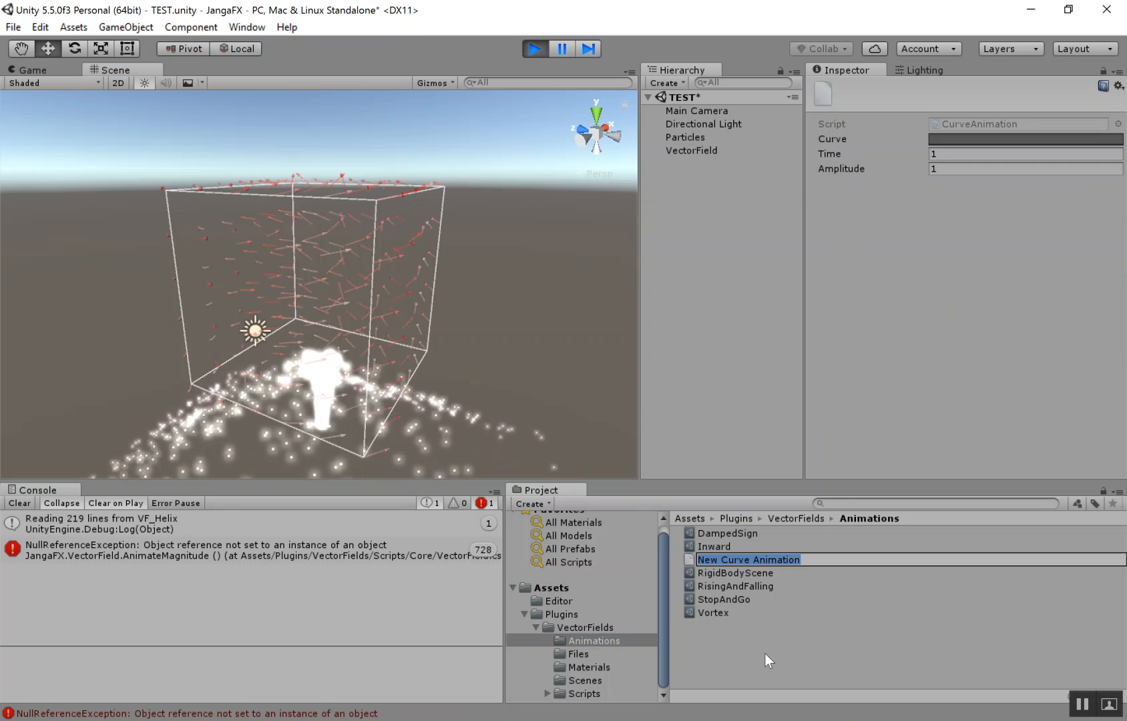
text(DEMO)
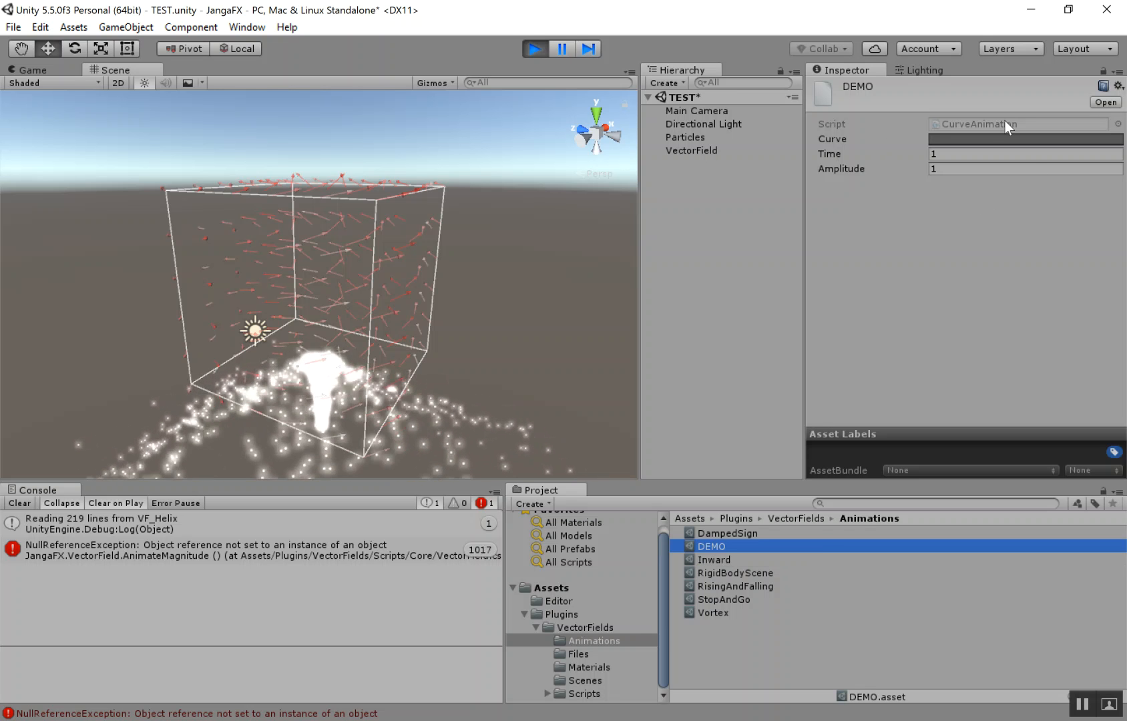
click(1025, 139)
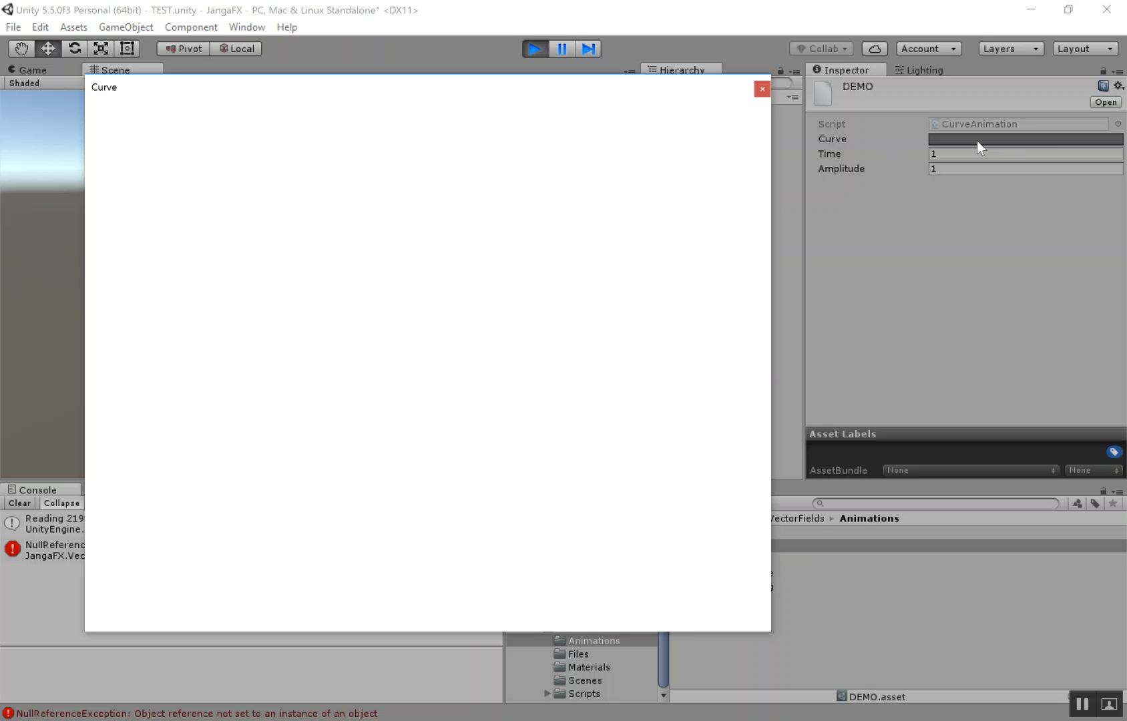
click(1024, 139)
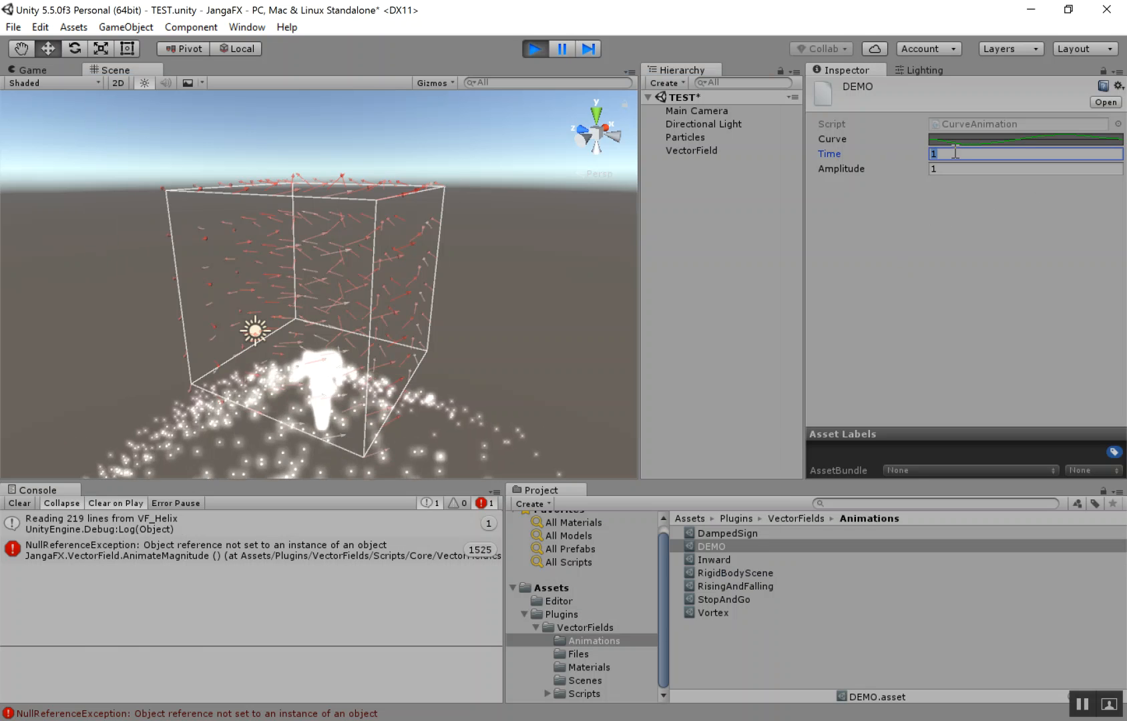
text(00)
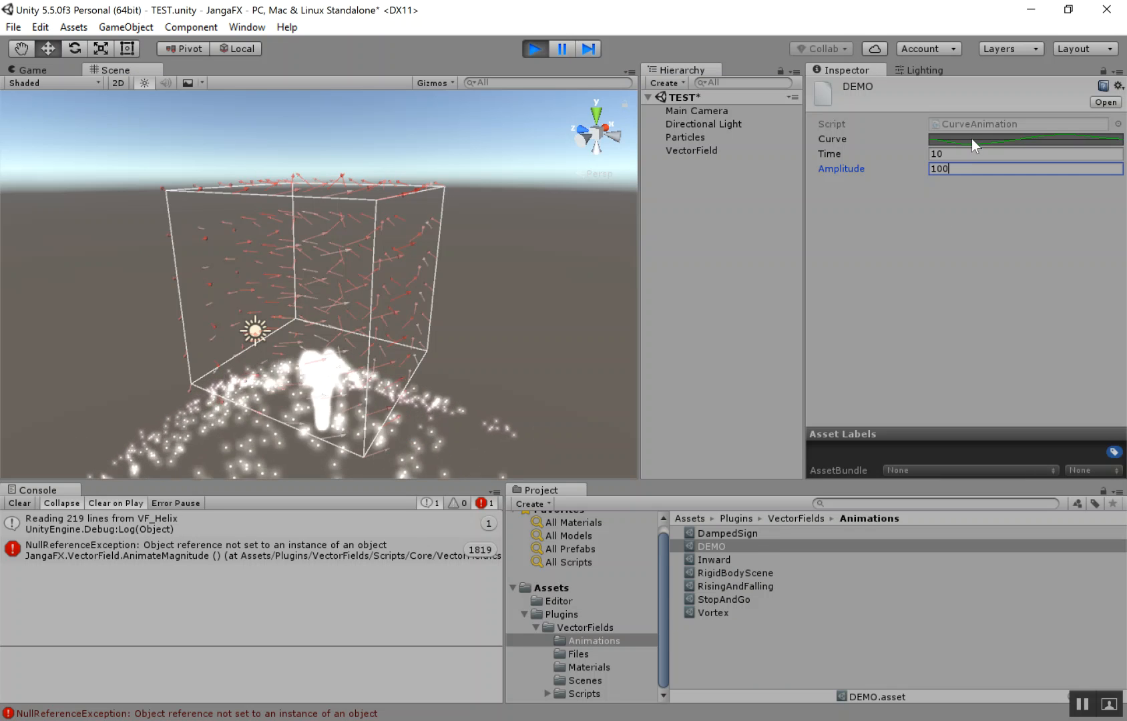
click(1024, 139)
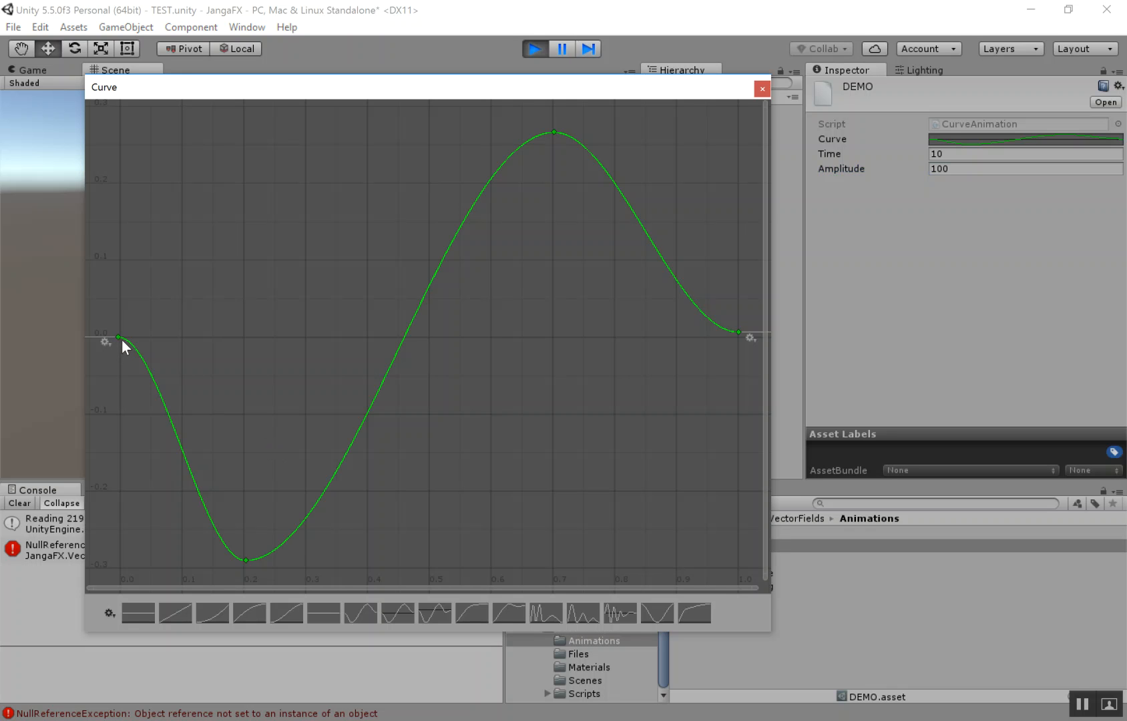
mouse_move(255, 350)
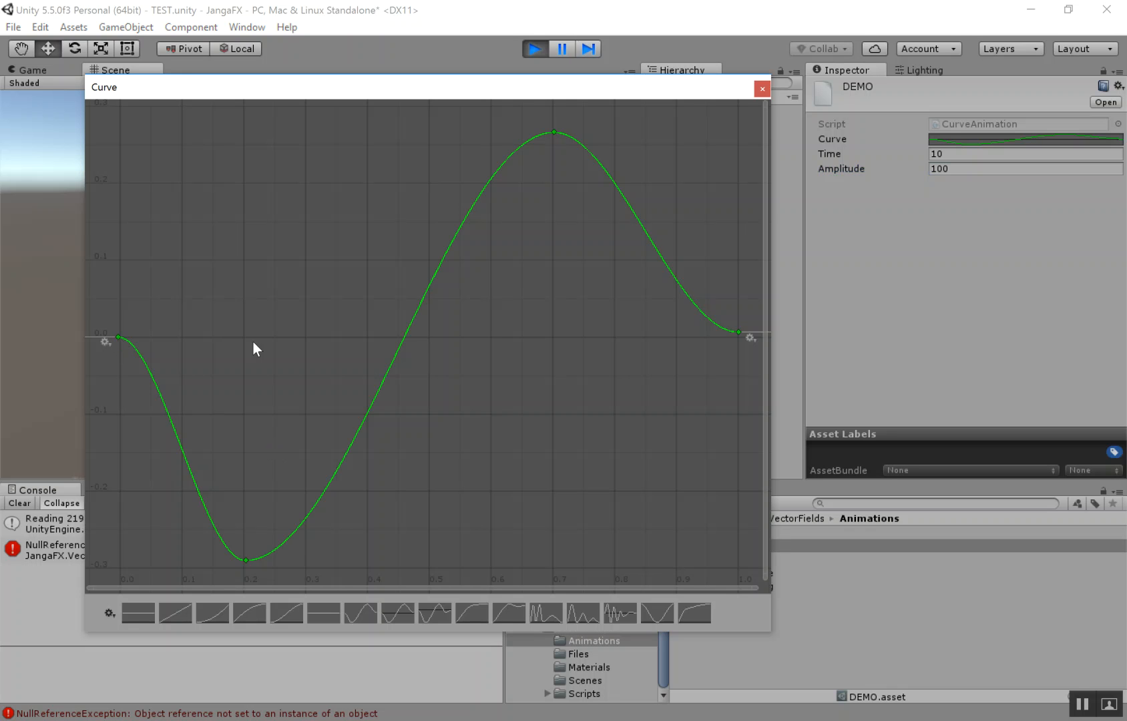
mouse_move(736, 338)
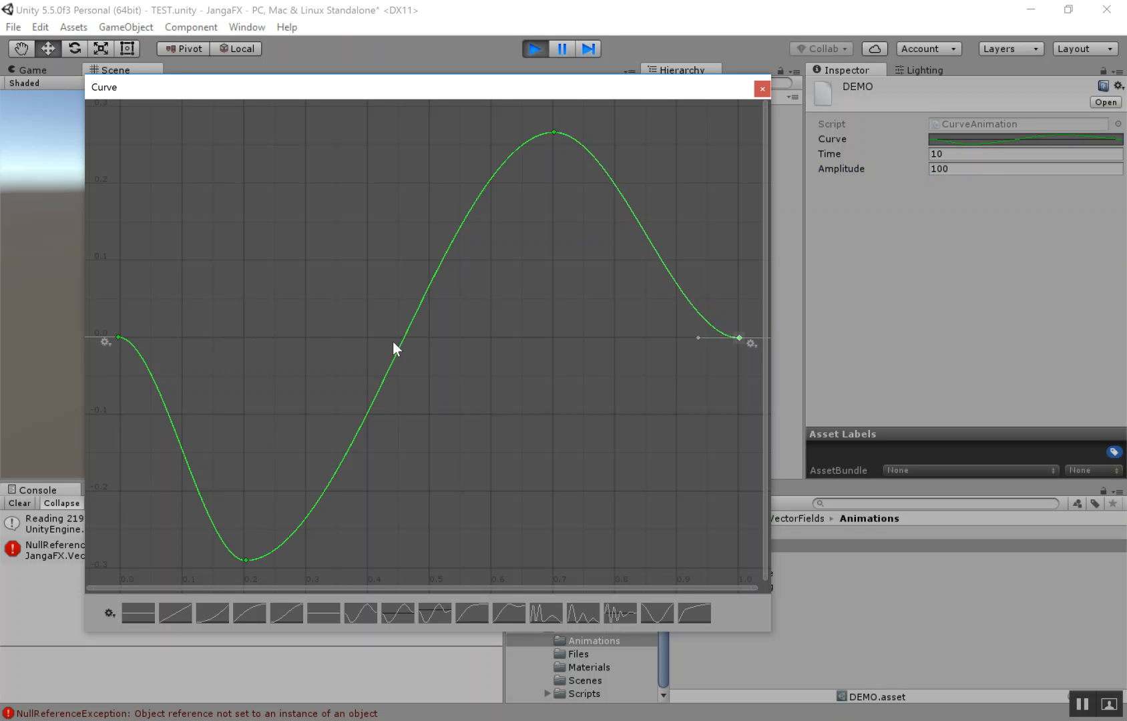
mouse_move(154, 433)
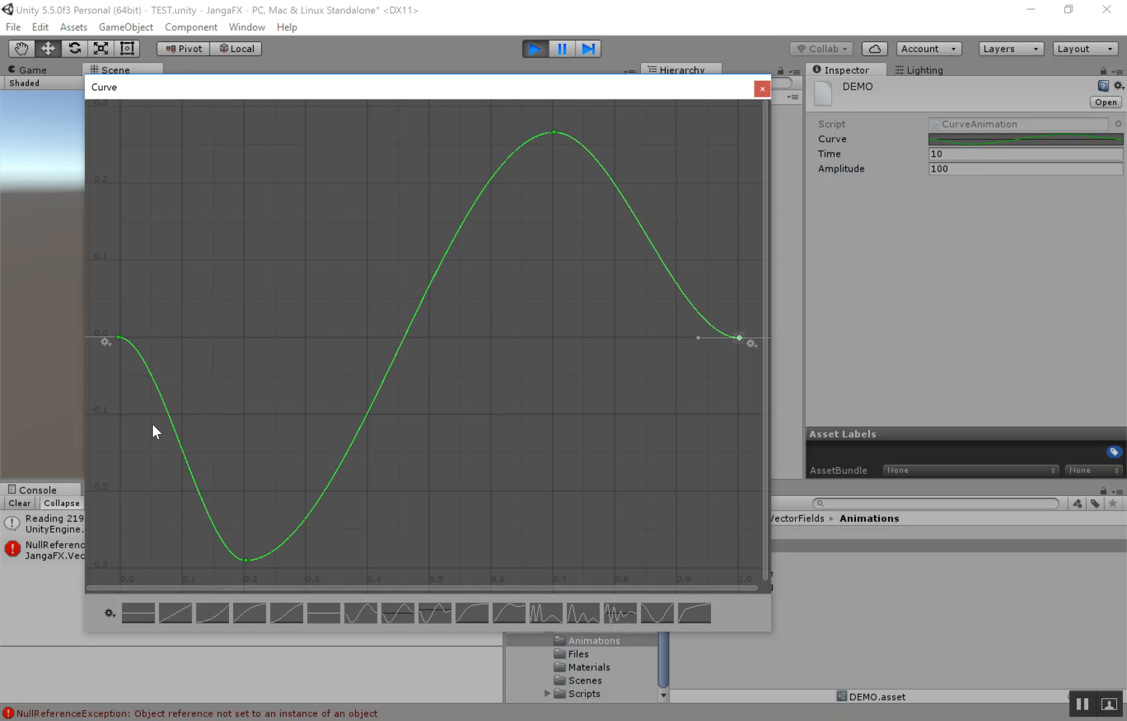
mouse_move(171, 389)
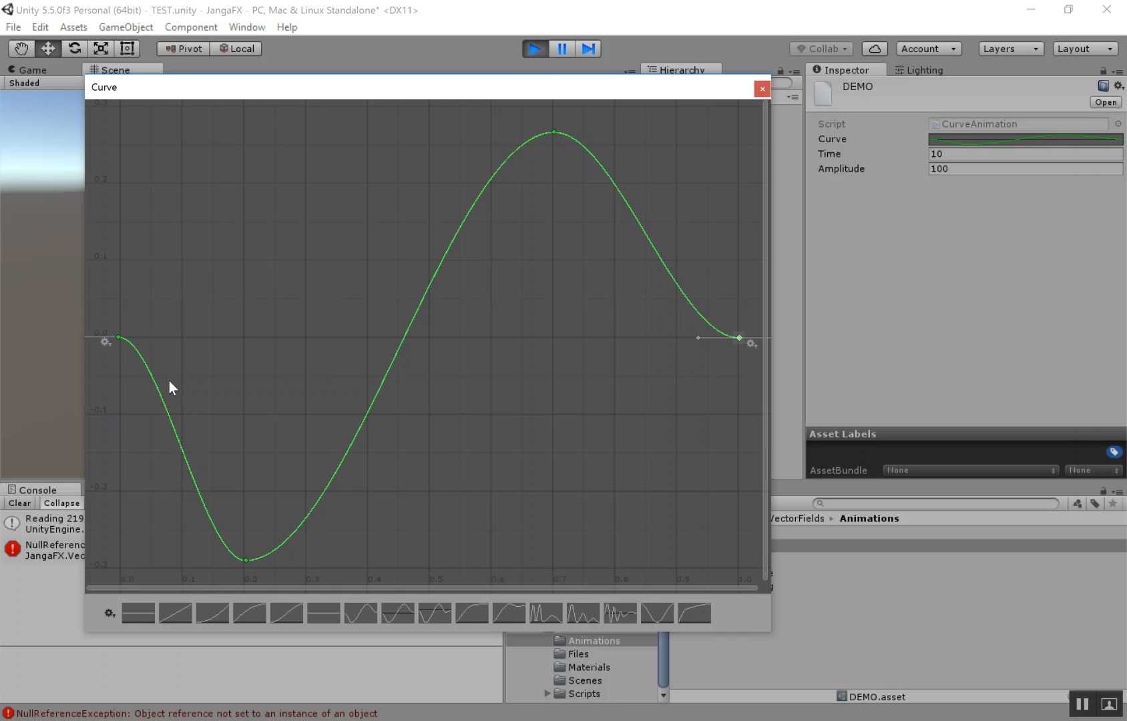
mouse_move(242, 588)
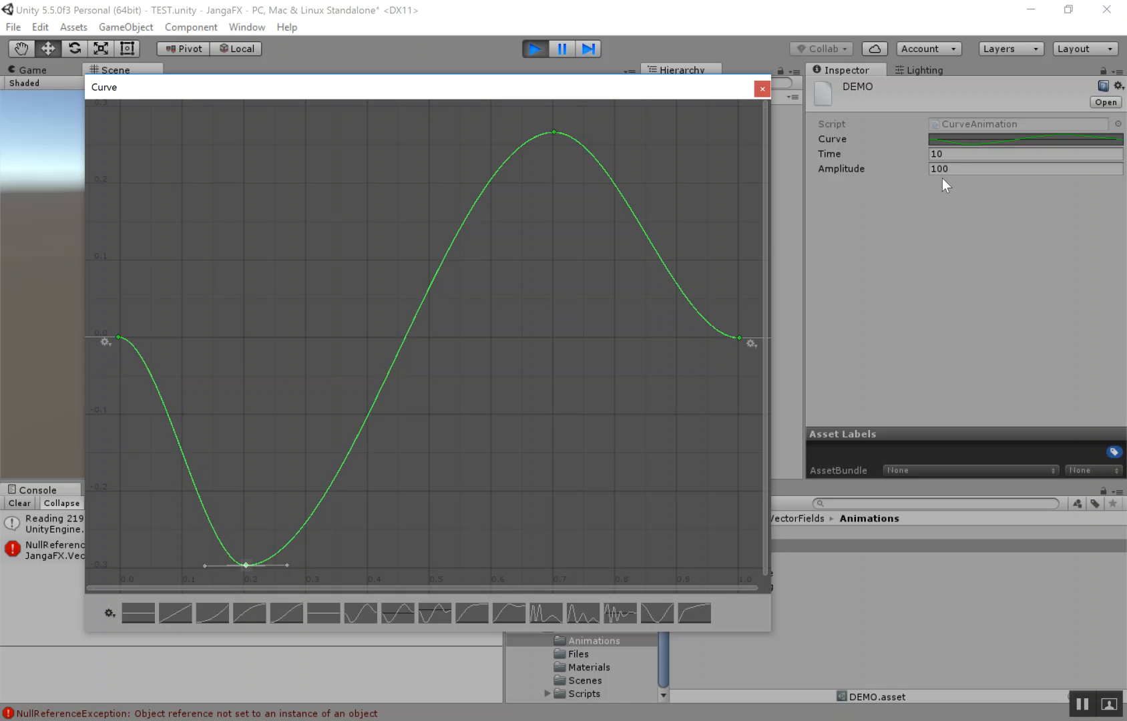
Assign the DEMO curve as the VectorField's magnitude animation
click(761, 90)
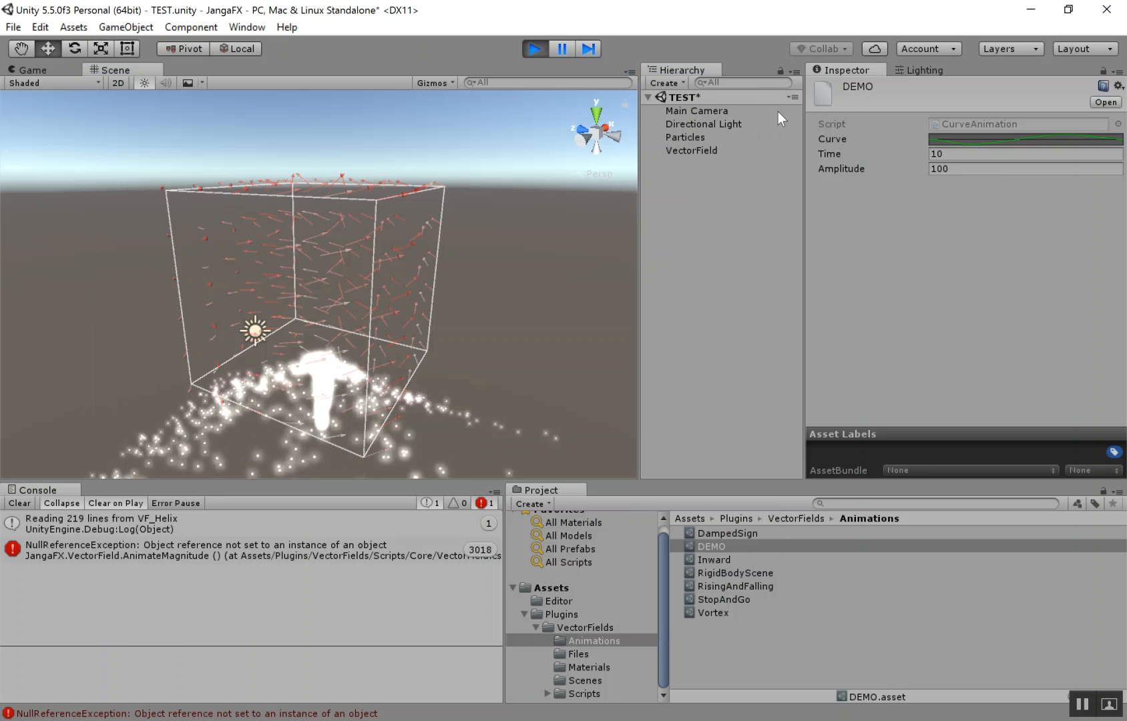
click(692, 151)
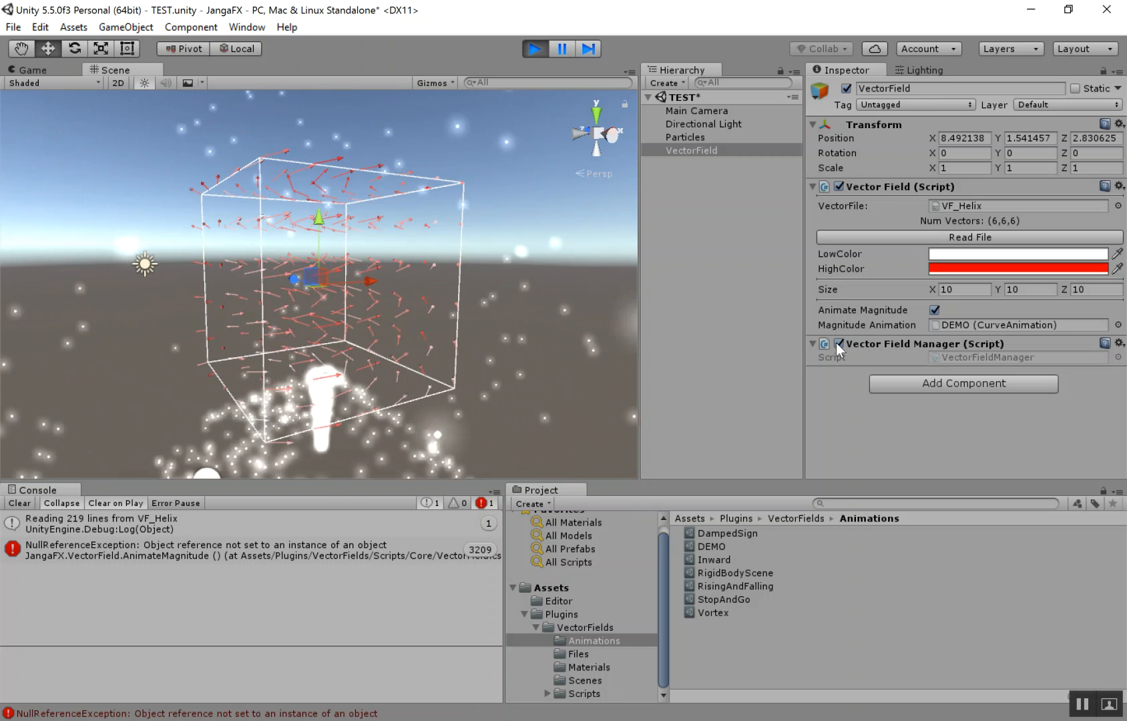
click(711, 546)
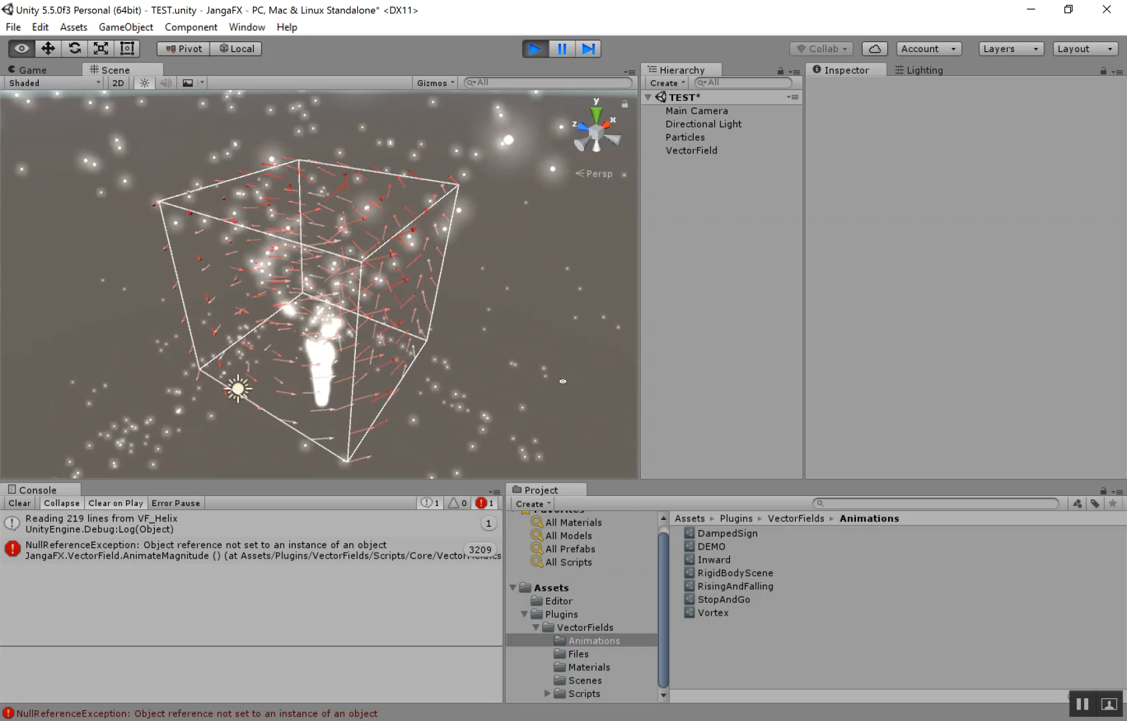
Duplicate the field, load VF_Normalized_Inward into the copy and colour it light-blue to blue
click(691, 151)
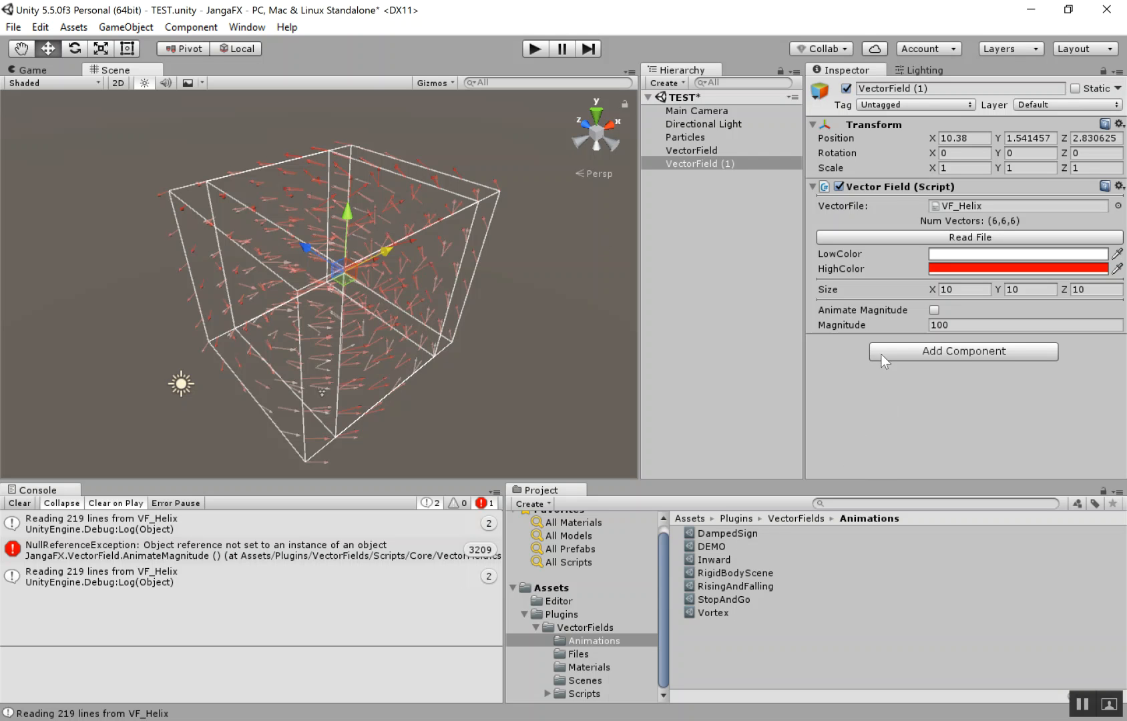
click(578, 655)
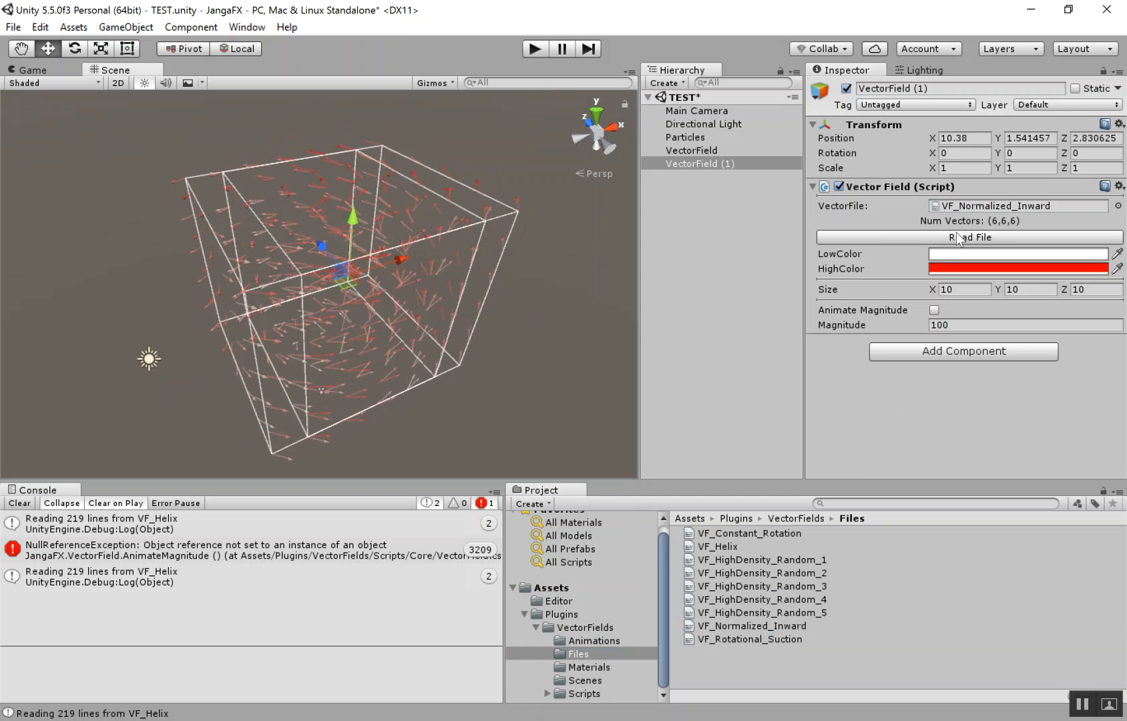
click(964, 238)
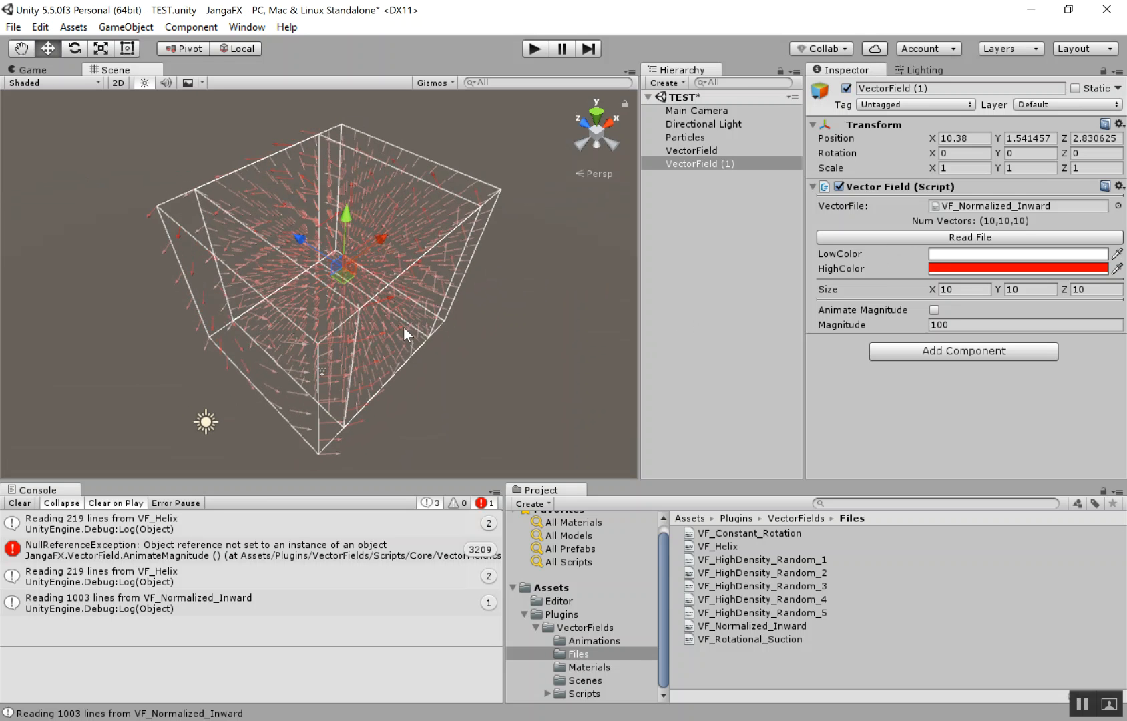
click(1024, 254)
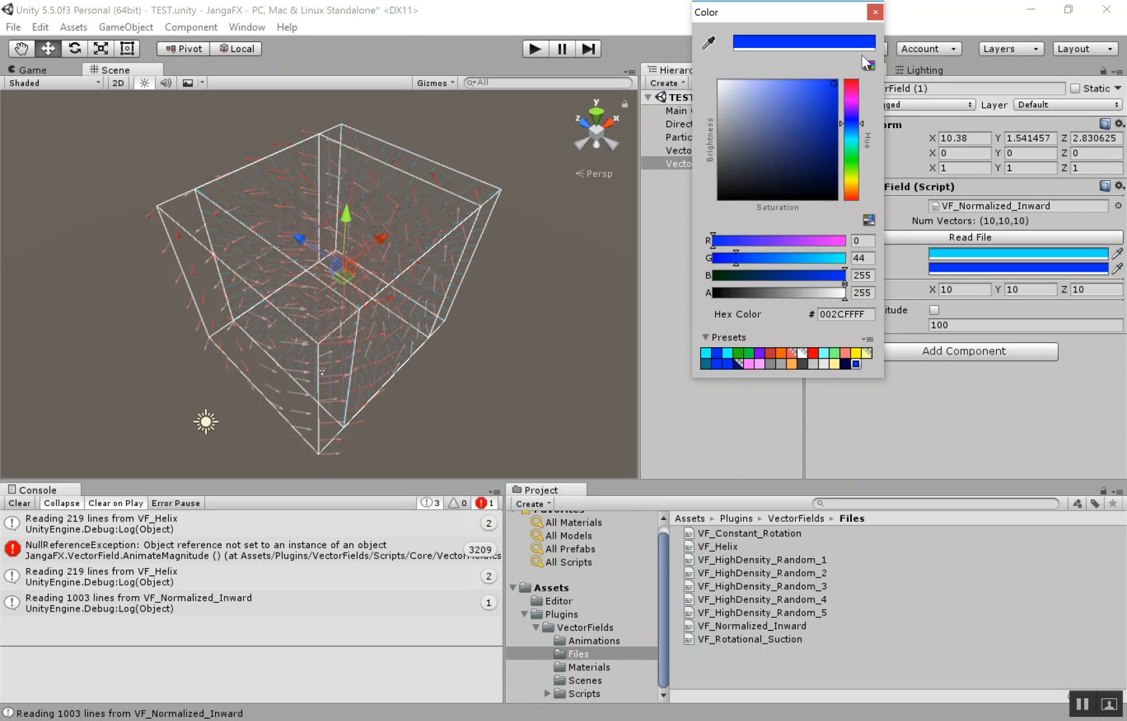
click(874, 12)
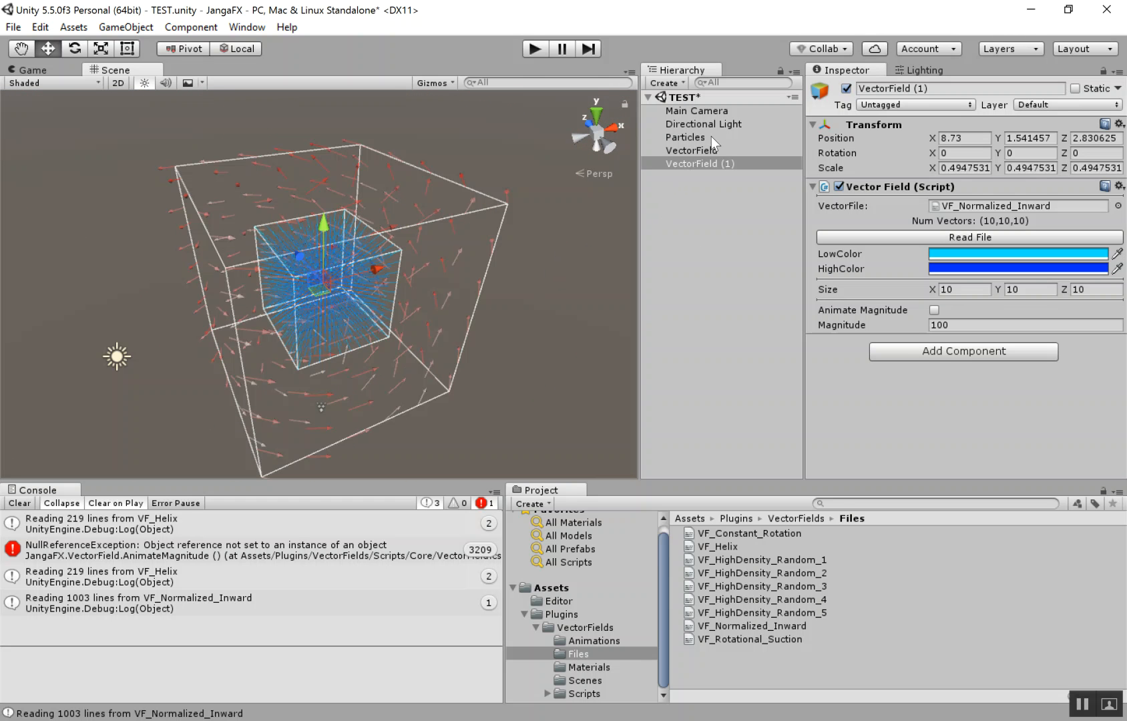
Review Particles and both vector fields, then set the helix field's Magnitude to 50
click(685, 138)
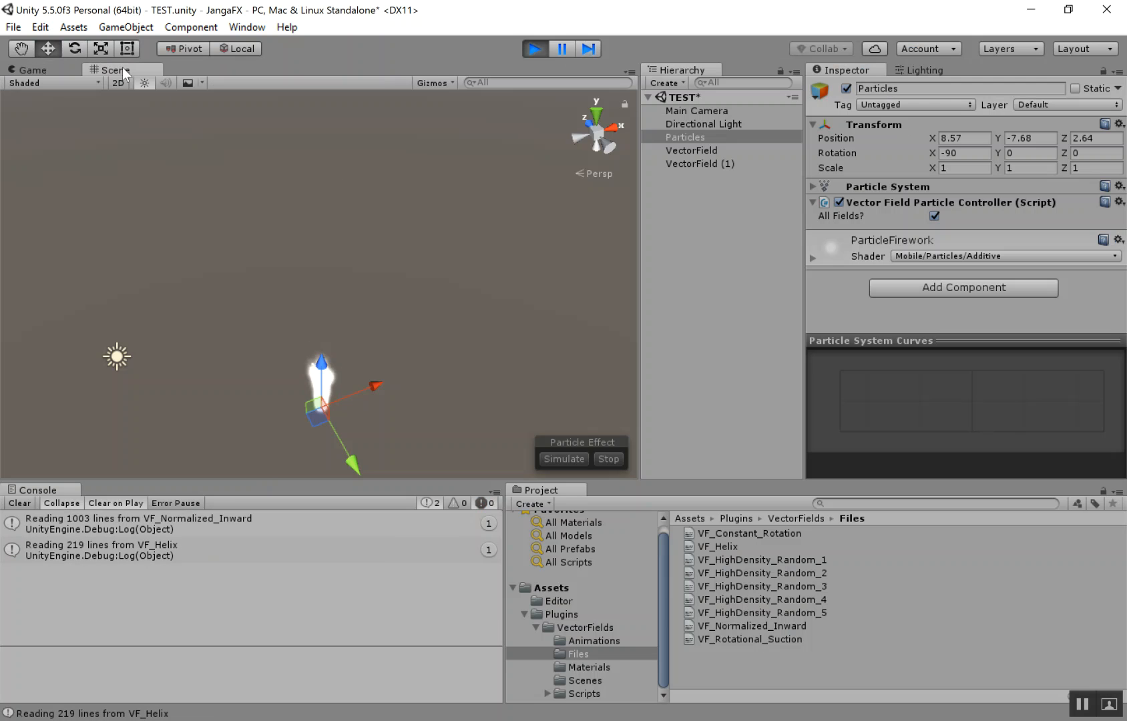
click(691, 151)
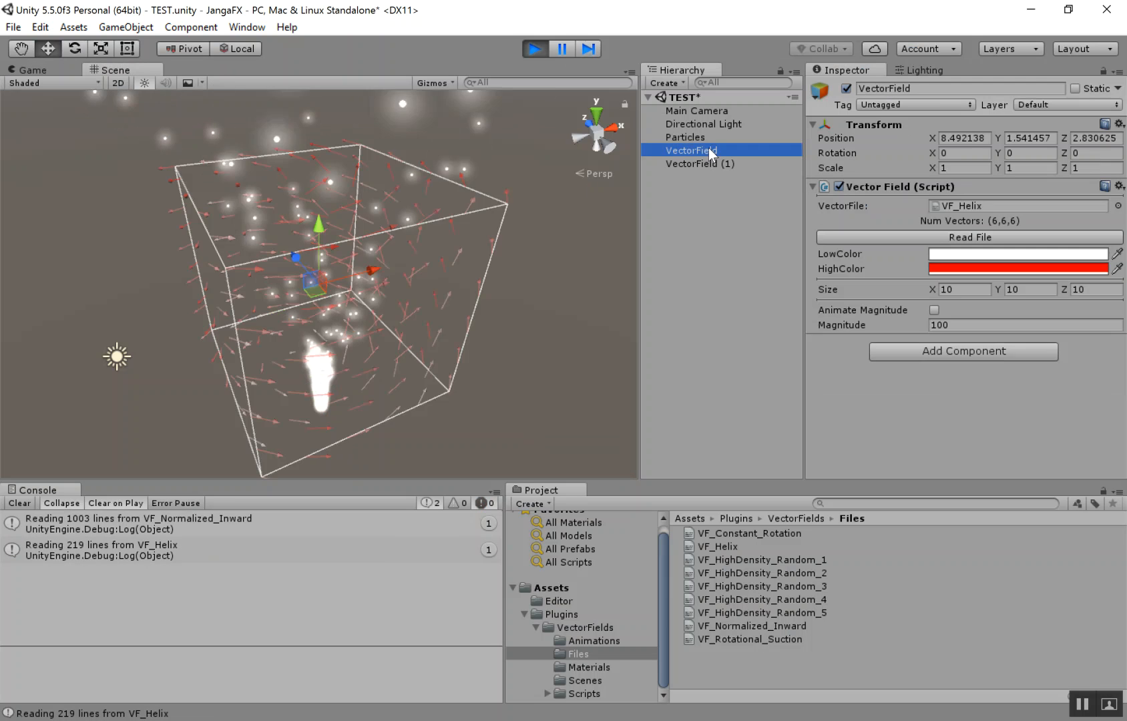
click(699, 165)
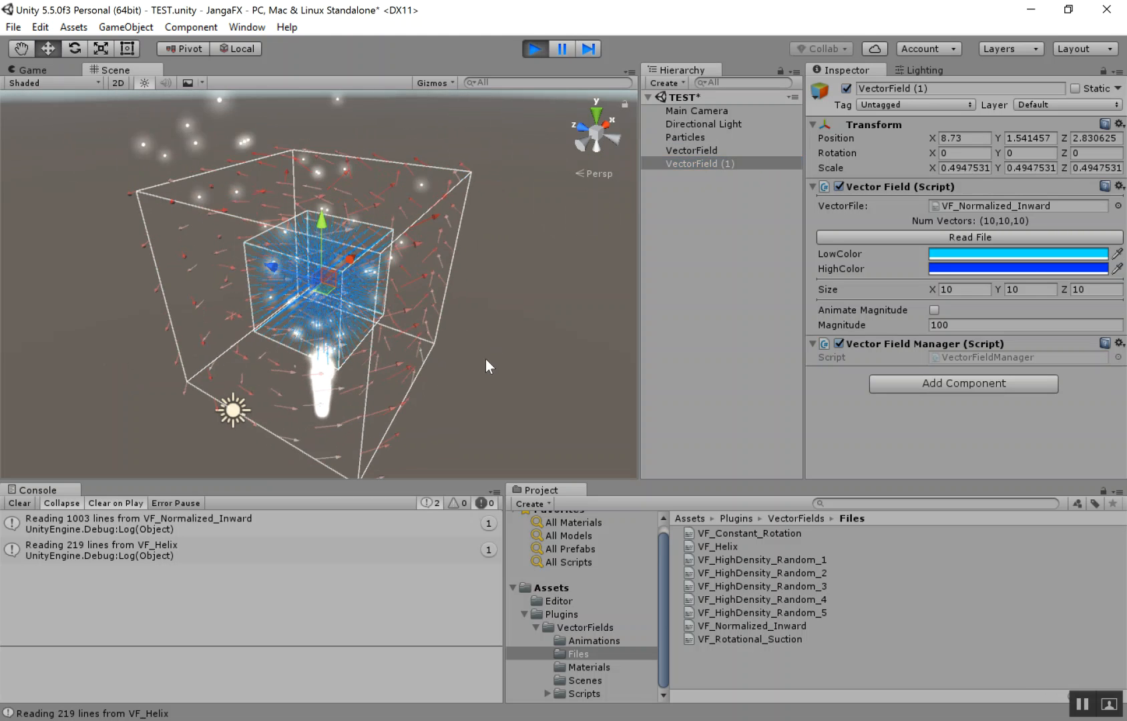
click(691, 151)
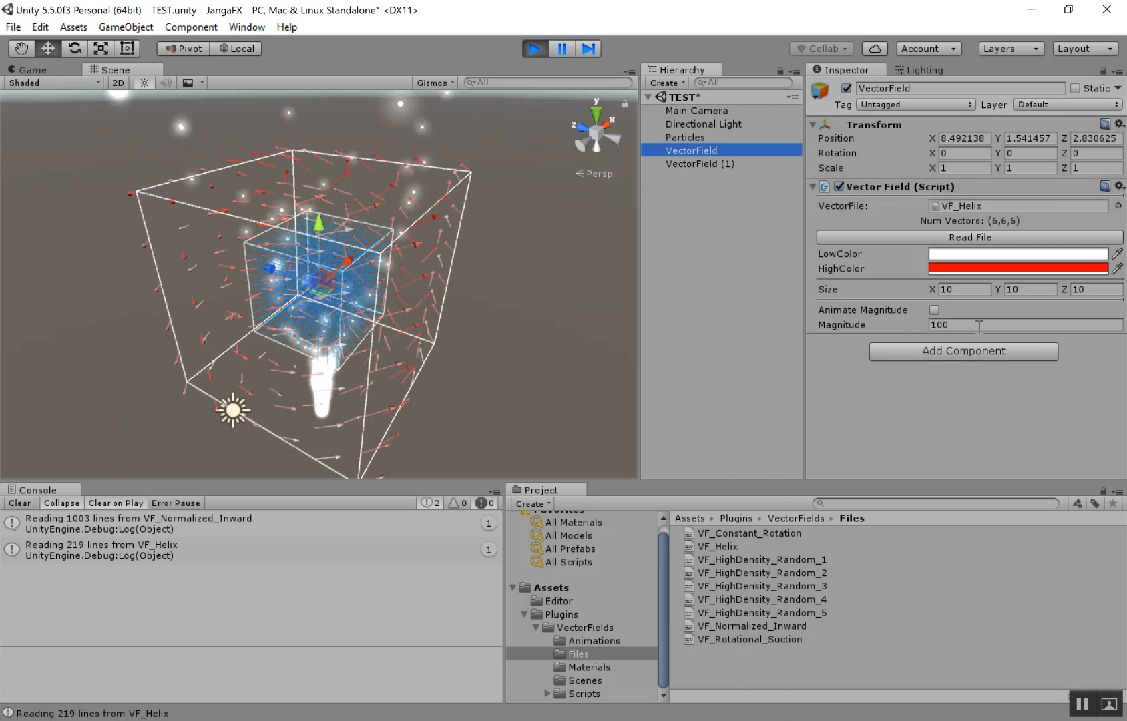
text(50)
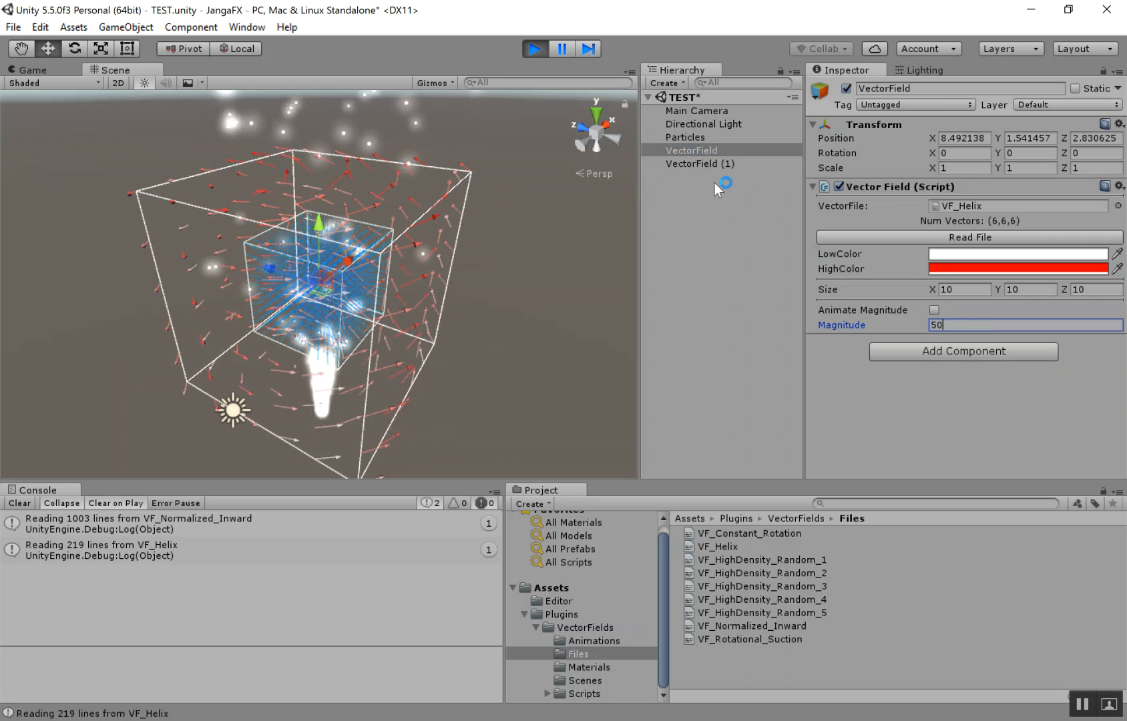
Try inward field Magnitude values 200, 100, 1 and finally 10 while watching the plume
click(701, 165)
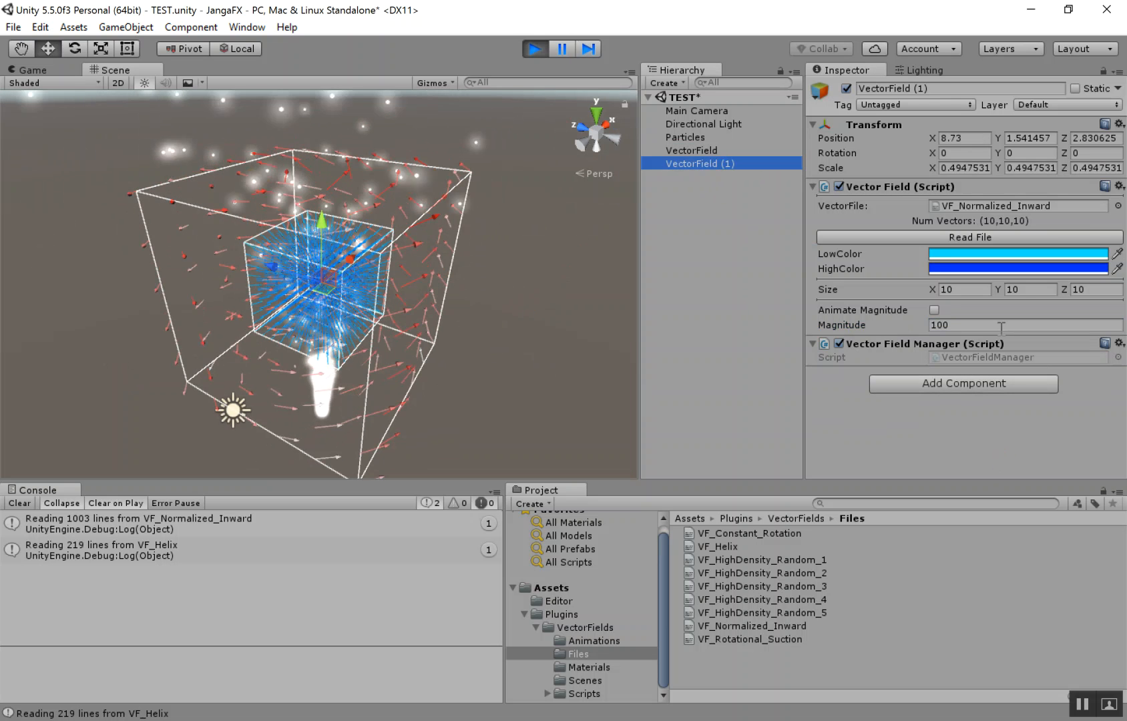
text(200)
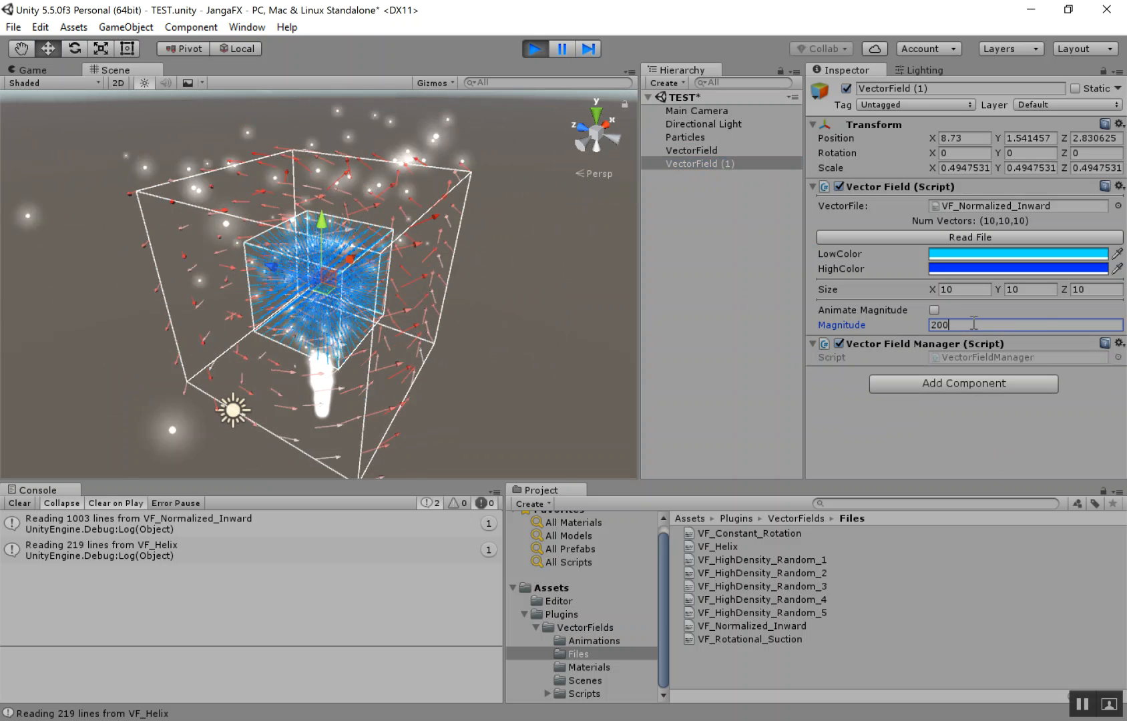
text(100)
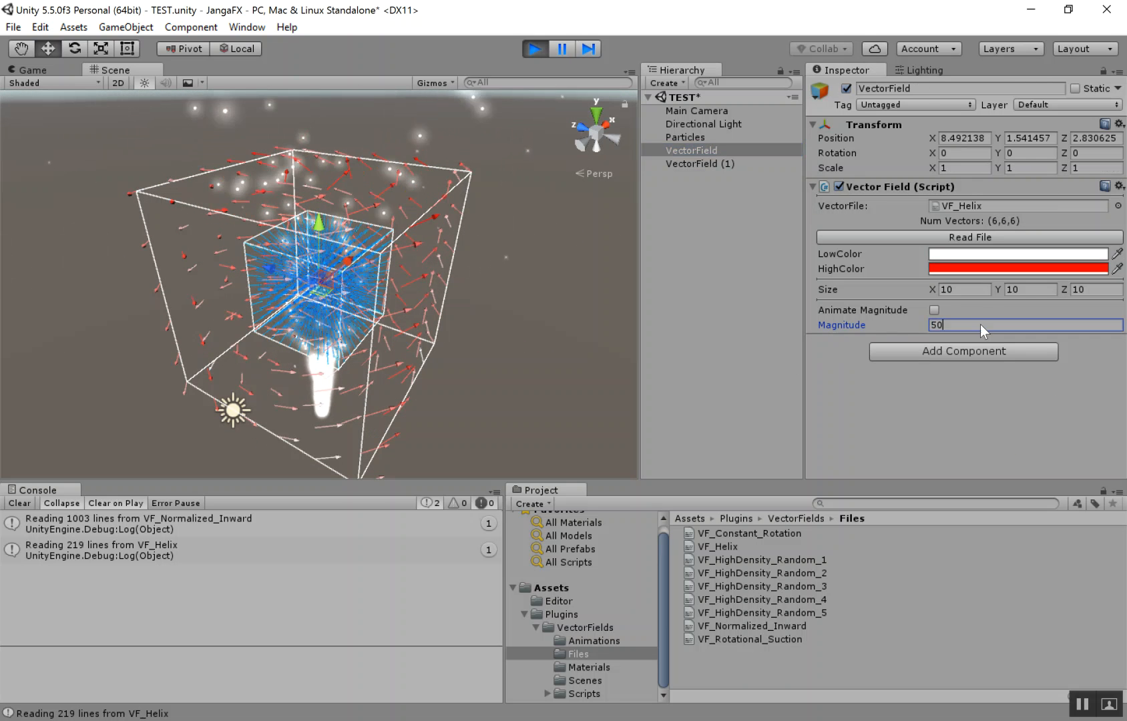
text(1)
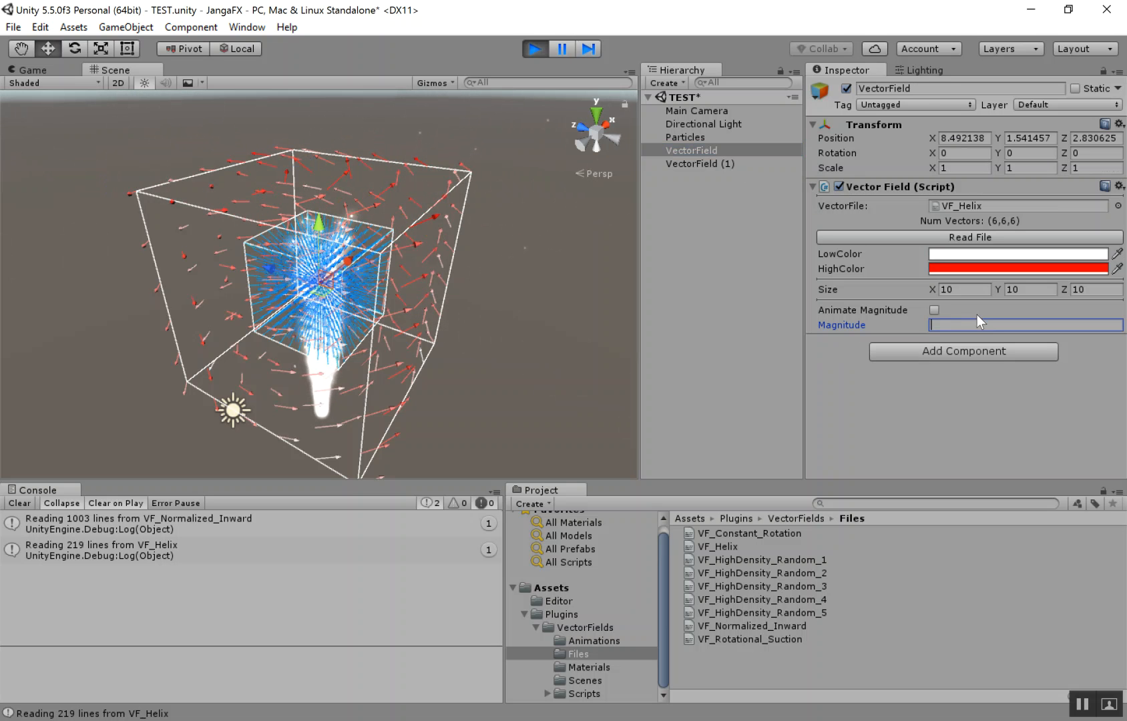
text(10)
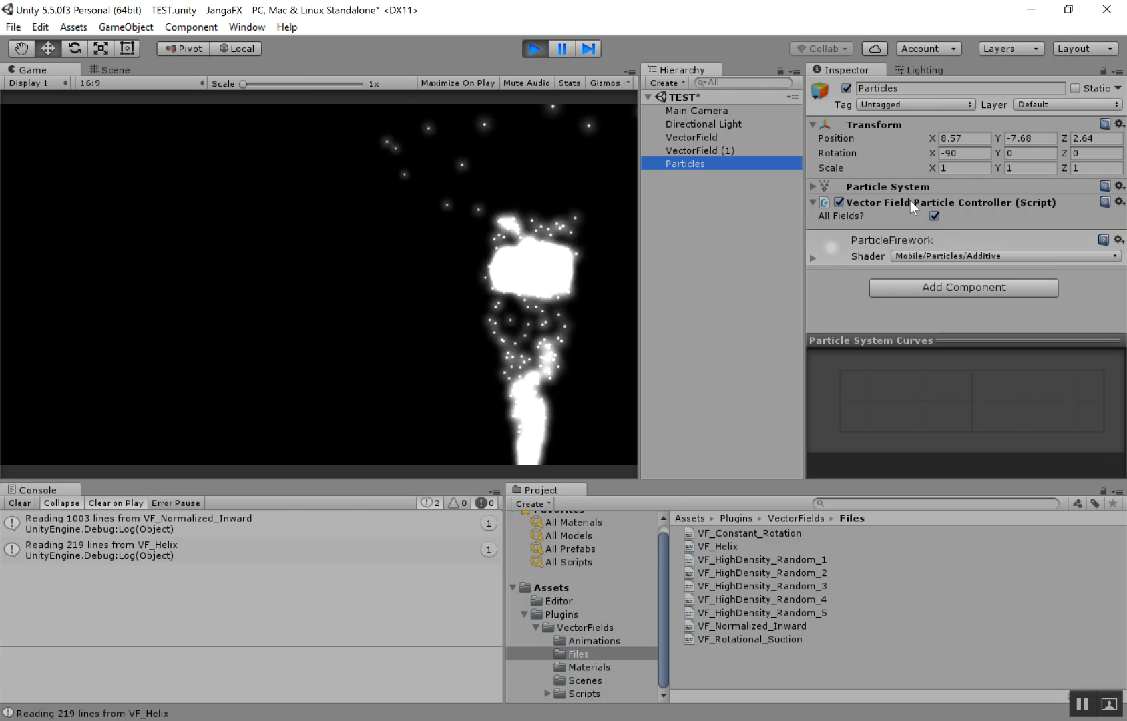
Disable All Fields on Particles and give Custom Vector Fields a Size of 1
click(935, 214)
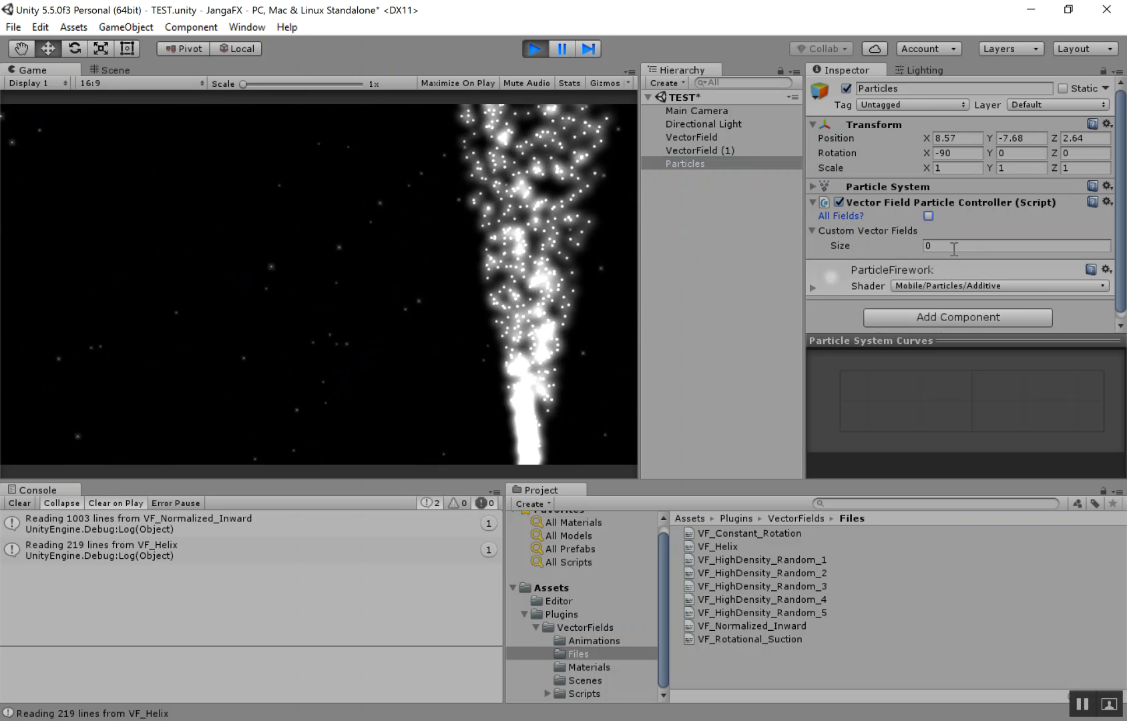
text(1)
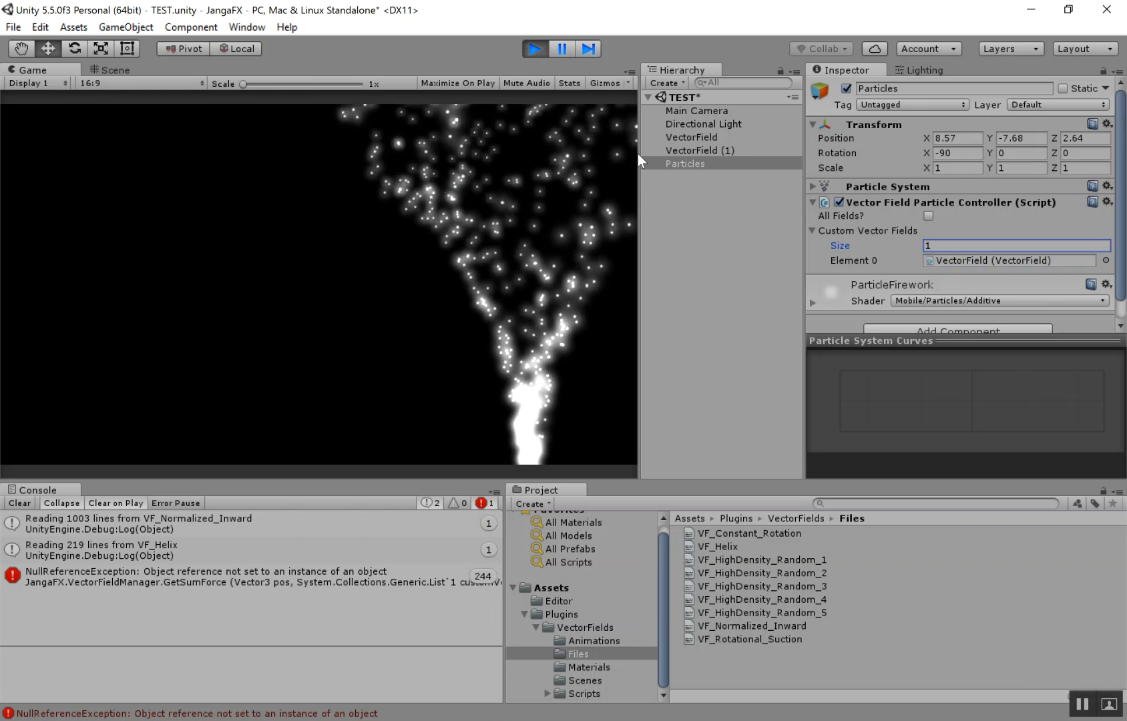
click(113, 69)
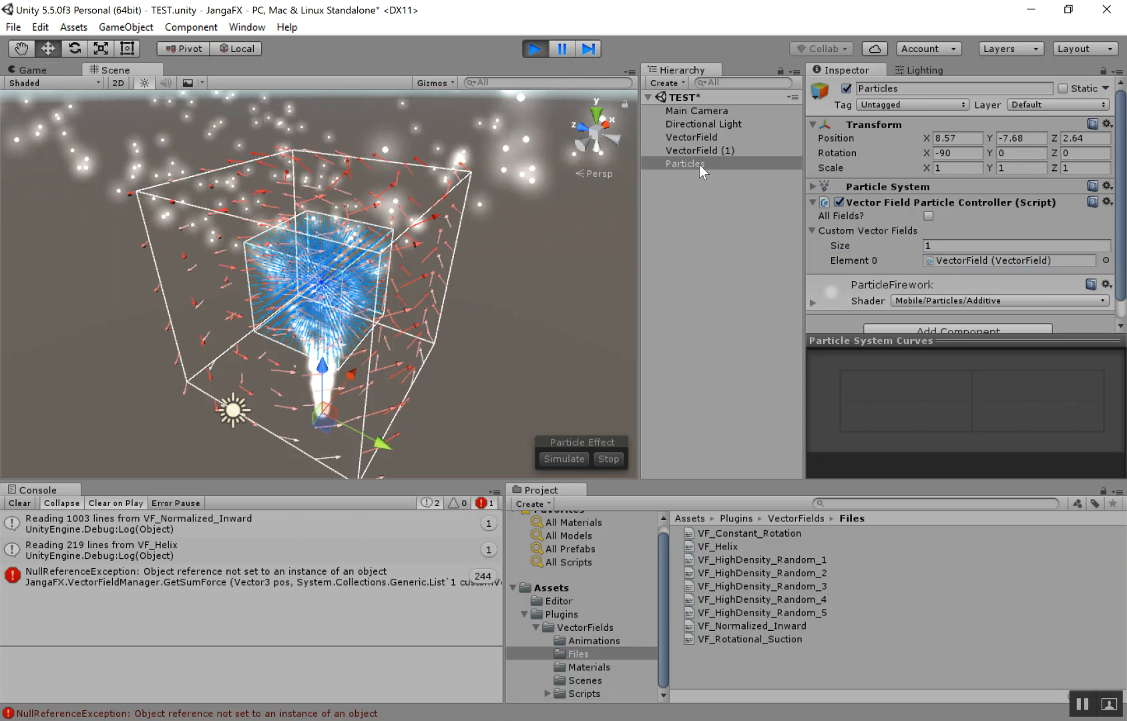
click(32, 69)
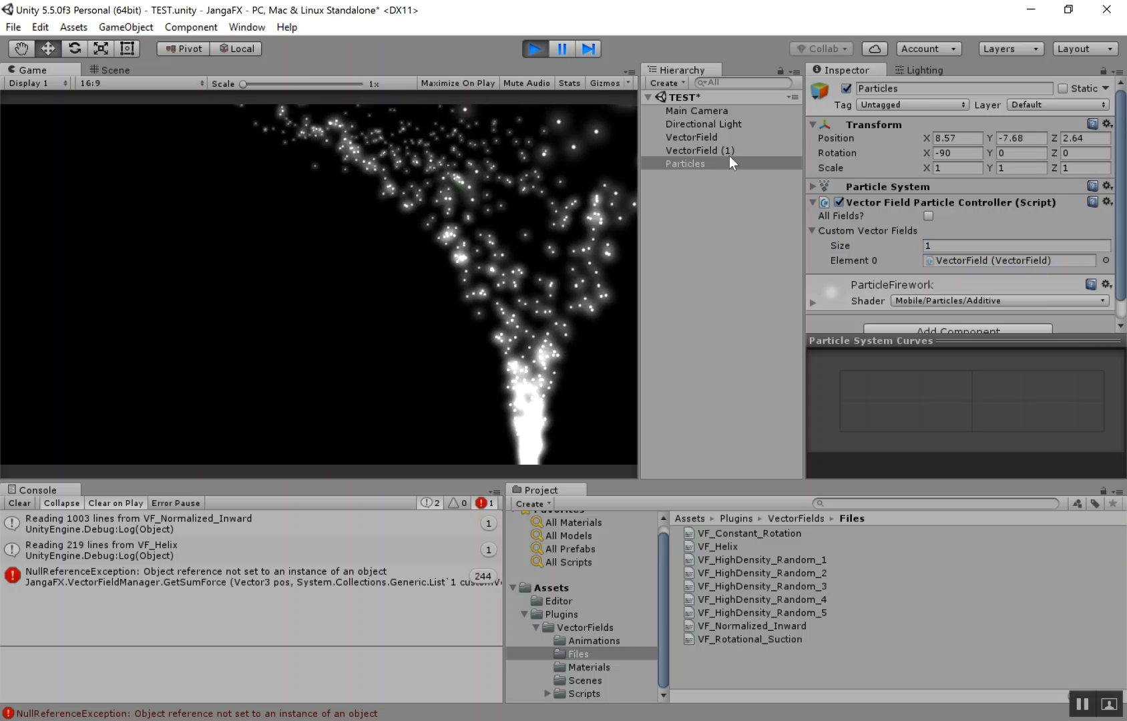
Assign VectorField (1) as Element 0 so particles follow only the inward field
click(1016, 245)
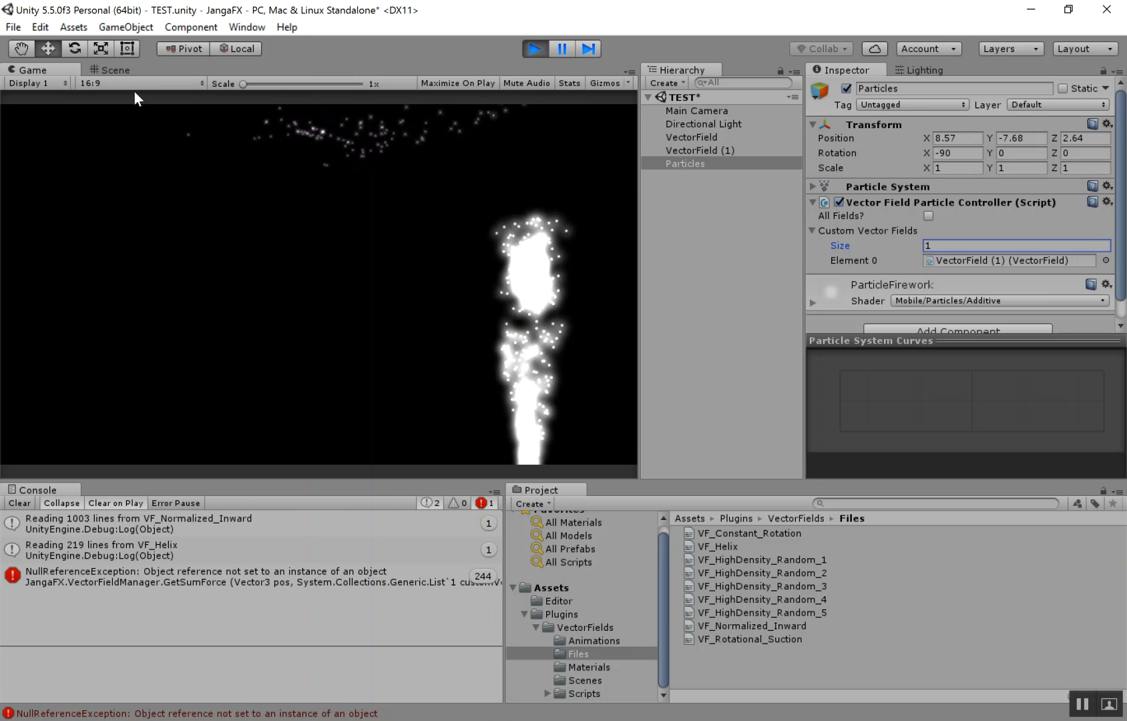
click(115, 69)
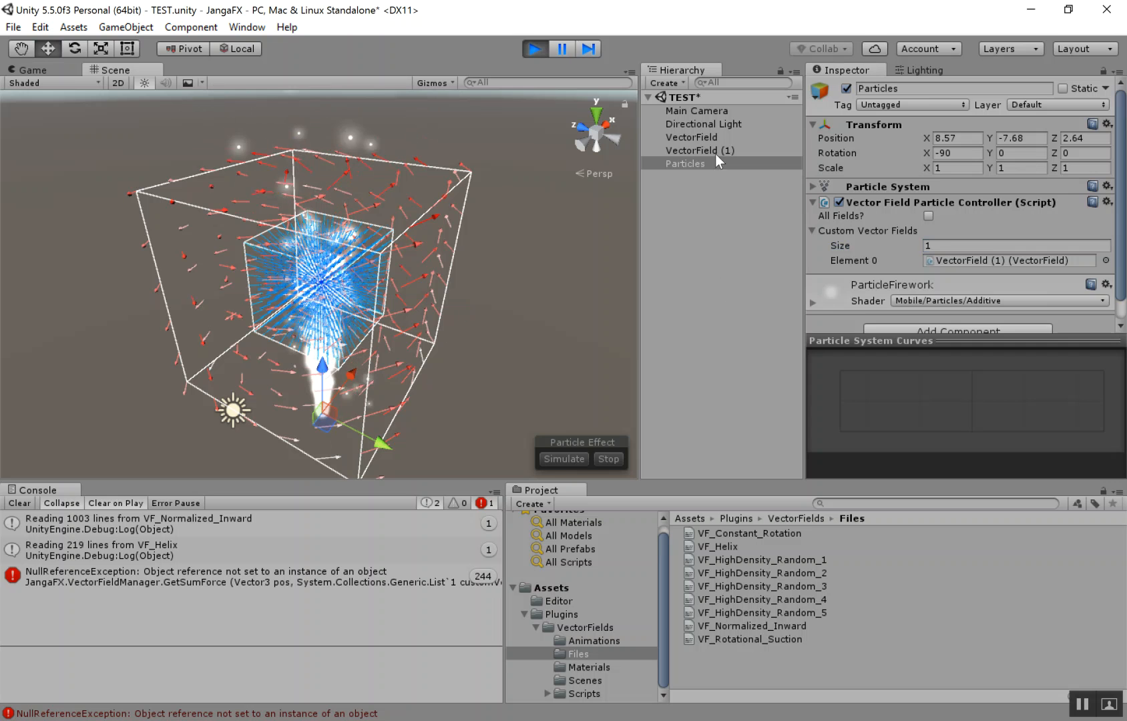
click(700, 151)
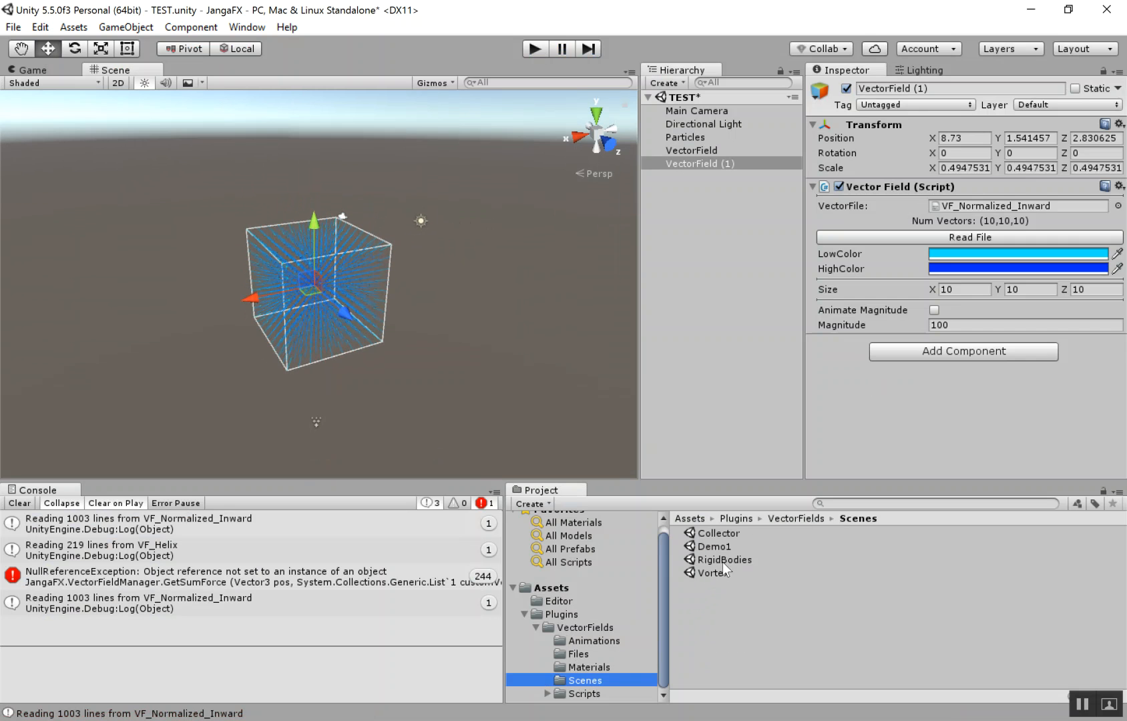
Load the RigidBodies demo scene and inspect its Box, Red and Blue sphere groups
click(724, 559)
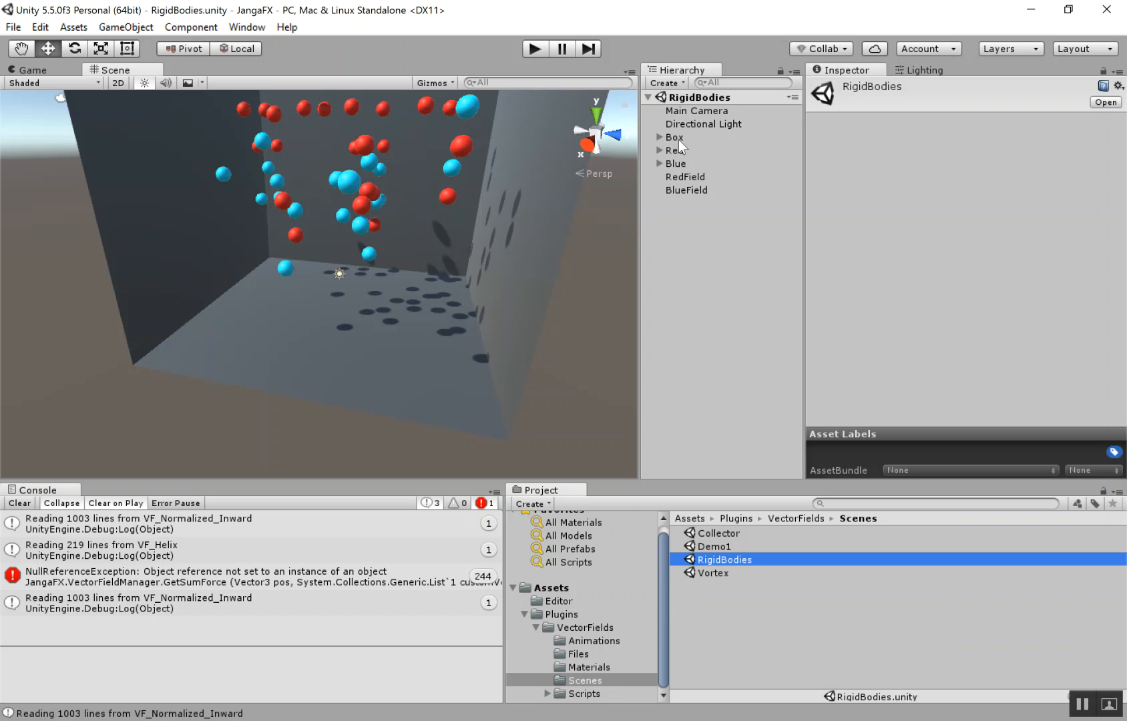
click(673, 138)
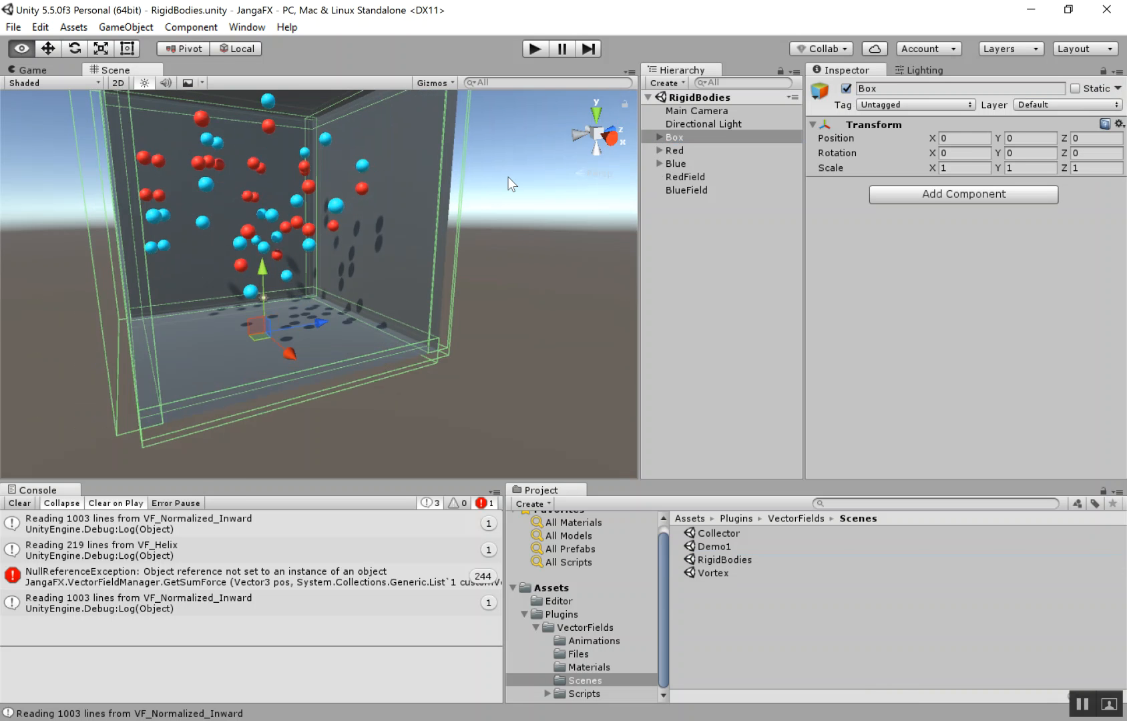
click(694, 163)
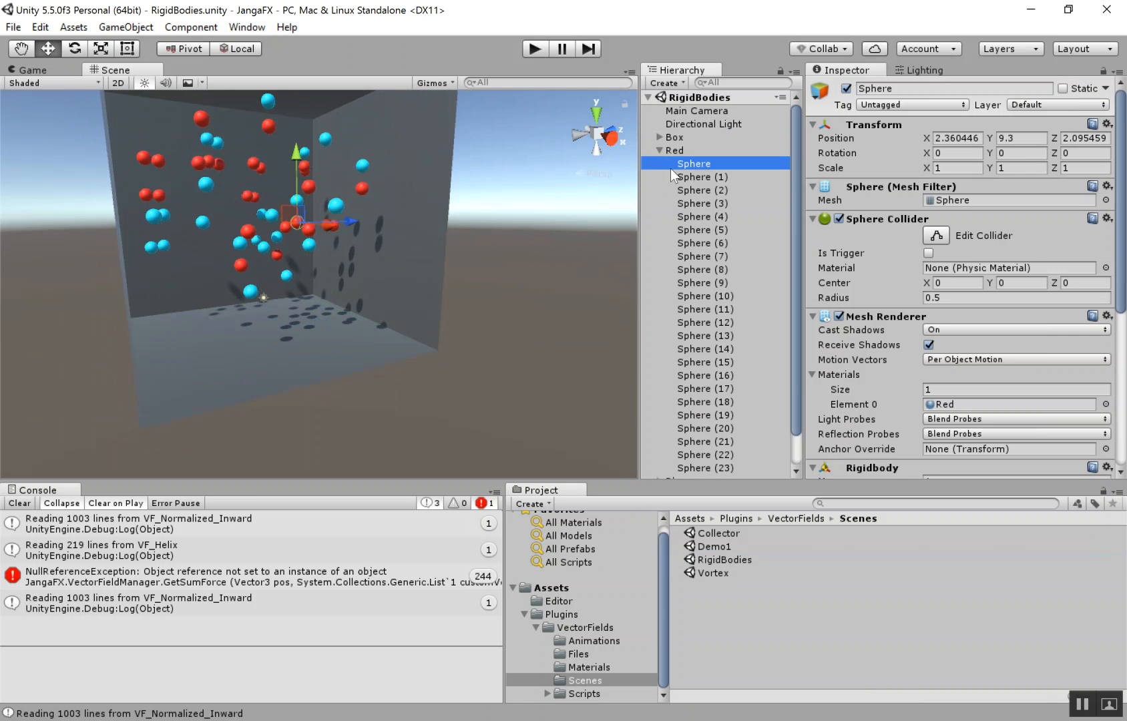
click(675, 164)
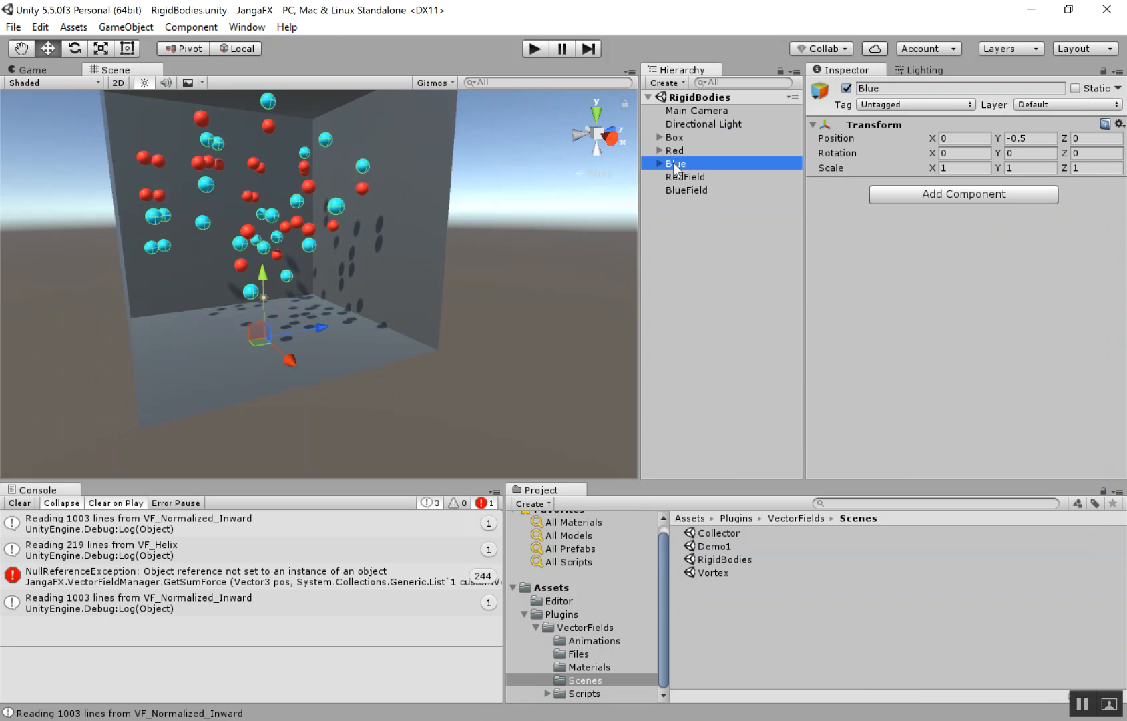
Inspect RedField (VF_Normalized_Inward) and BlueField (VF_Constant_Rotation) settings
click(684, 176)
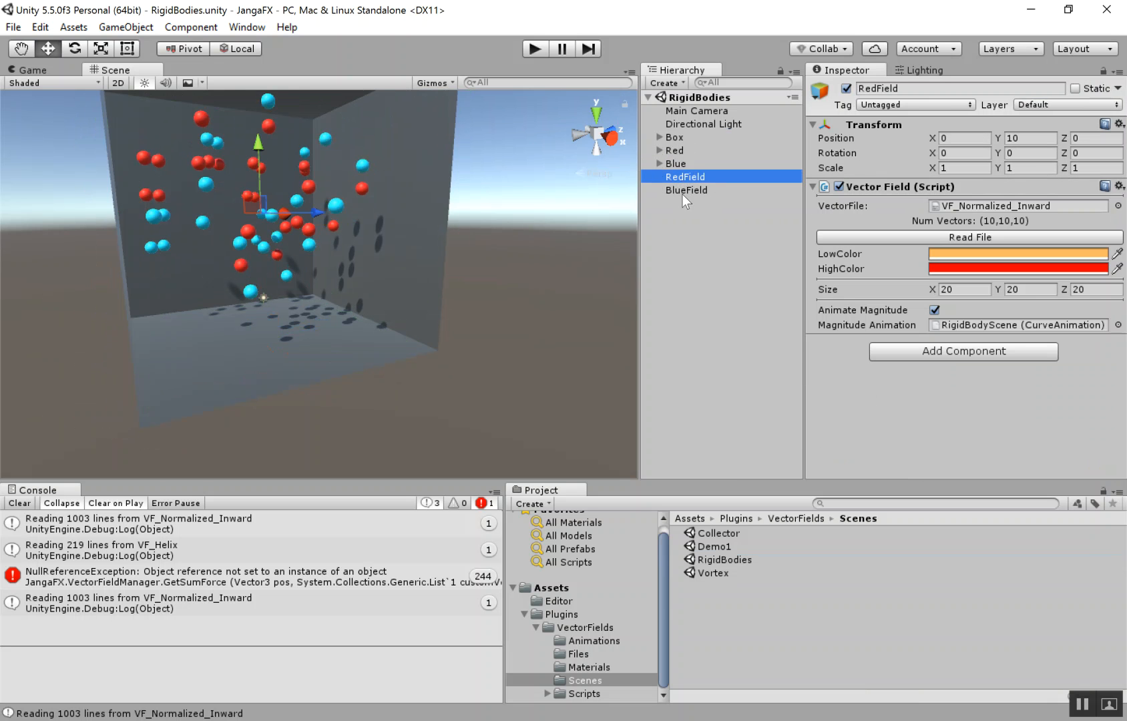
click(687, 189)
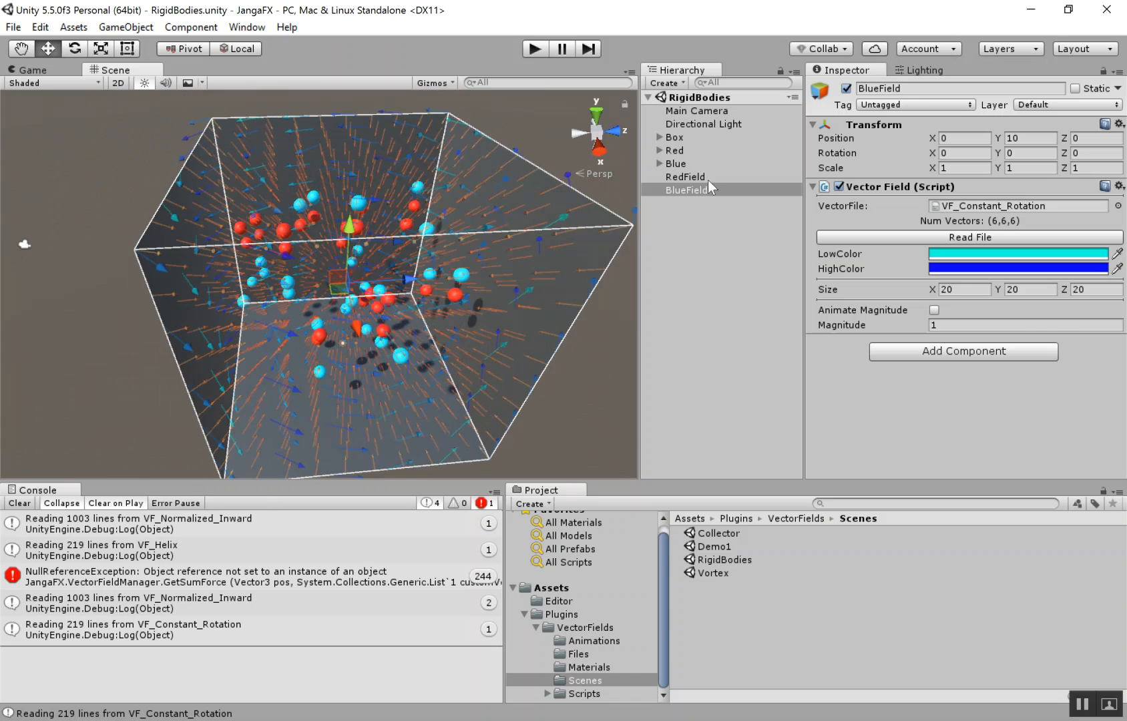
click(683, 176)
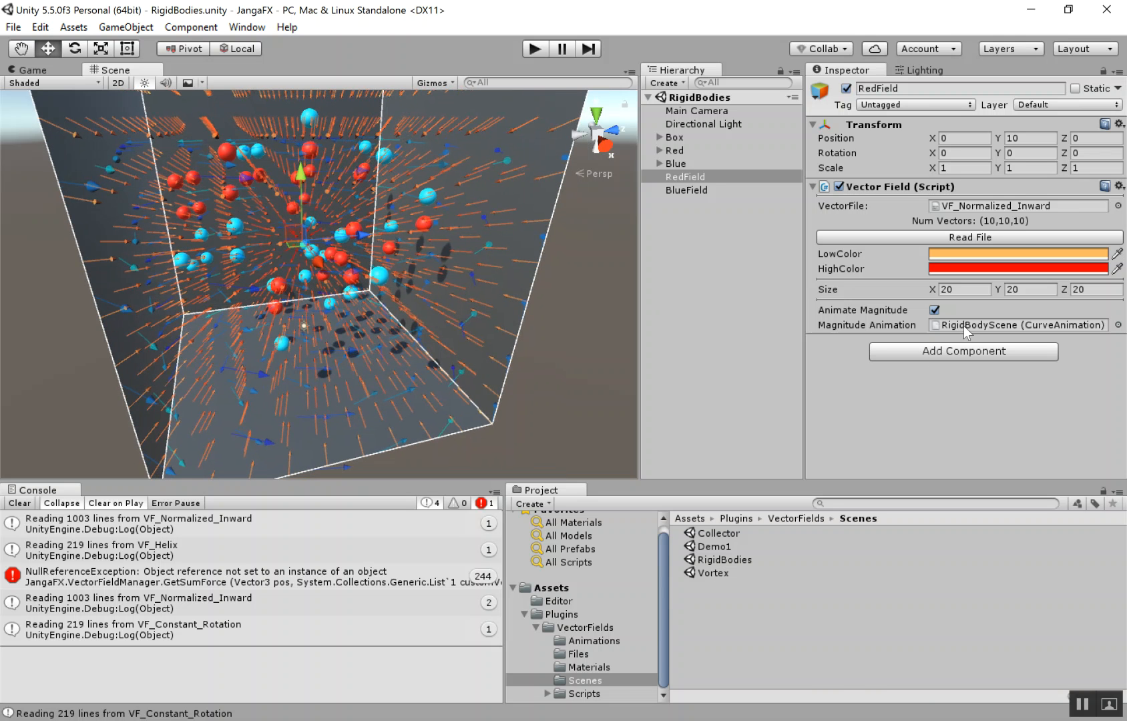
Examine the RigidBodyScene magnitude animation curve, then revisit BlueField
click(594, 641)
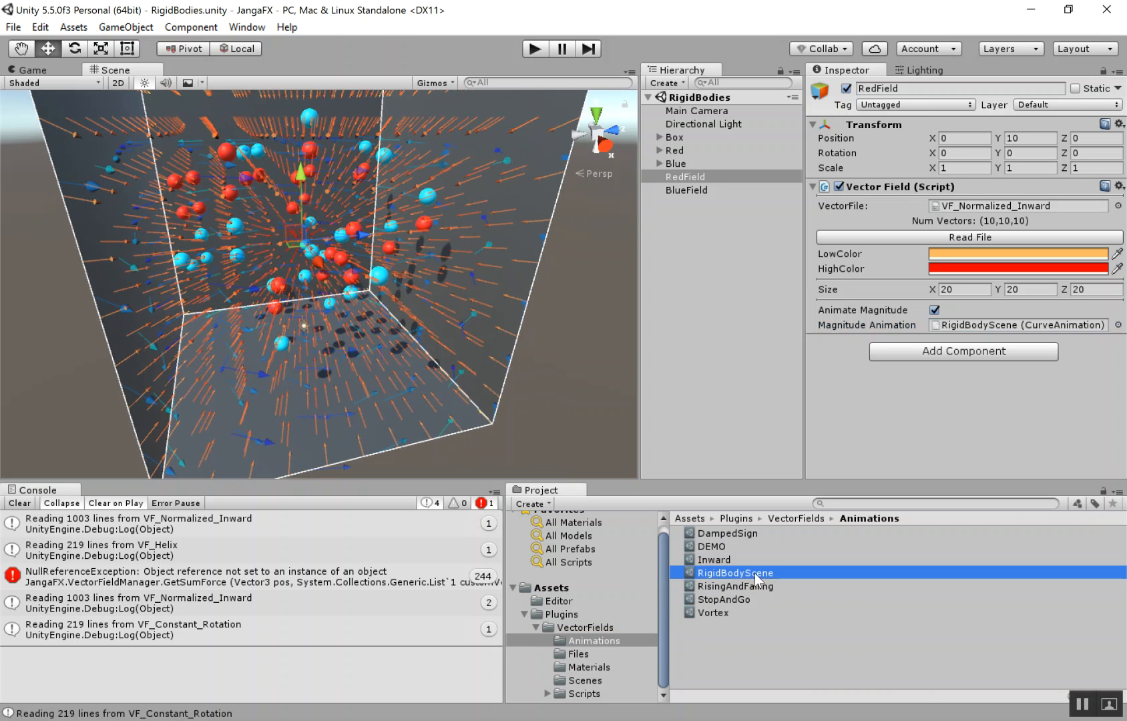
click(735, 573)
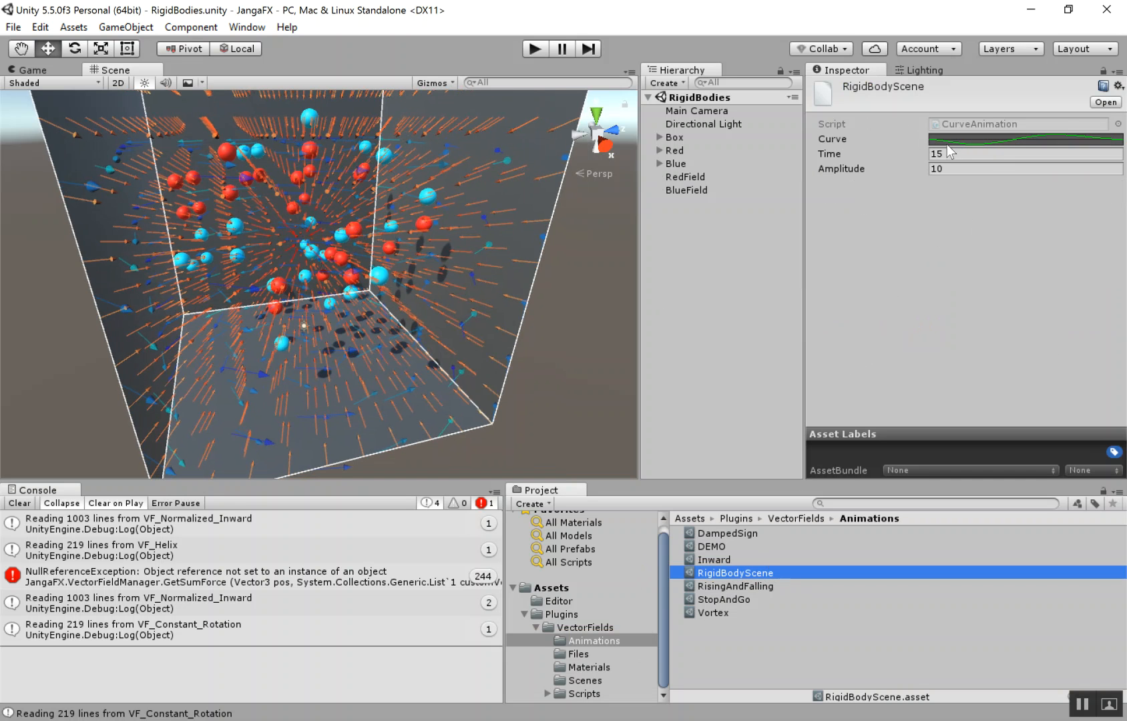
click(686, 190)
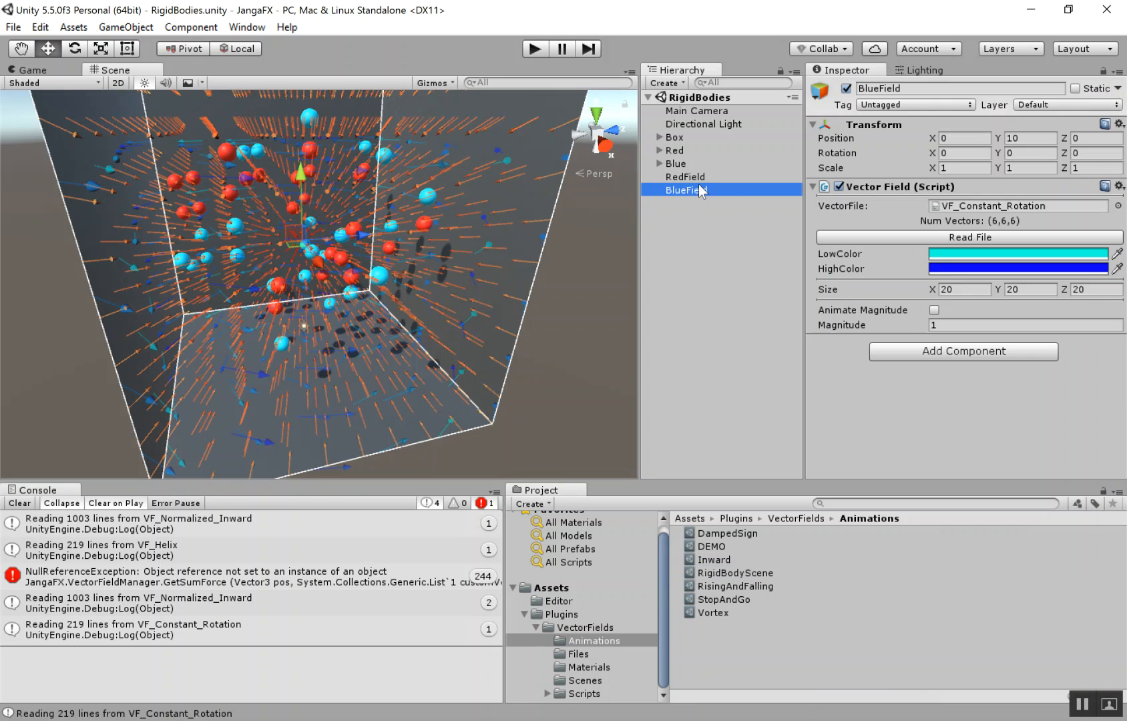
mouse_move(785, 346)
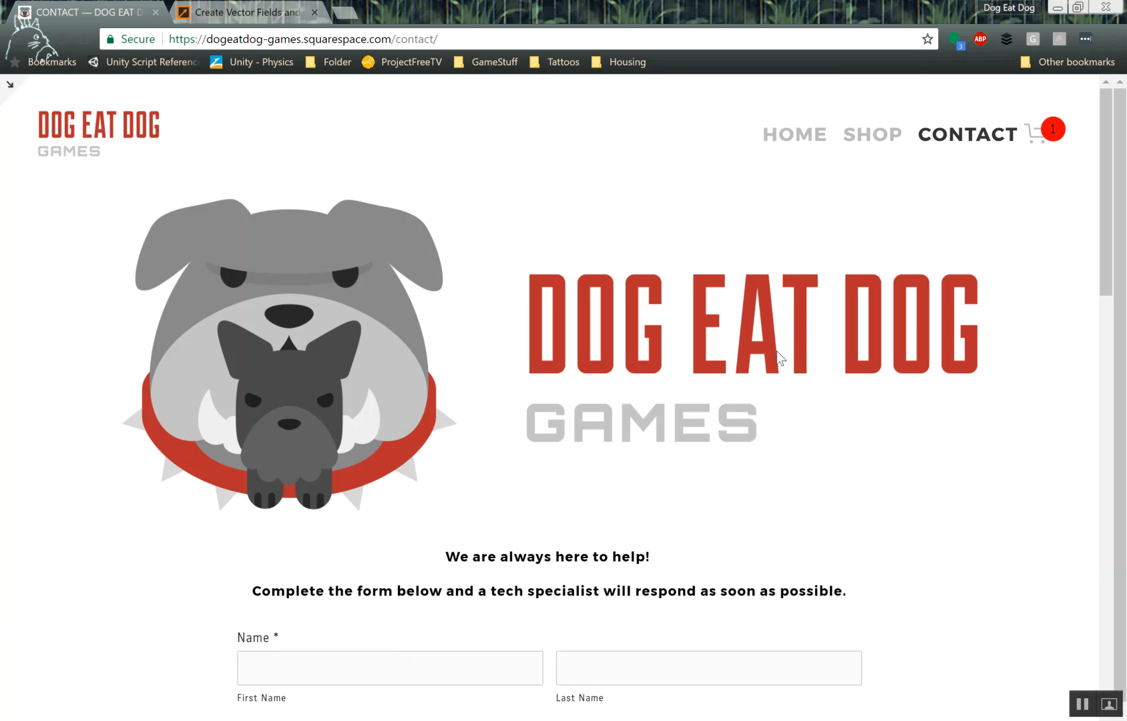
Scroll the Dog Eat Dog Games contact page down to the support form and back up
scroll(down, 3)
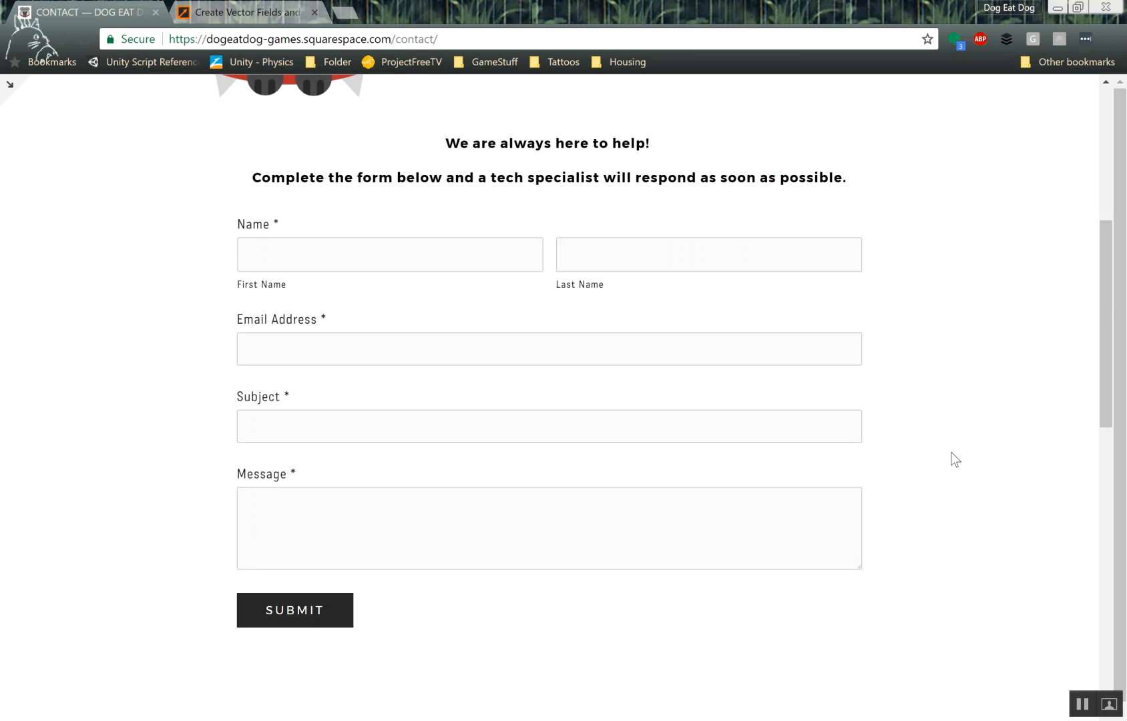
scroll(up, 3)
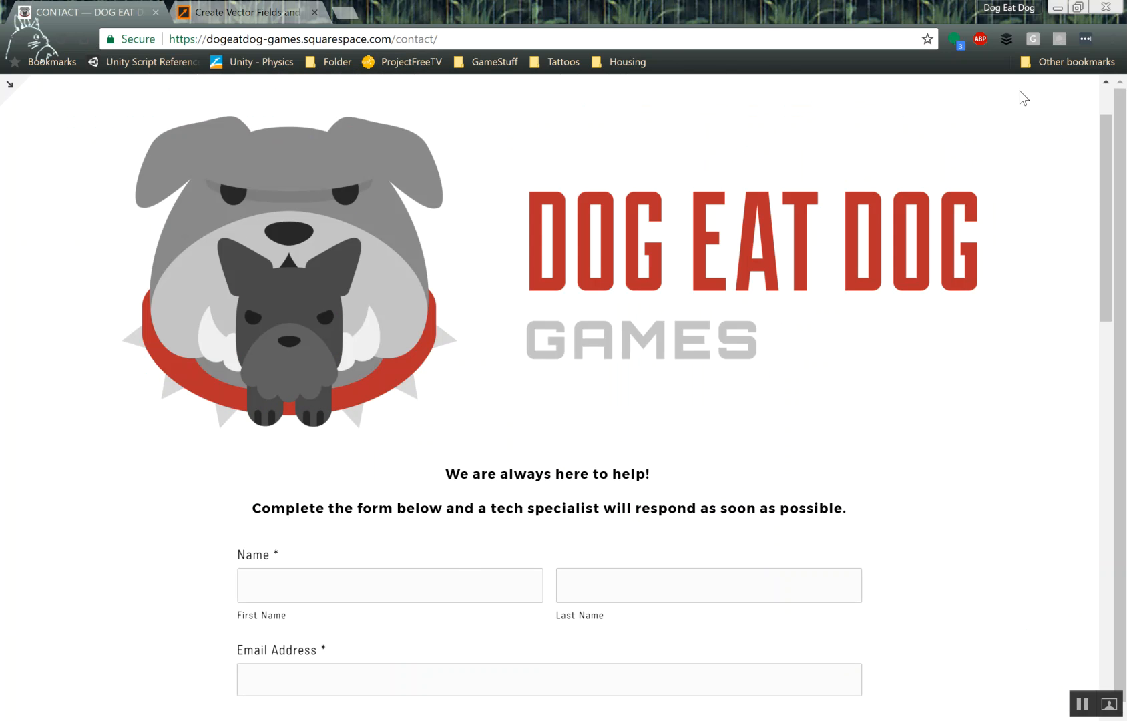